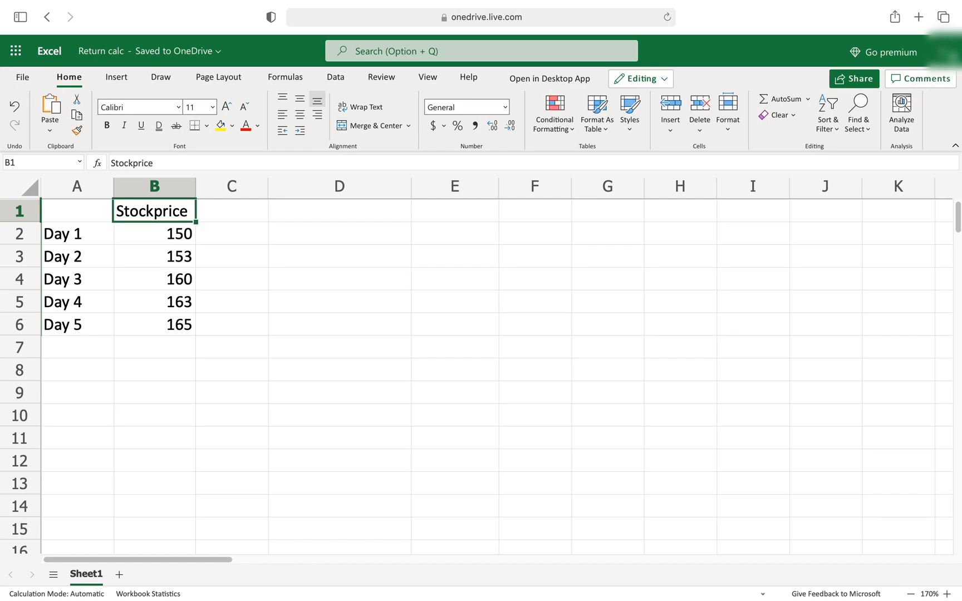
mouse_move(128, 277)
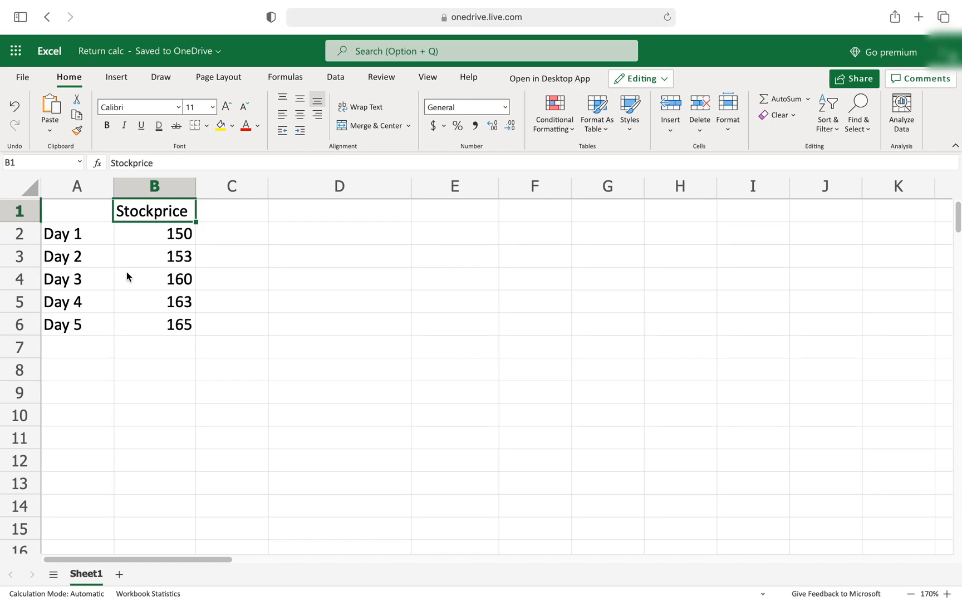
mouse_move(124, 256)
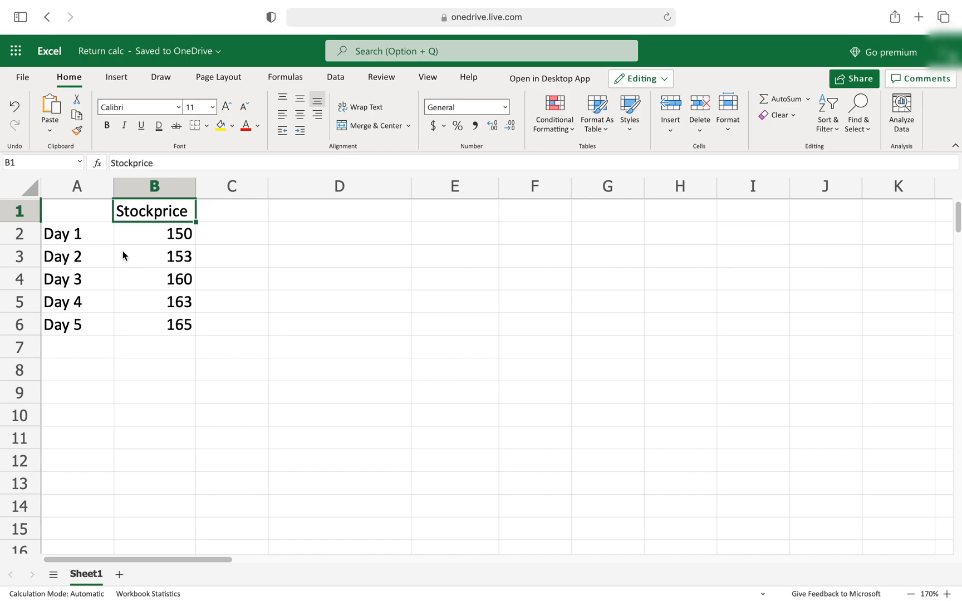
mouse_move(60, 324)
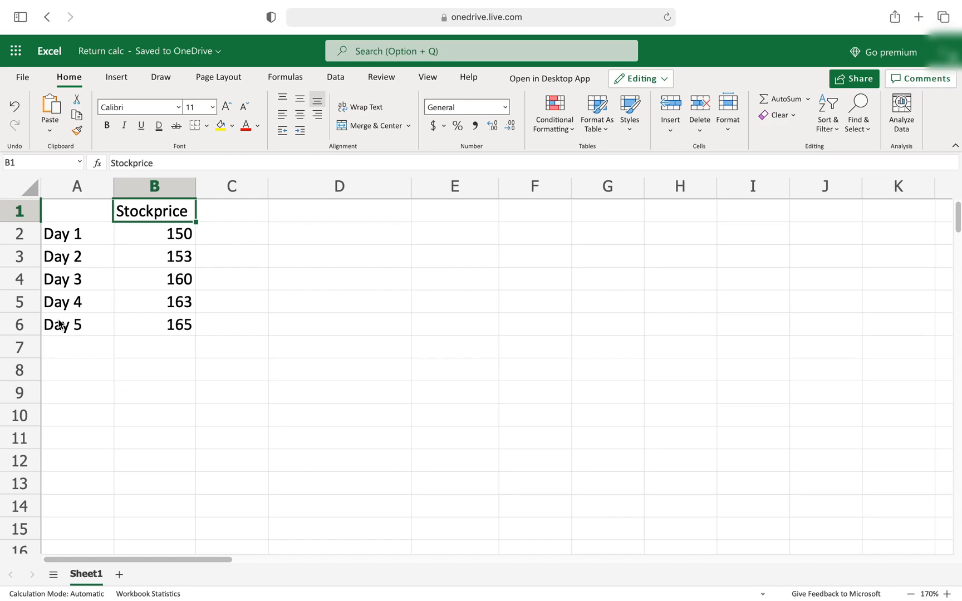
mouse_move(218, 228)
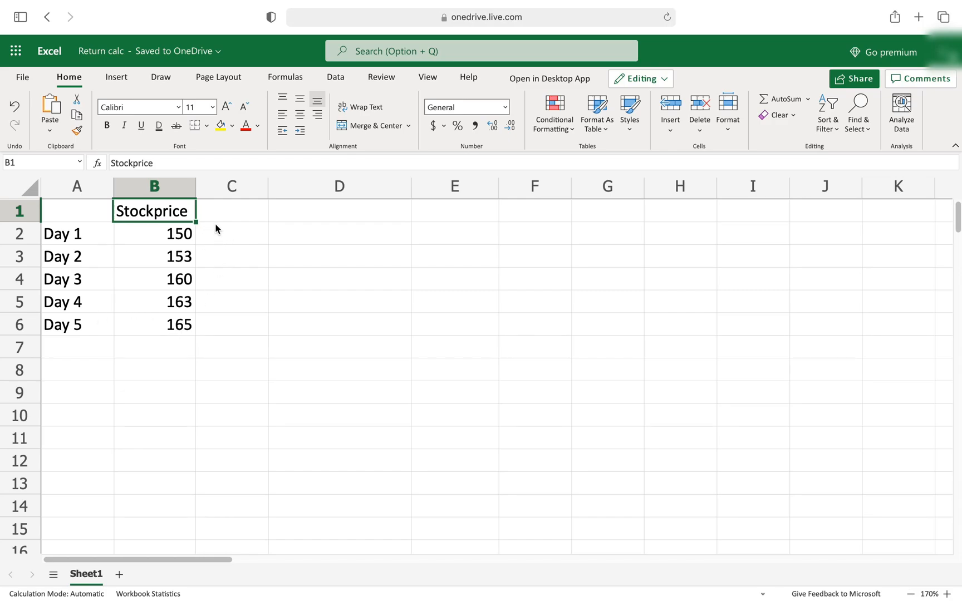
Head column C 'return' and enter Day 2's return formula =(B3 - B2)/B2 in C3.
type("return")
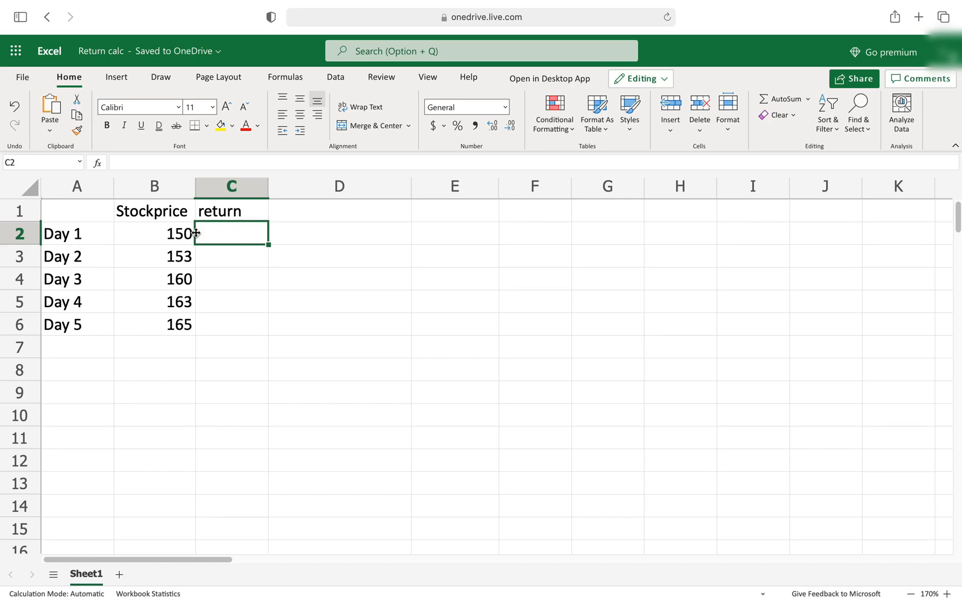
left_click(231, 256)
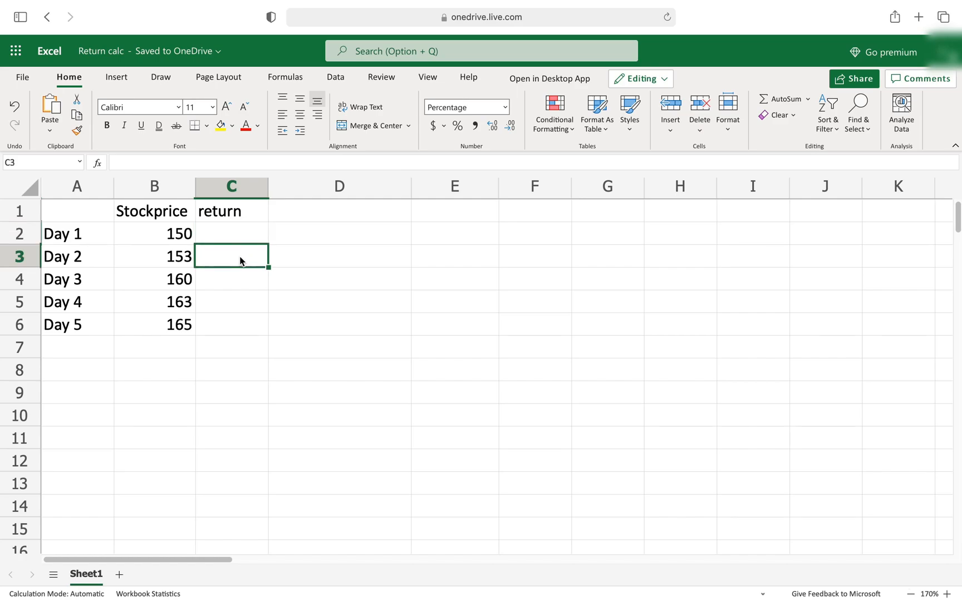
double_click(231, 256)
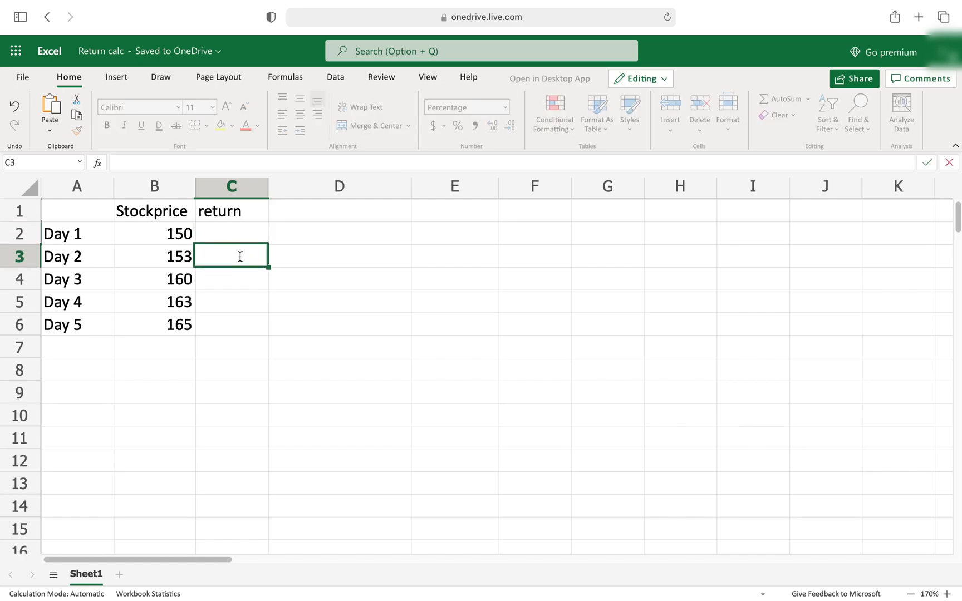
type("=")
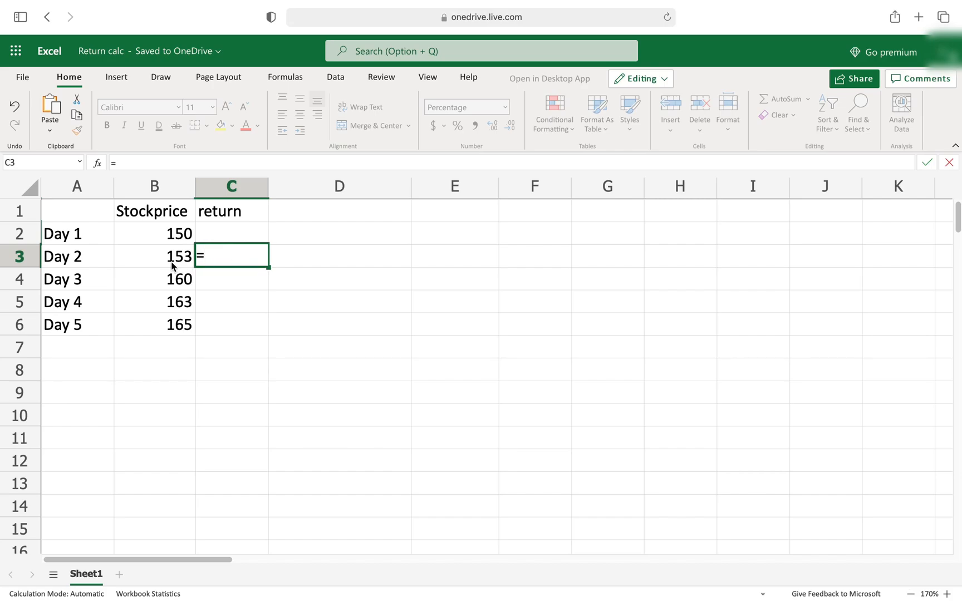
type("B3 -")
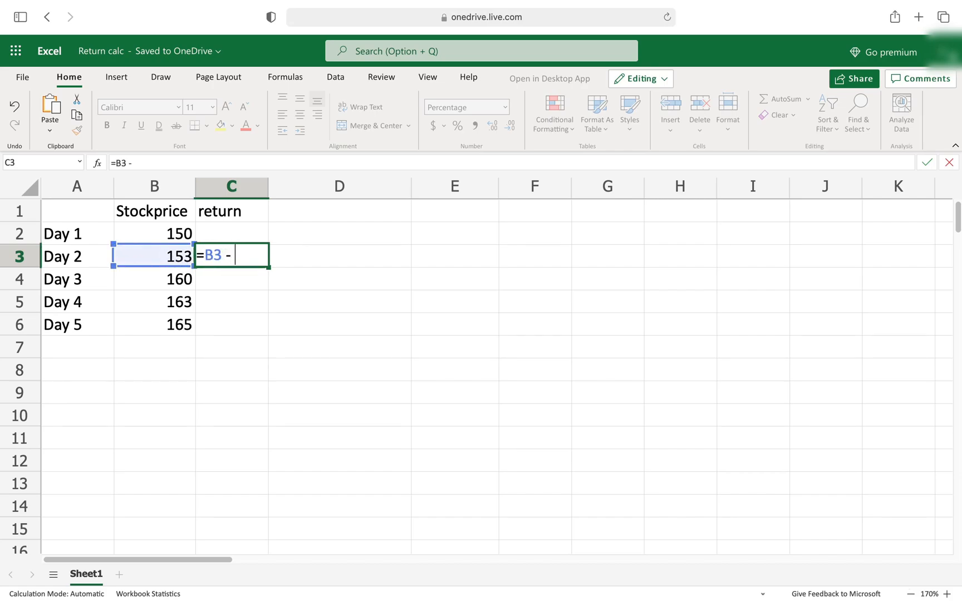
left_click(154, 233)
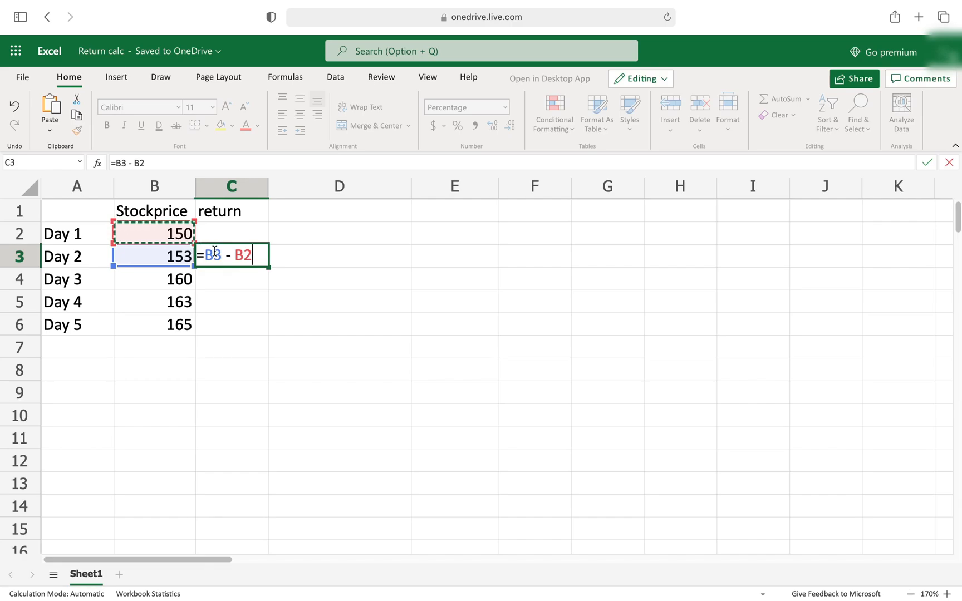
type("(")
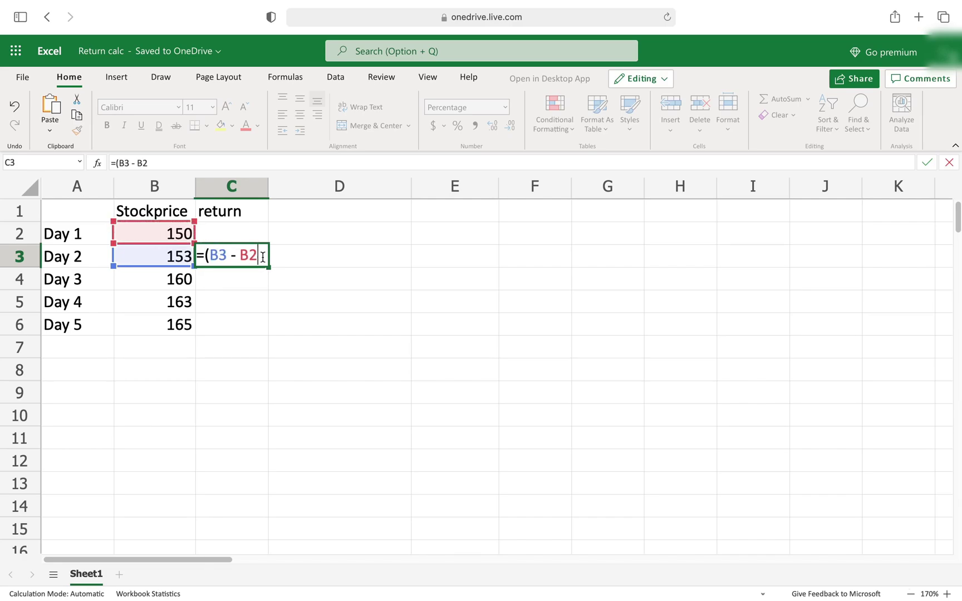
type(")/B2")
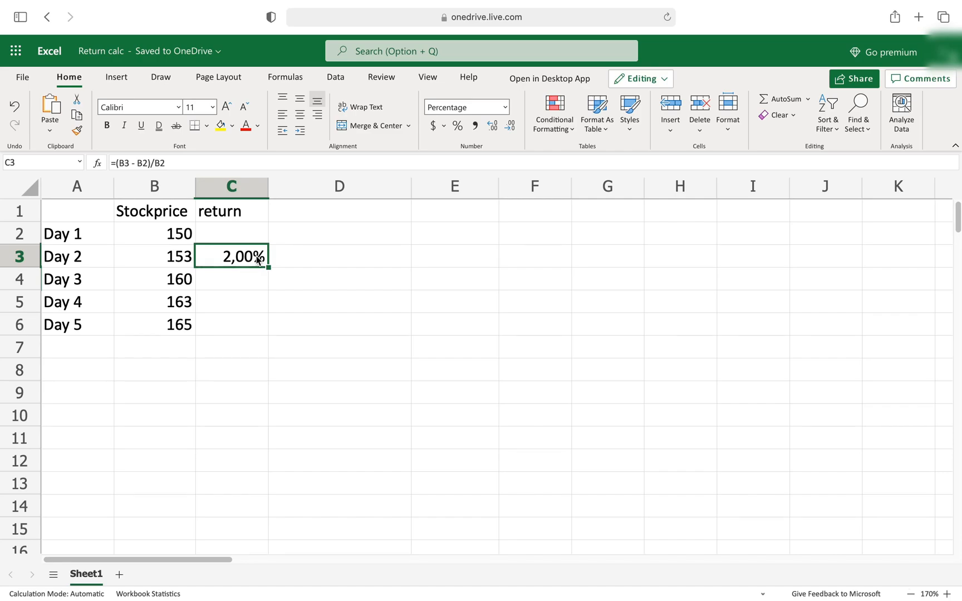
Rewrite C3's return formula as =B3/B2 - 1, still showing 2,00%.
double_click(231, 256)
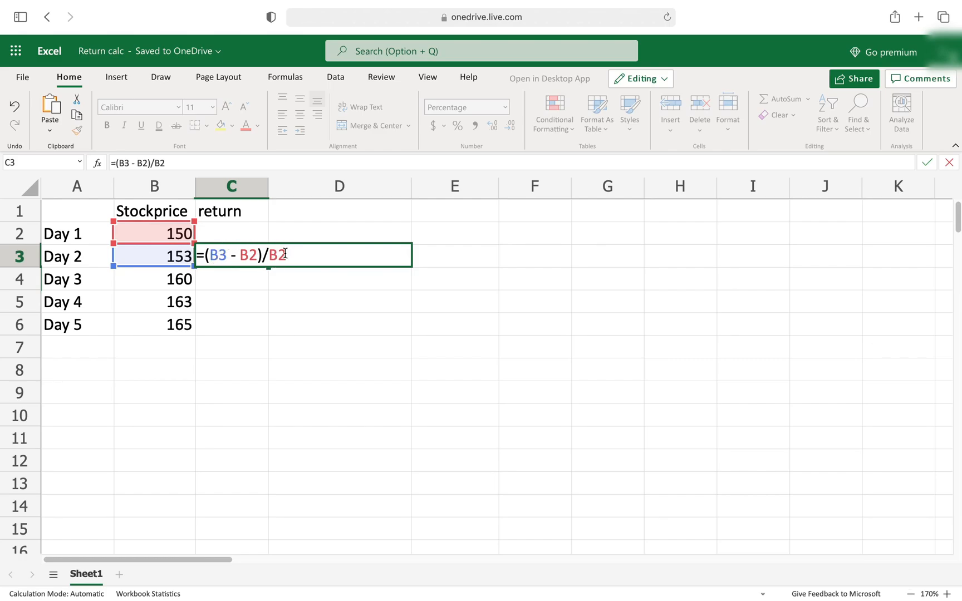
type("/")
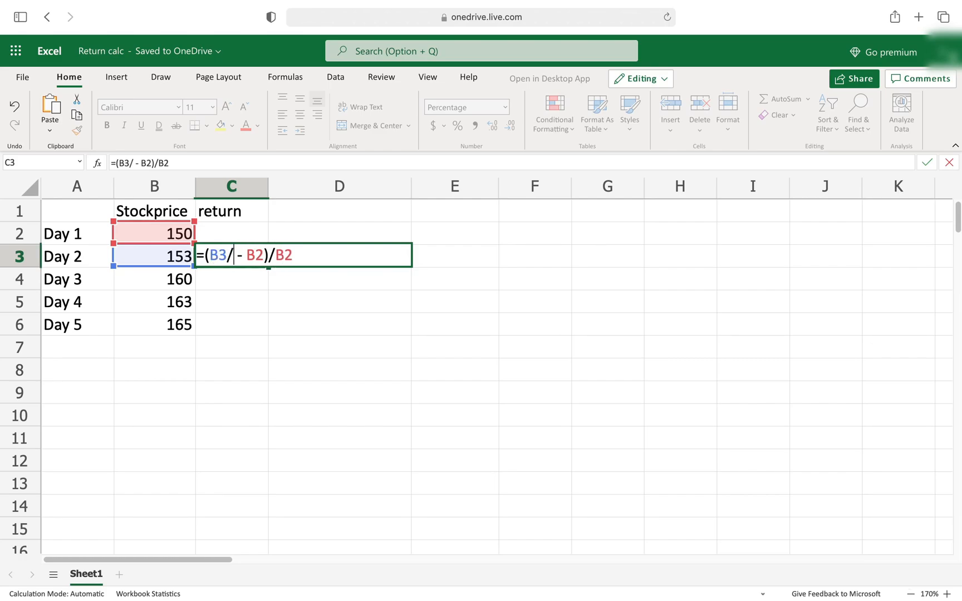
type("B2")
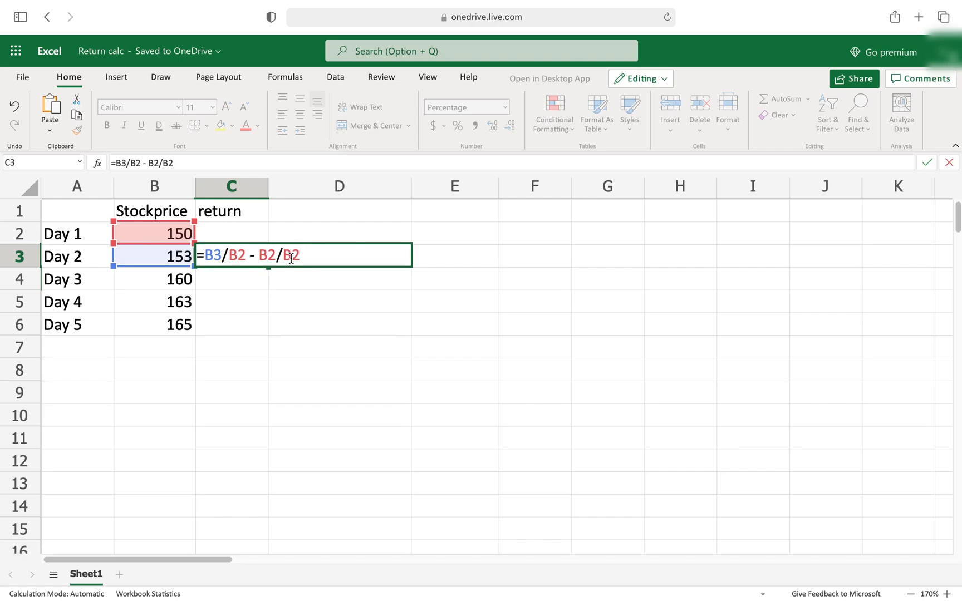
key("Backspace")
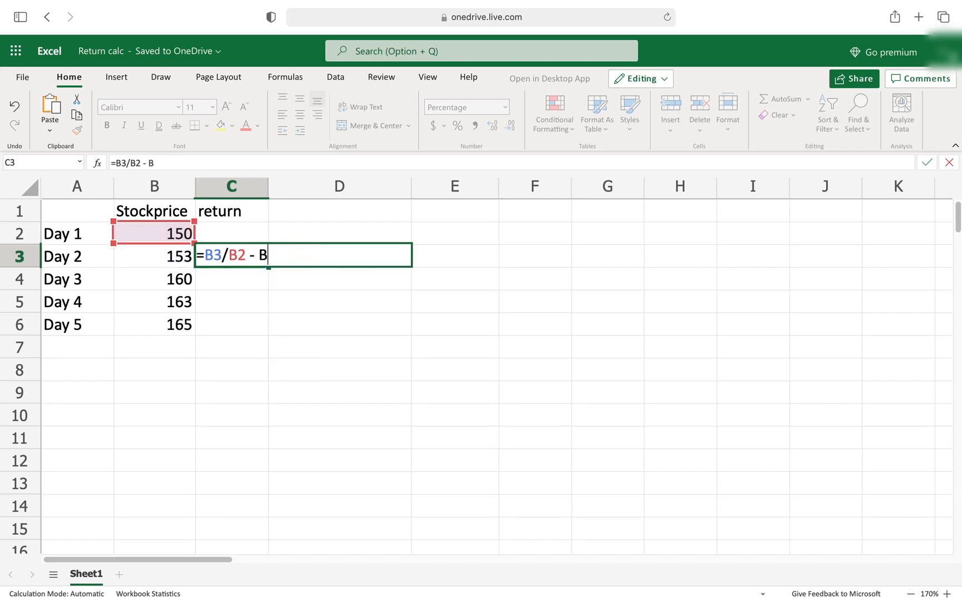
key("Return")
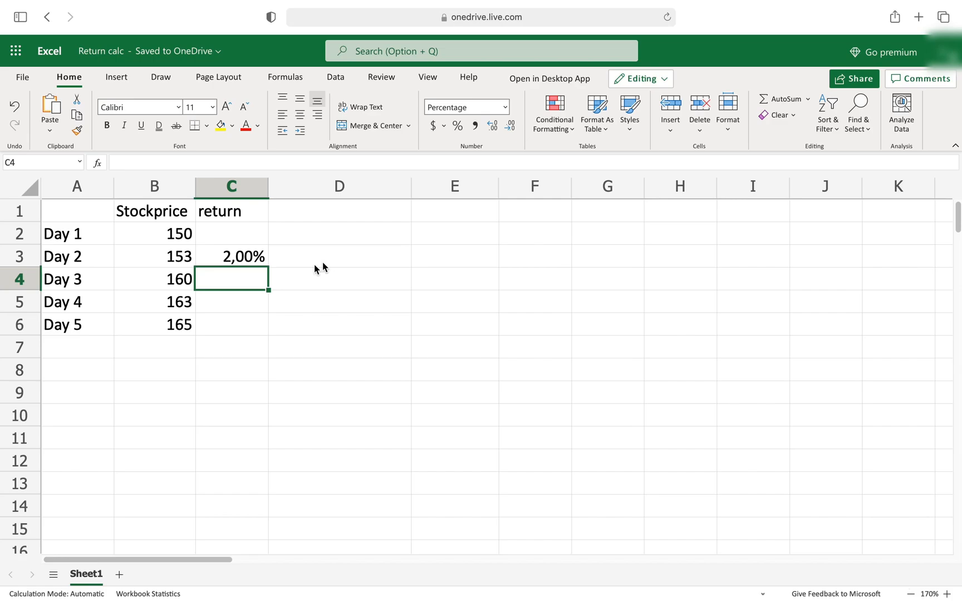
Copy the return formula down to C6, giving 4,58%, 1,88% and 1,23%.
left_click(231, 256)
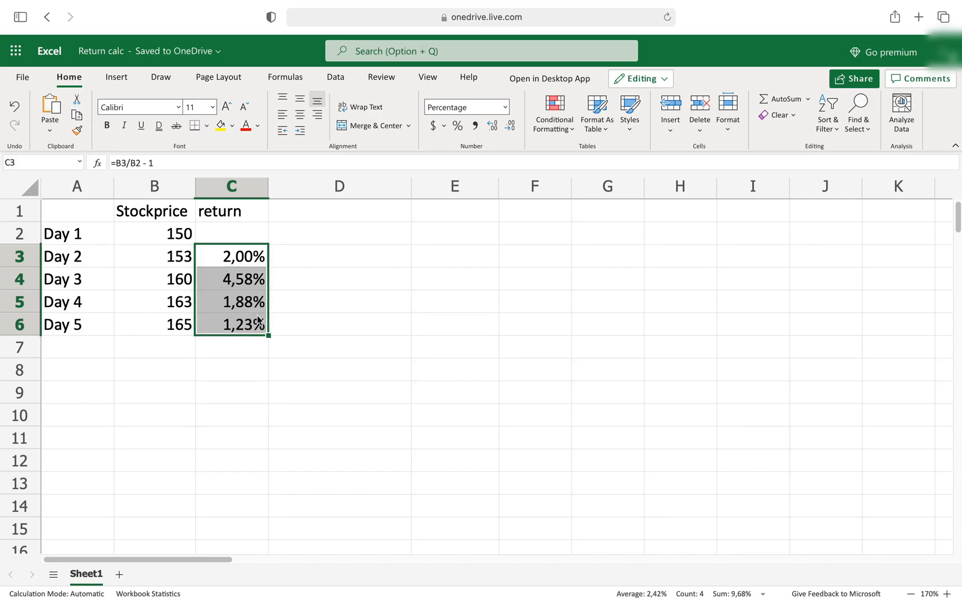
mouse_move(97, 257)
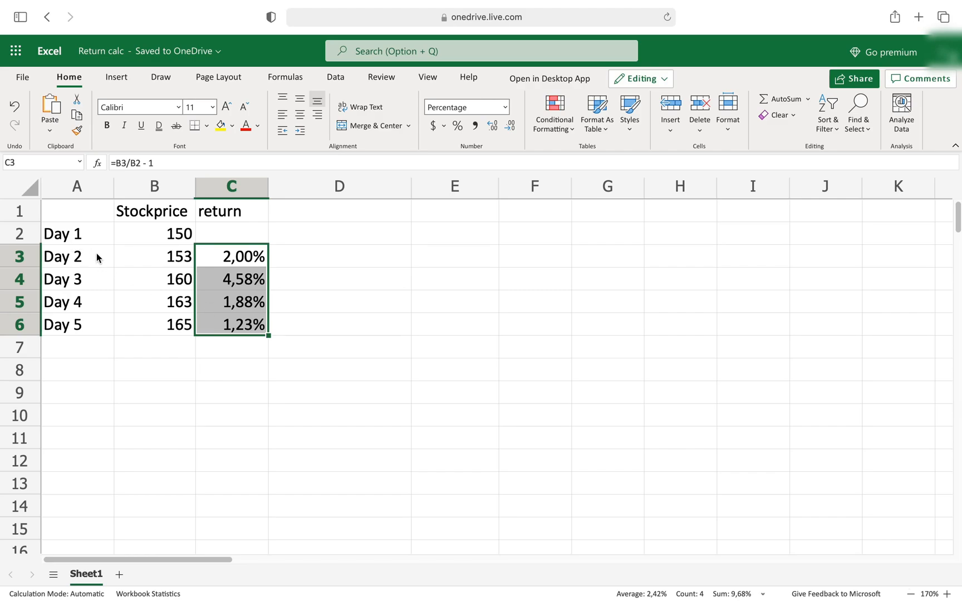
mouse_move(259, 272)
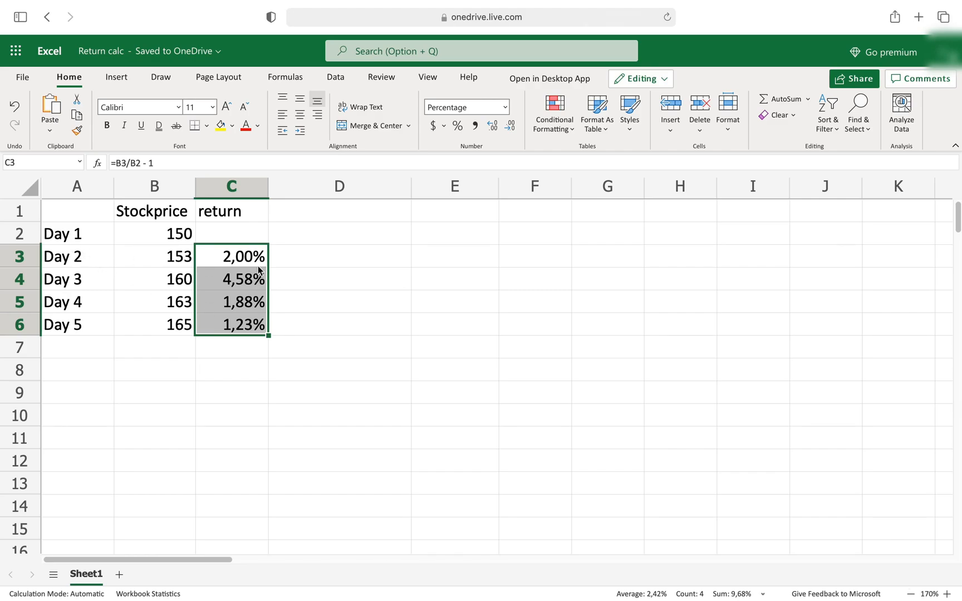
left_click(153, 347)
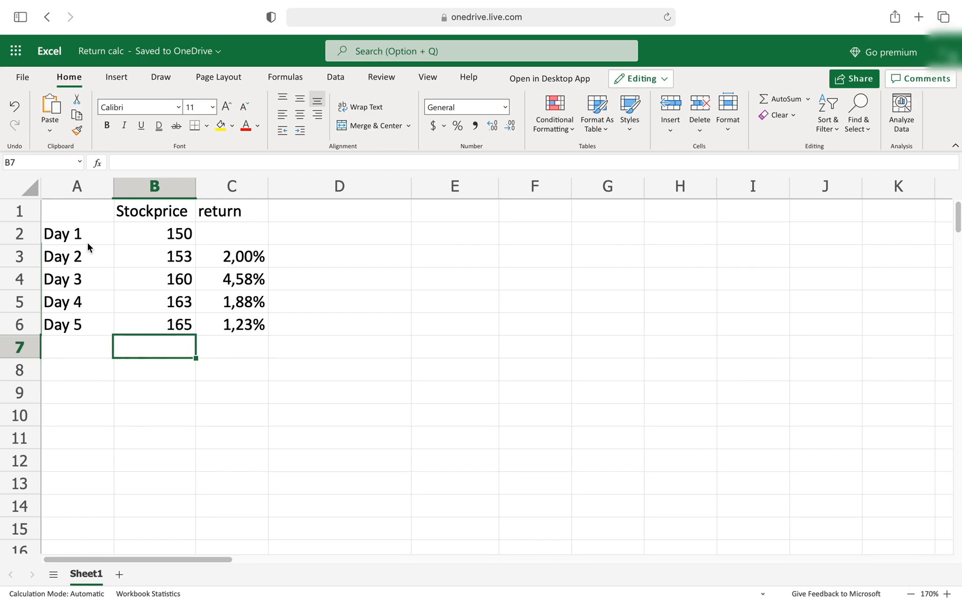
left_click(76, 234)
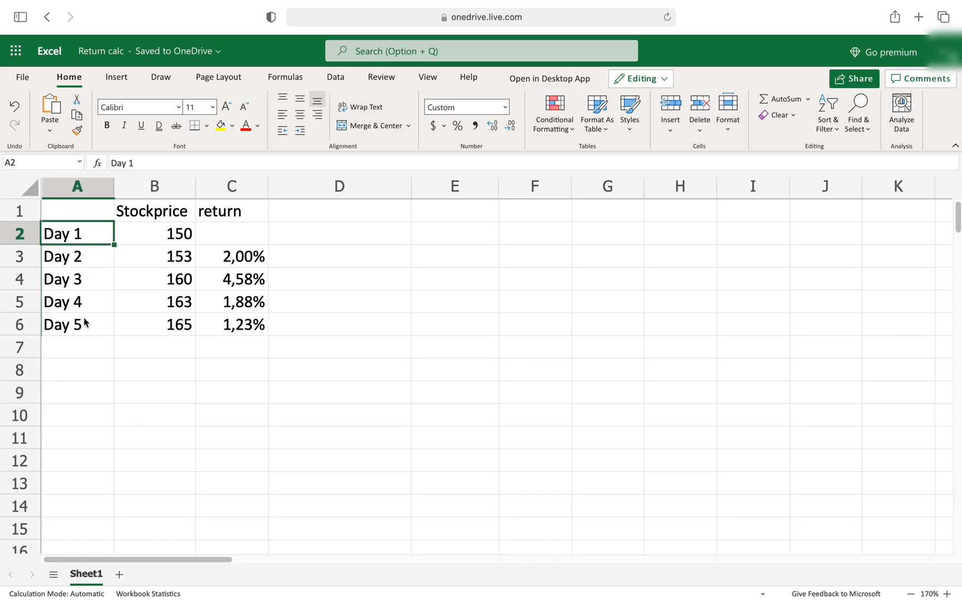
left_click(76, 325)
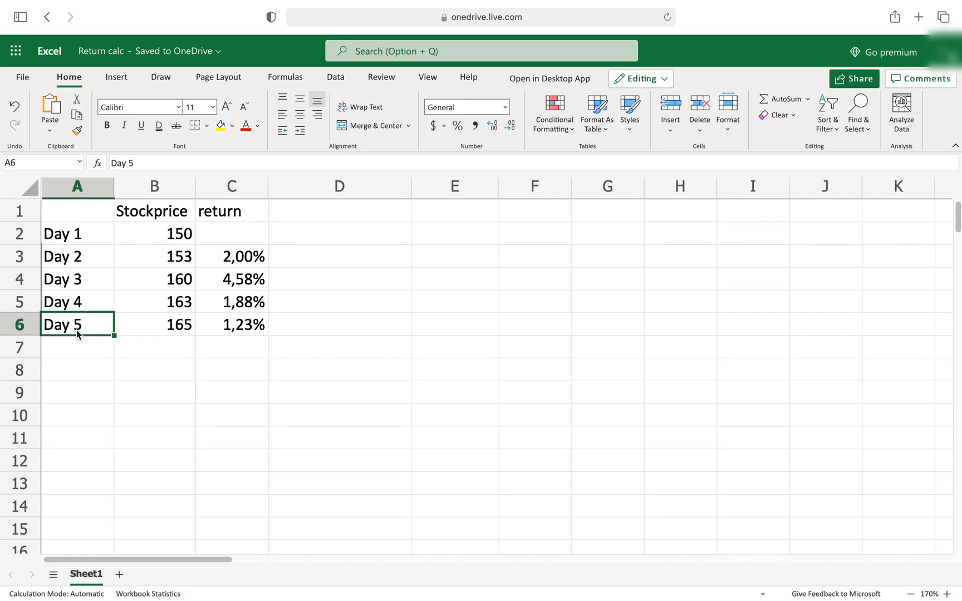
Add the label 'Return from Day 1-Day 5' and compute the overall return with =B6/B2 - 1.
left_click(76, 369)
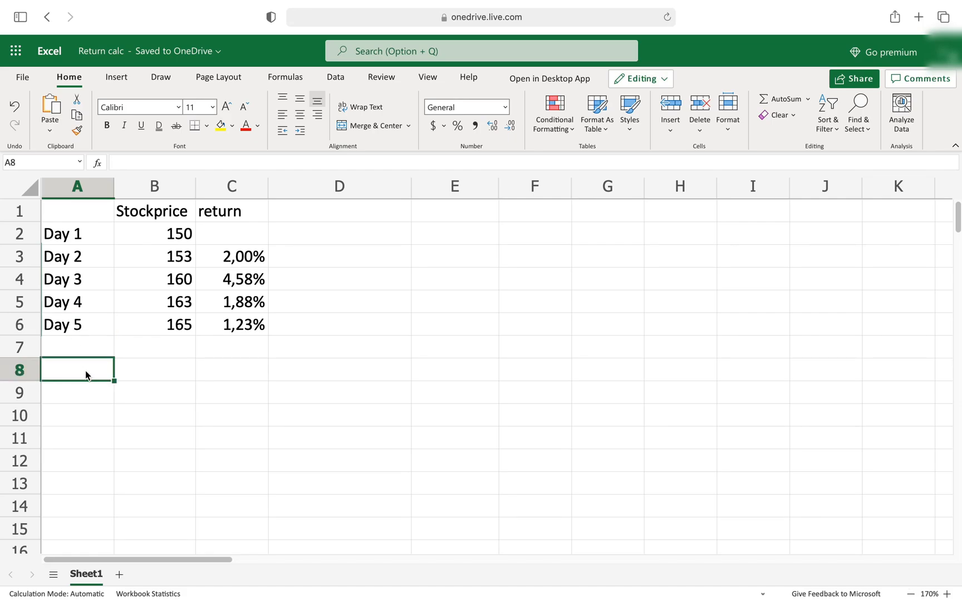
type("Return f")
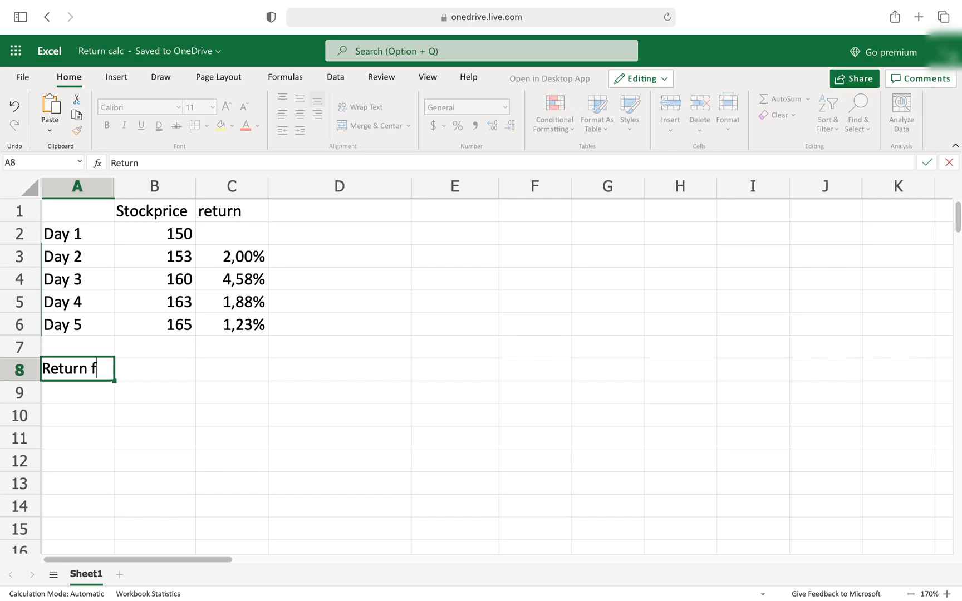
type("rom Day 1-")
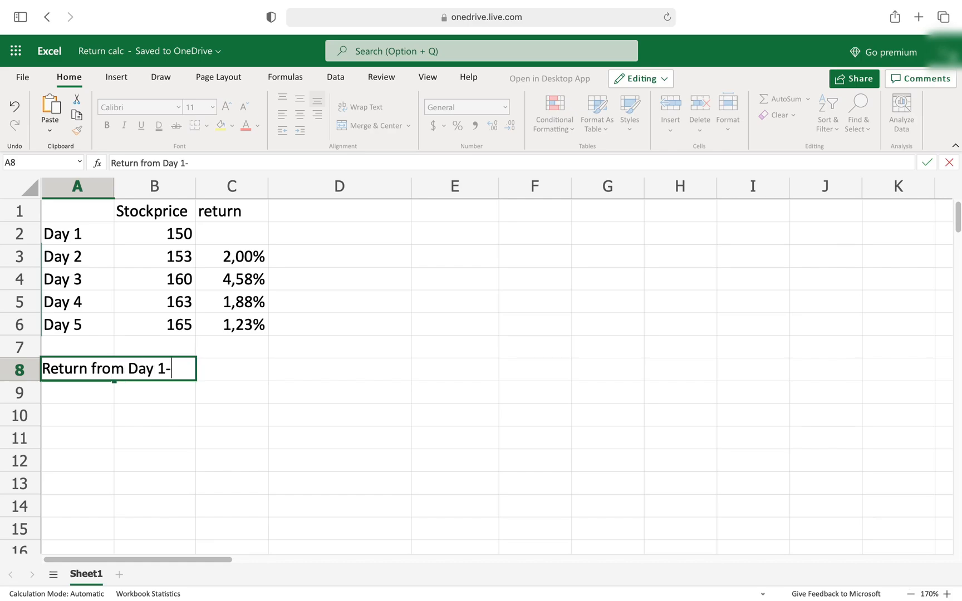
type("Day 5")
left_click(78, 392)
type("=")
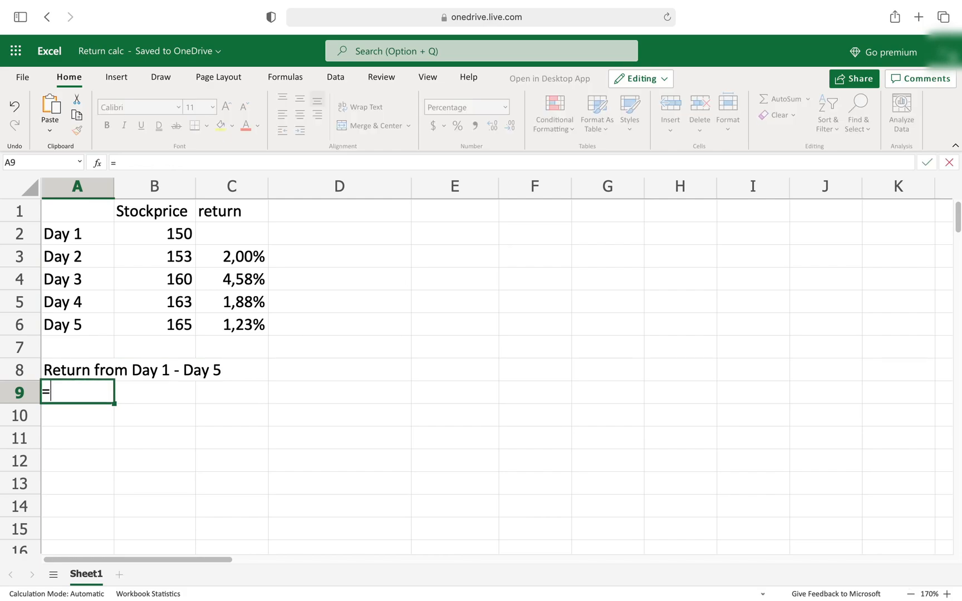
left_click(154, 324)
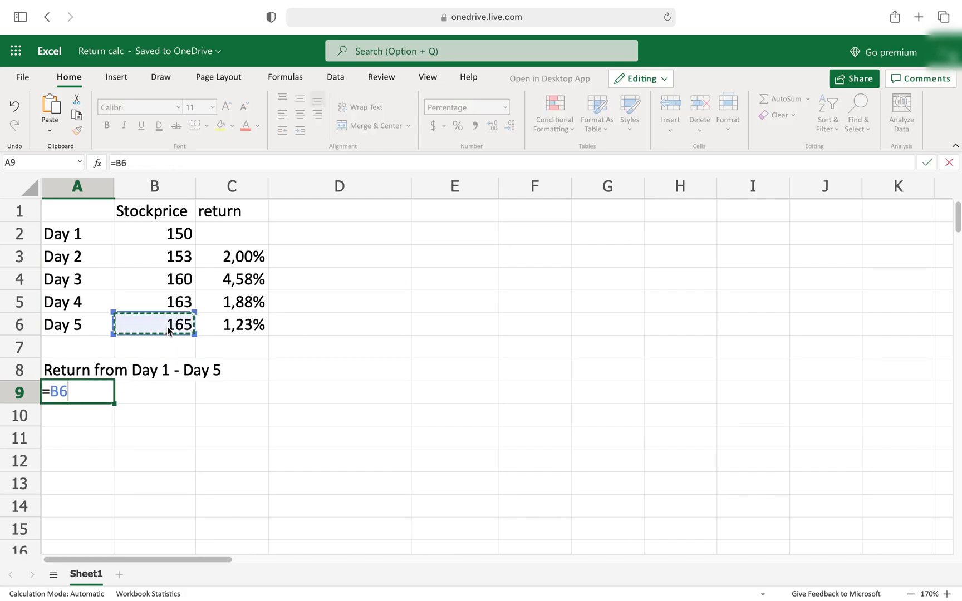
type("/")
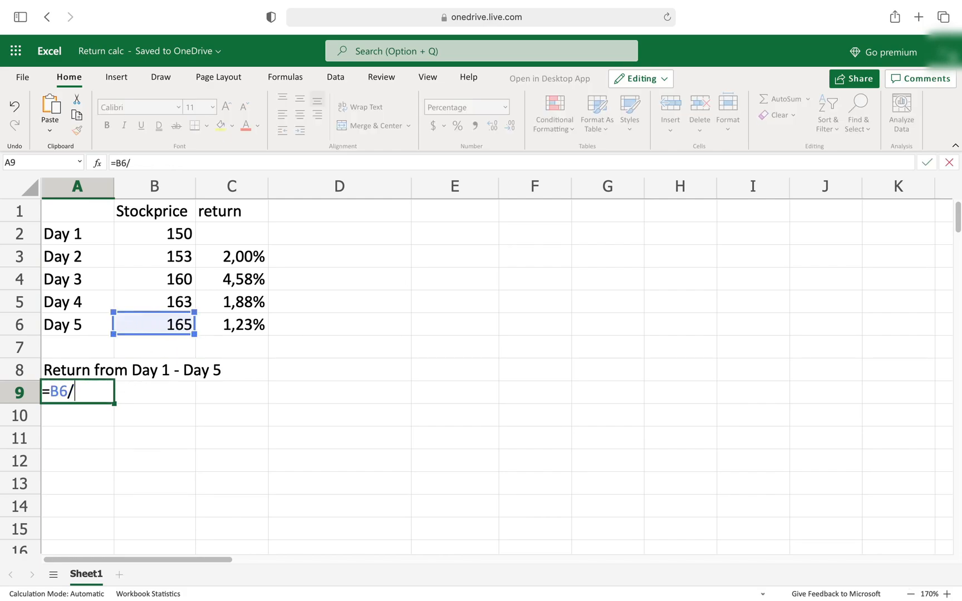
type("B2 - 1")
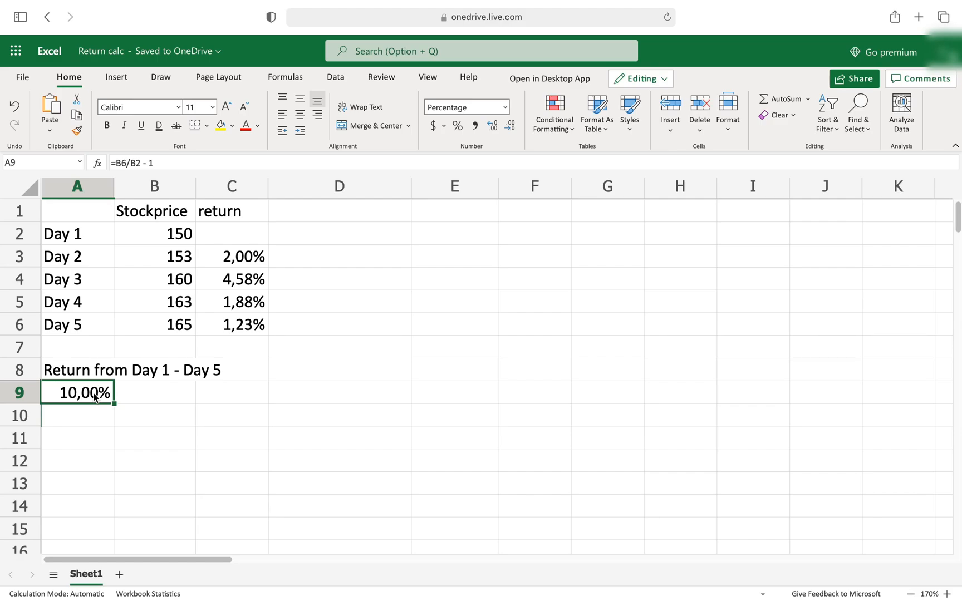
mouse_move(78, 426)
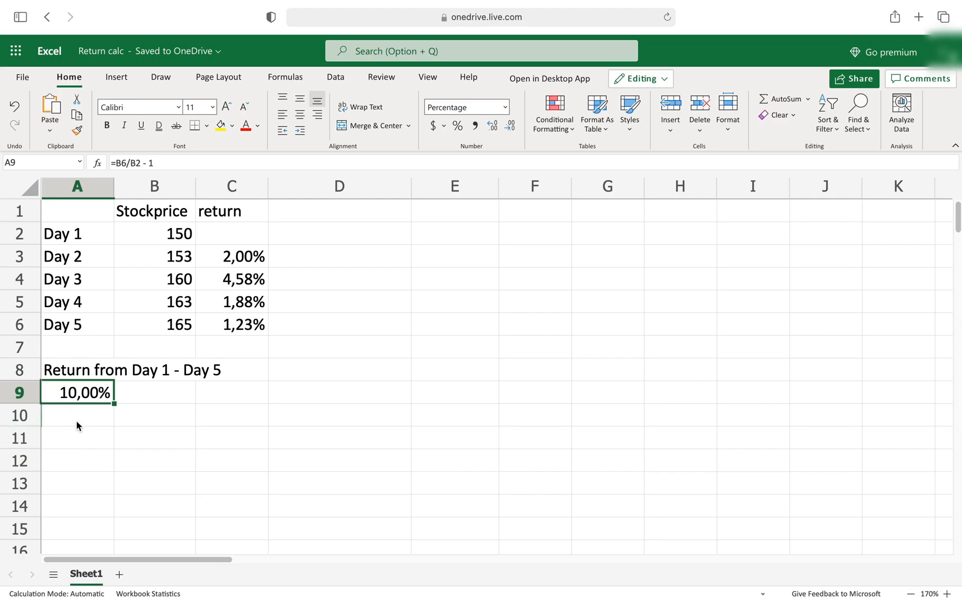
Label A10 'Wrong way of cumulating' and show the summed daily returns in A11 as 9,68%.
type("Wrong")
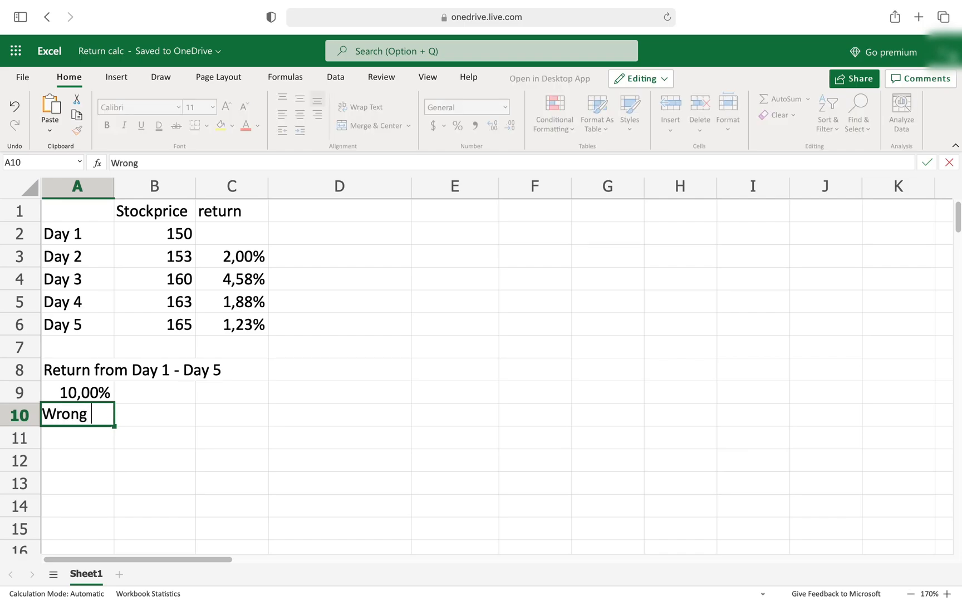
type("way of cumulating returns")
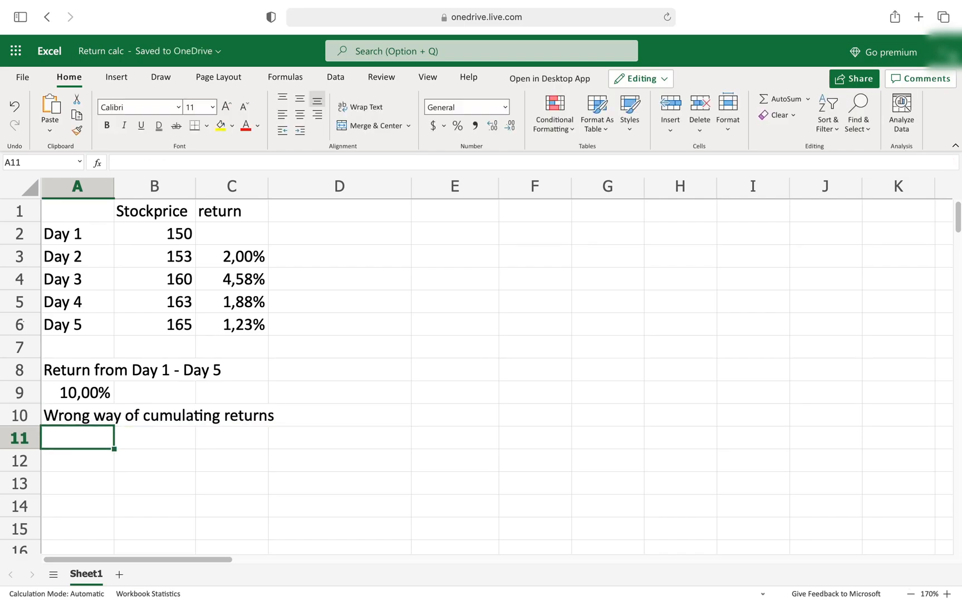
type("=SUM(C2:C6")
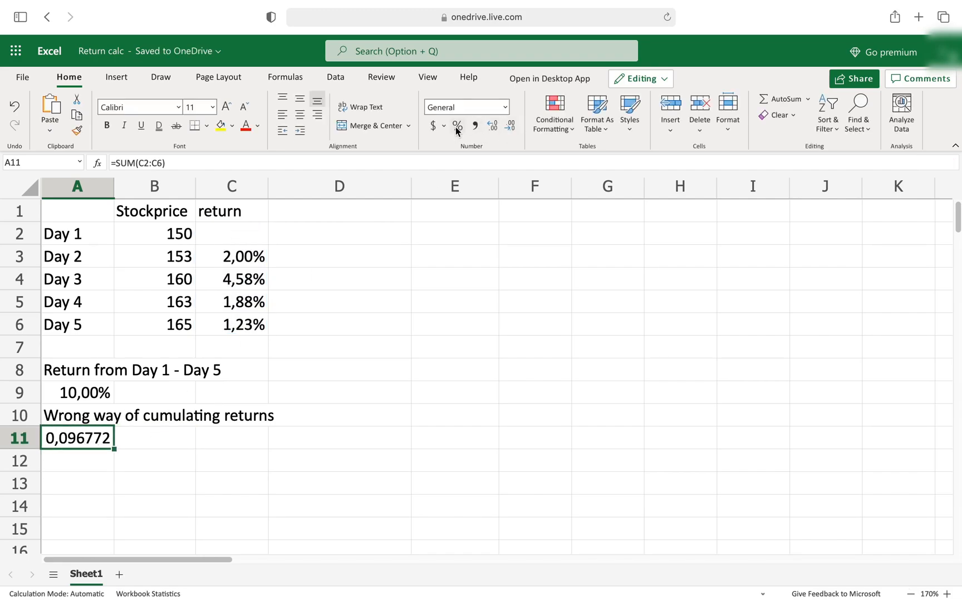
left_click(457, 126)
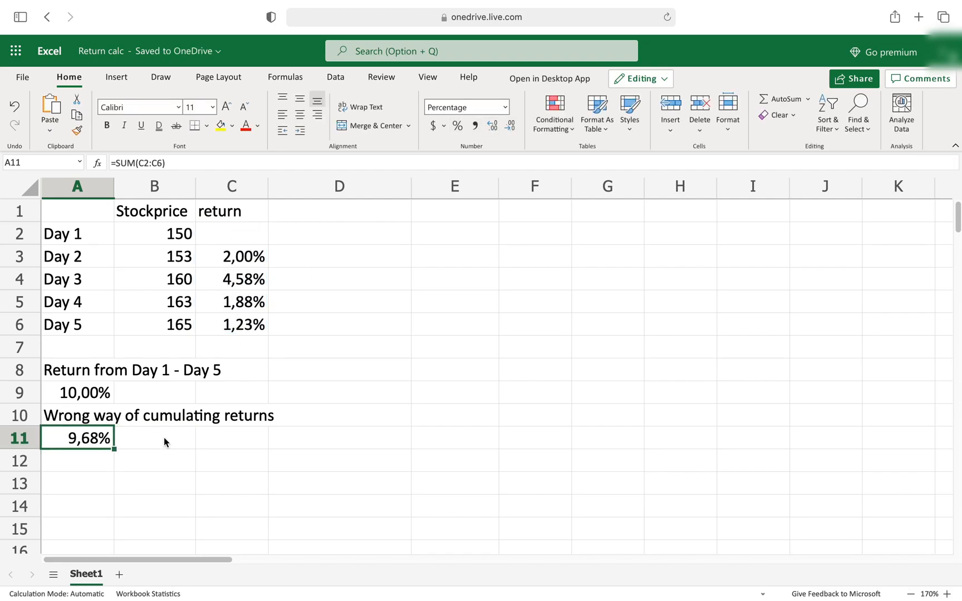
mouse_move(80, 446)
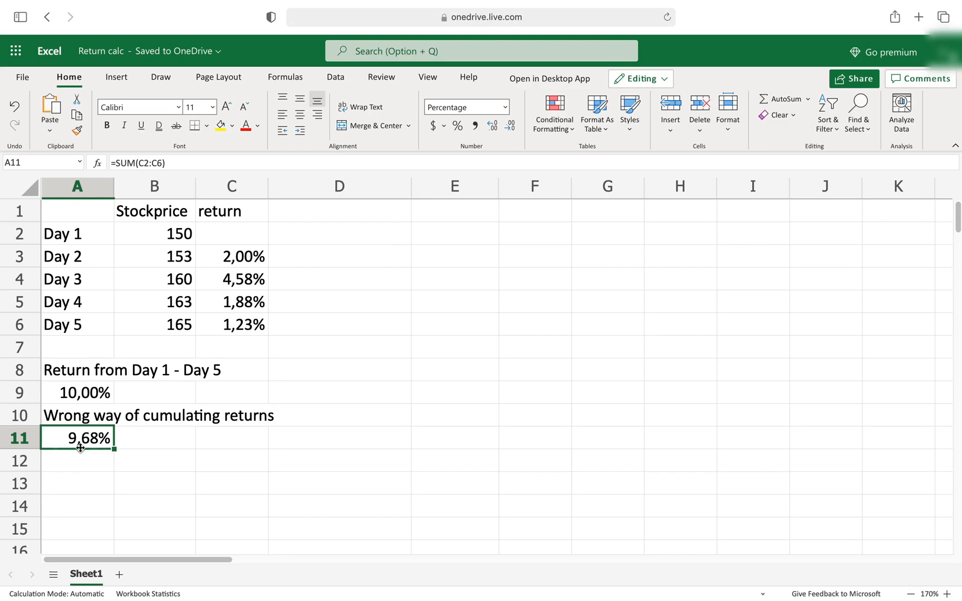
mouse_move(95, 391)
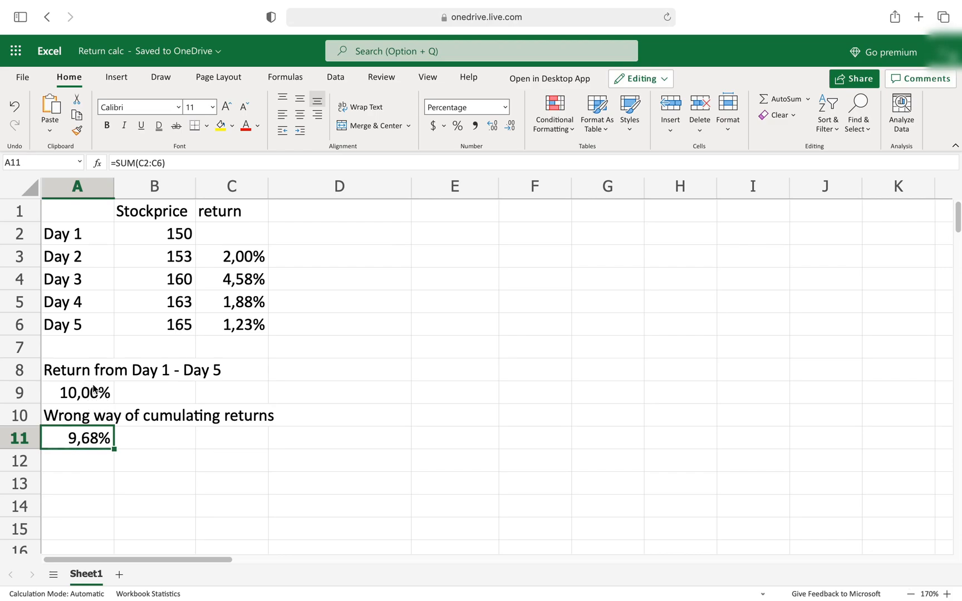
mouse_move(169, 443)
type("cumulati")
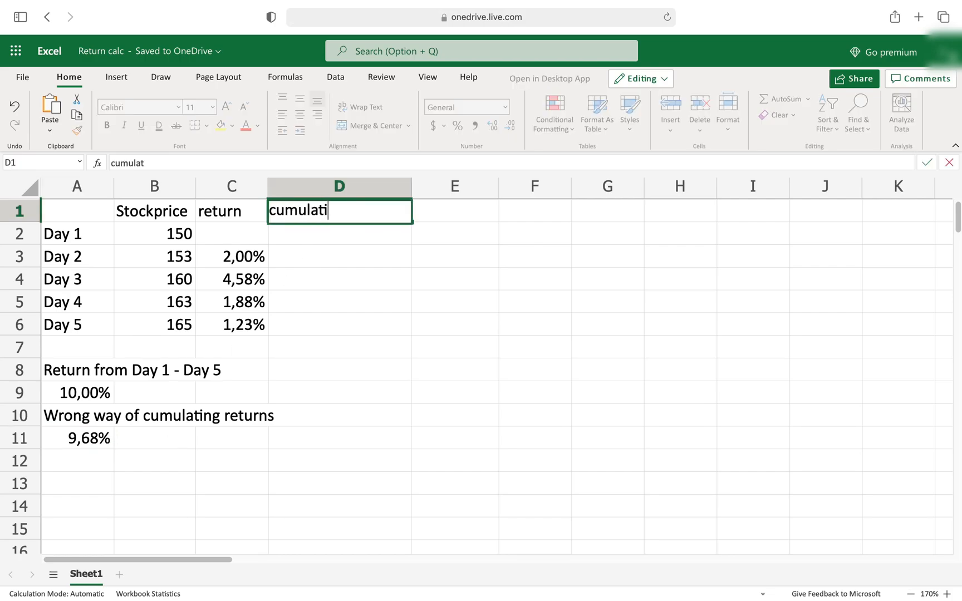
Head column D 'cumulative return' and enter =(1+C3)*(1+D2) - 1 in D3.
key("Return")
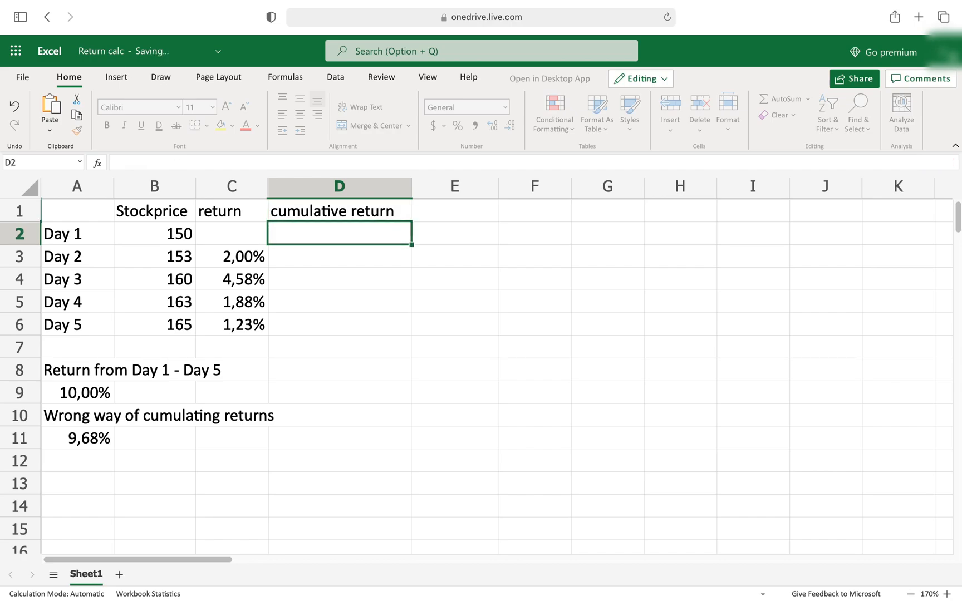
left_click(339, 256)
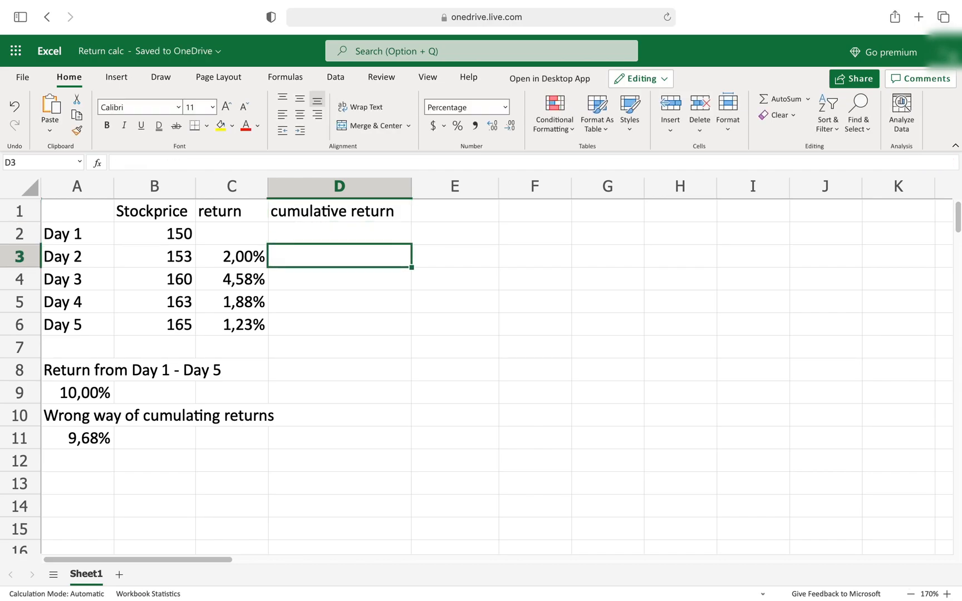
type("=(1+")
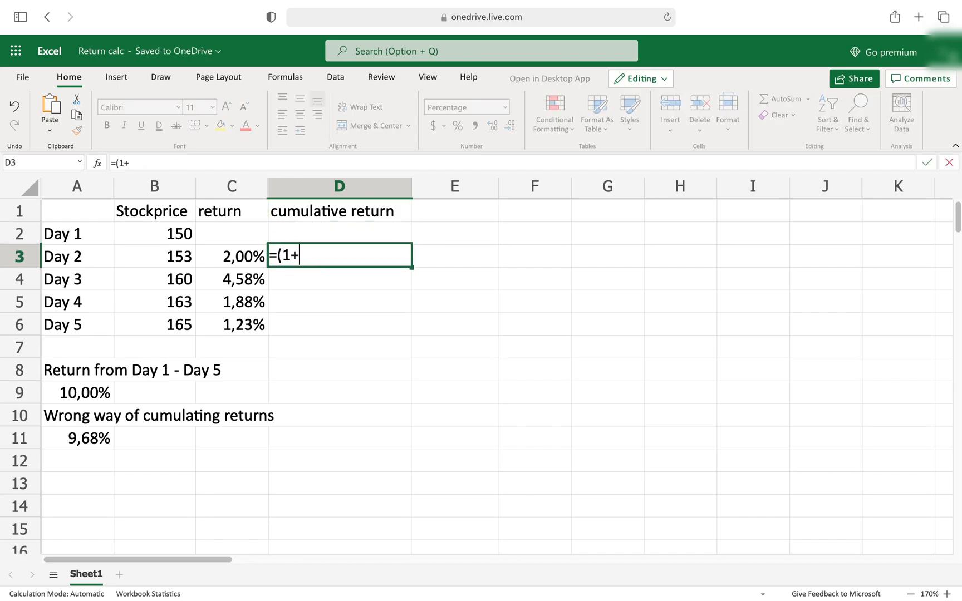
left_click(231, 256)
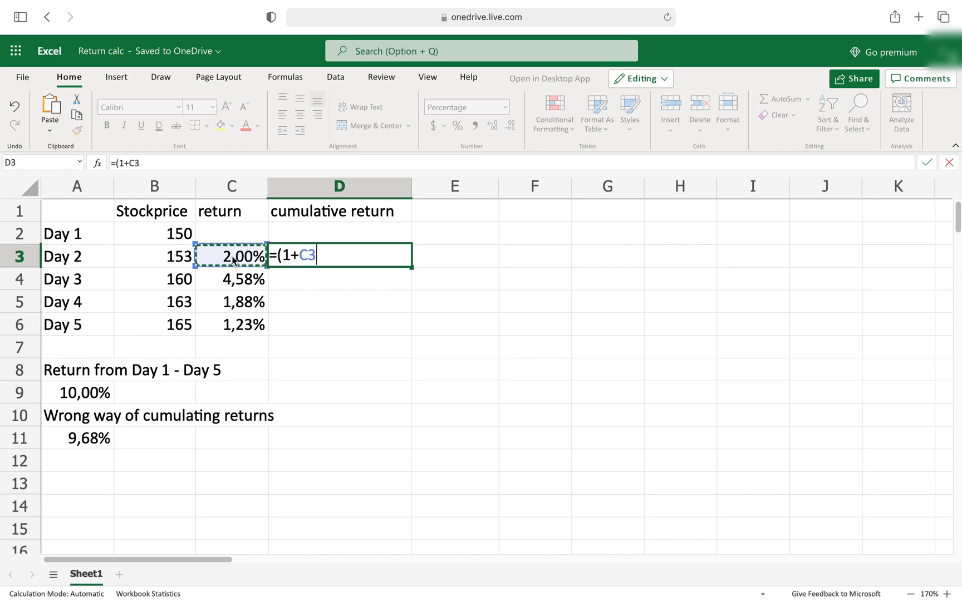
type(")*")
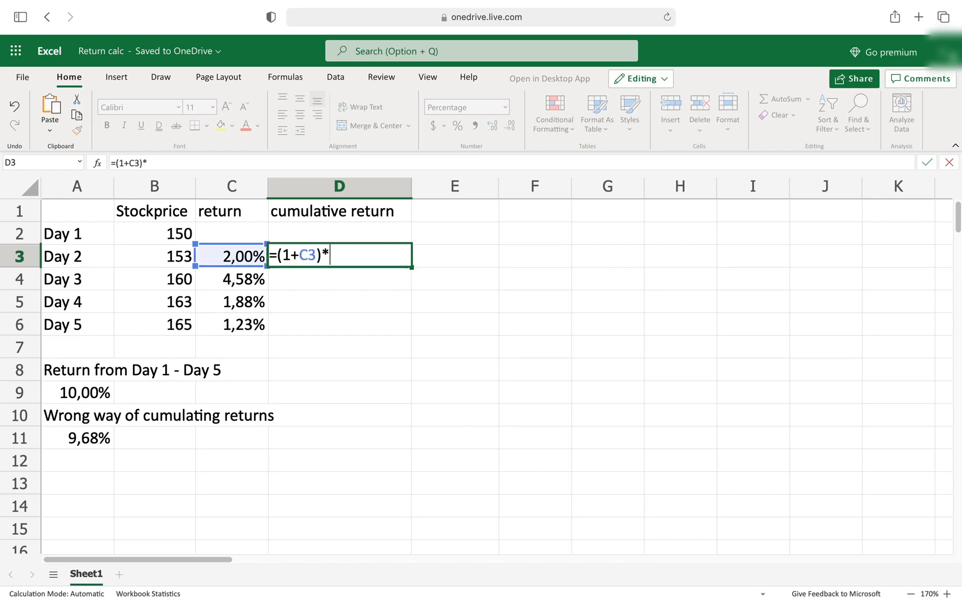
type("(")
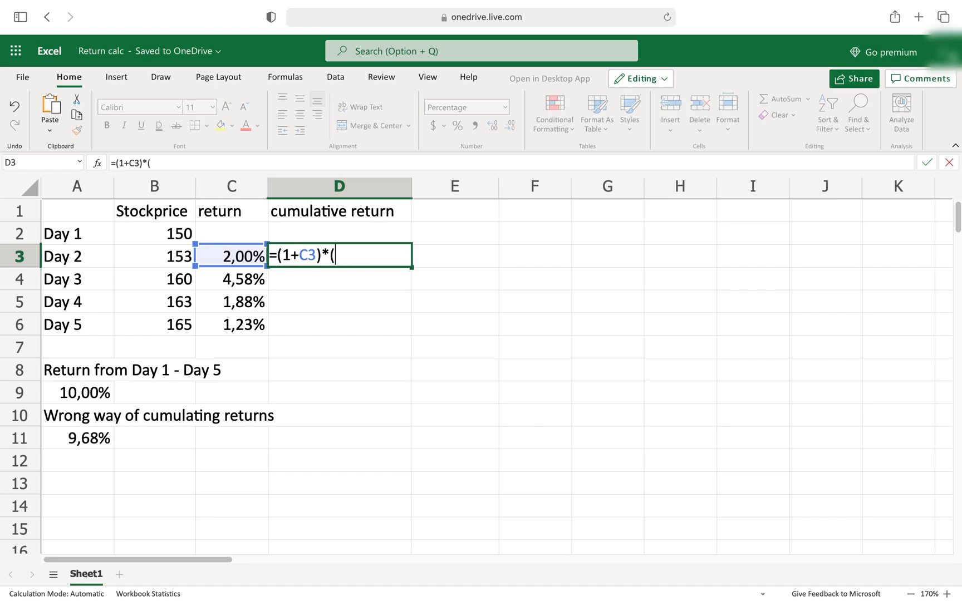
type("1+")
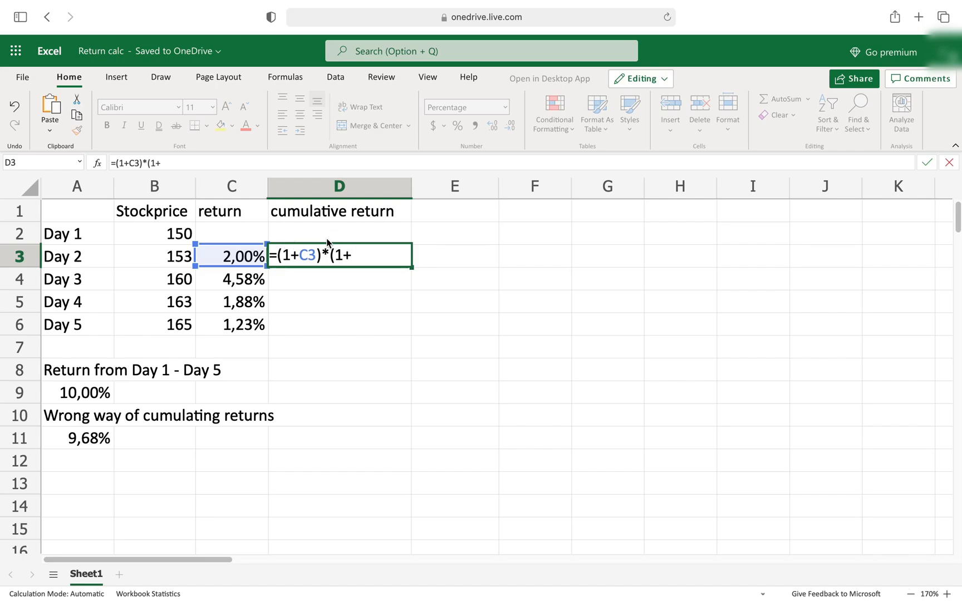
left_click(339, 234)
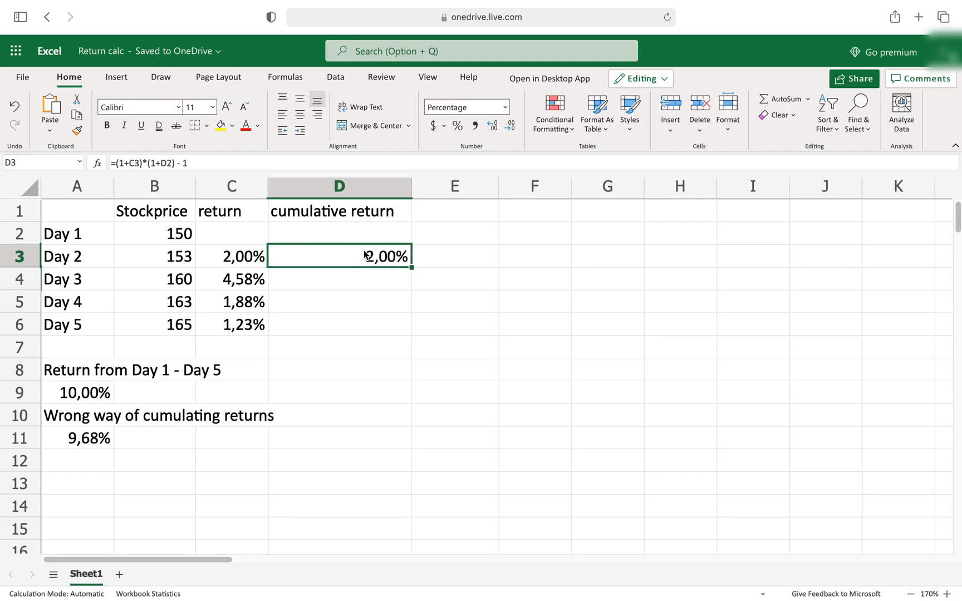
mouse_move(252, 262)
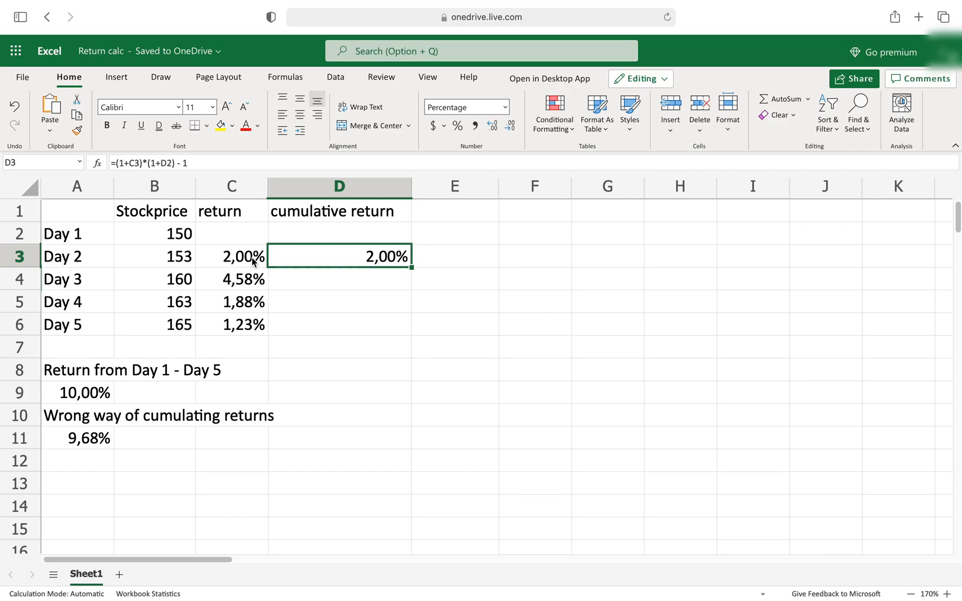
mouse_move(174, 230)
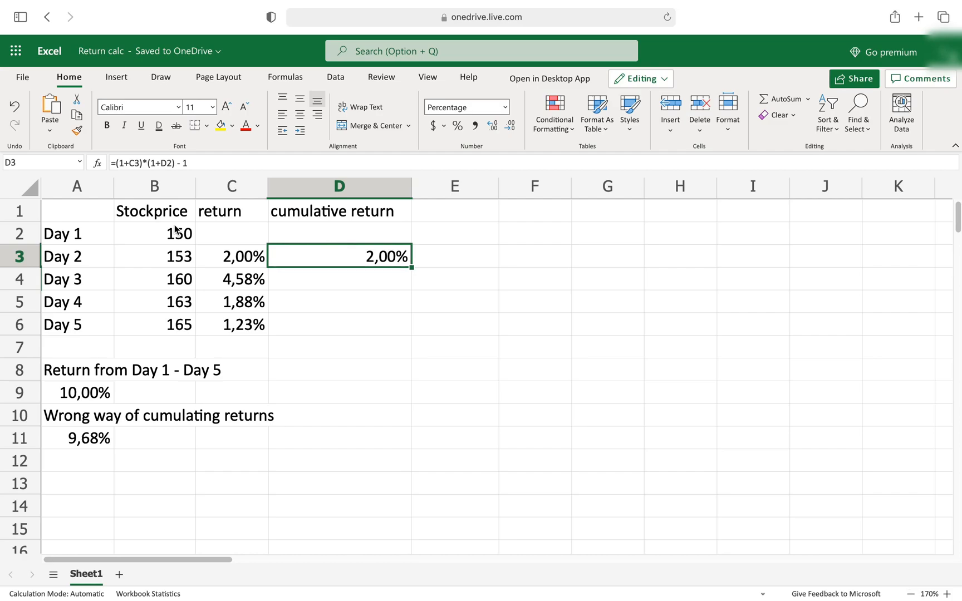
mouse_move(411, 266)
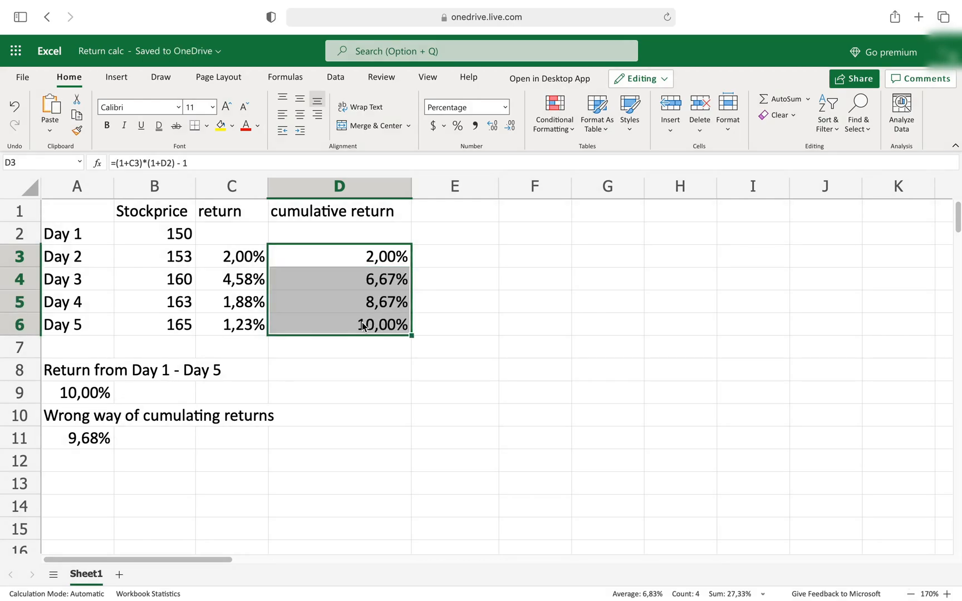
Check the Day 5 cumulative return formula in D6.
left_click(338, 324)
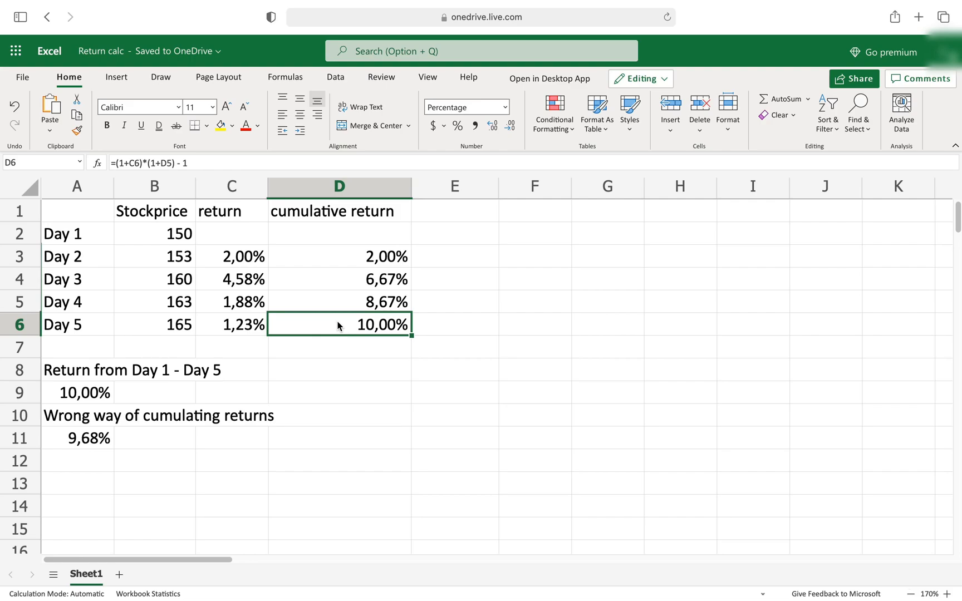
mouse_move(445, 328)
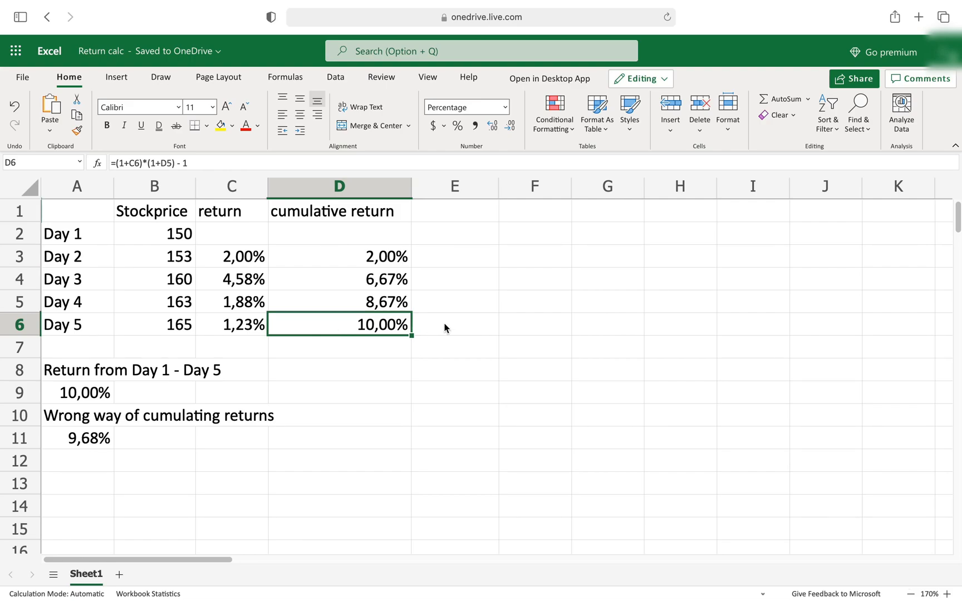
mouse_move(465, 215)
type("Log return")
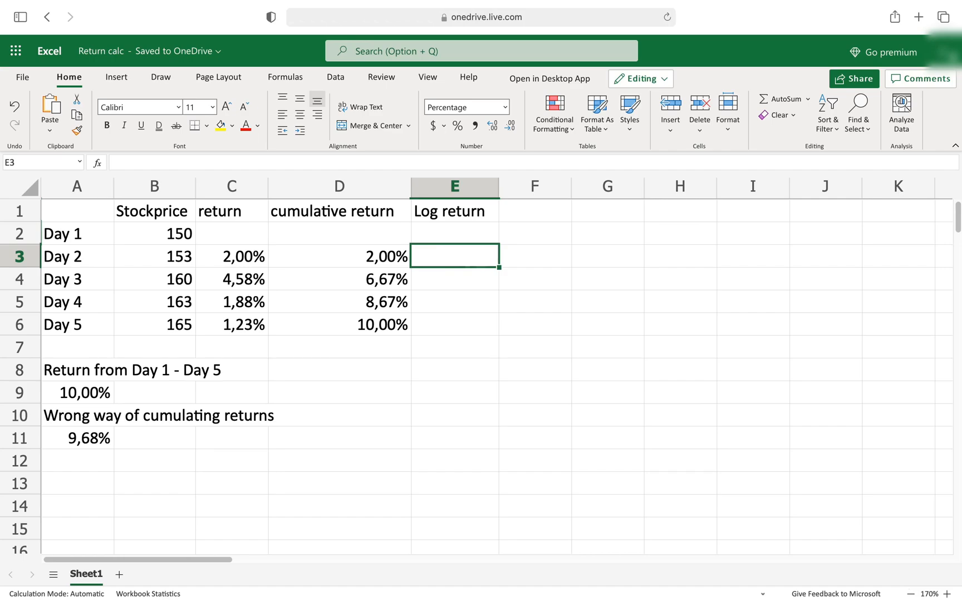
Enter the log return formula =LN(1+C3) in E3.
type("=LN")
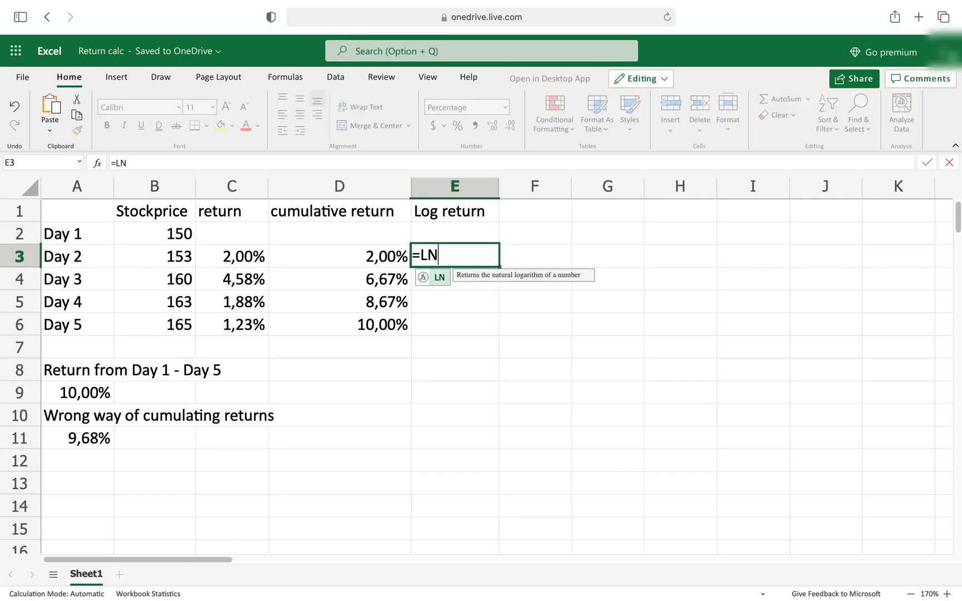
type("(1+")
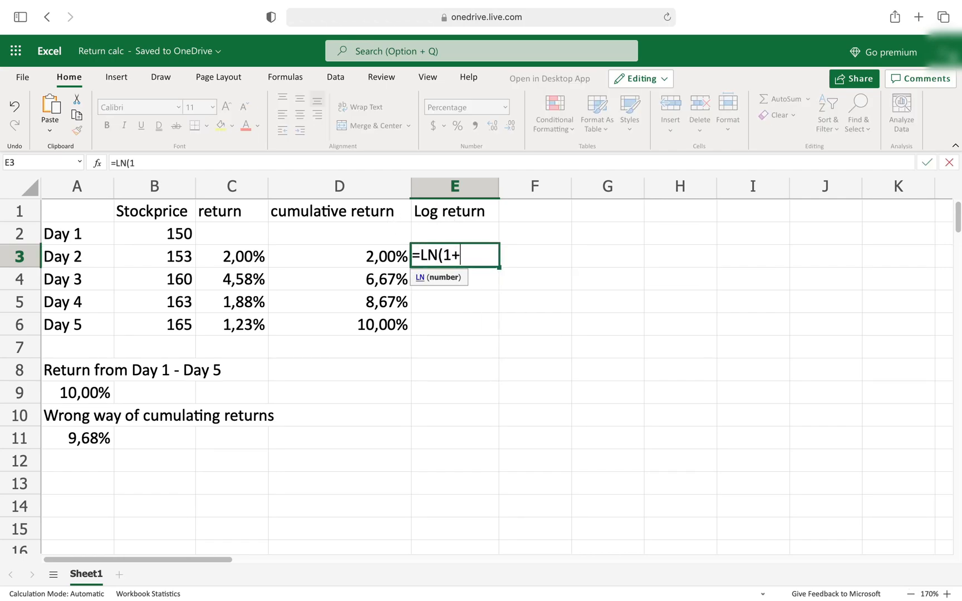
left_click(231, 256)
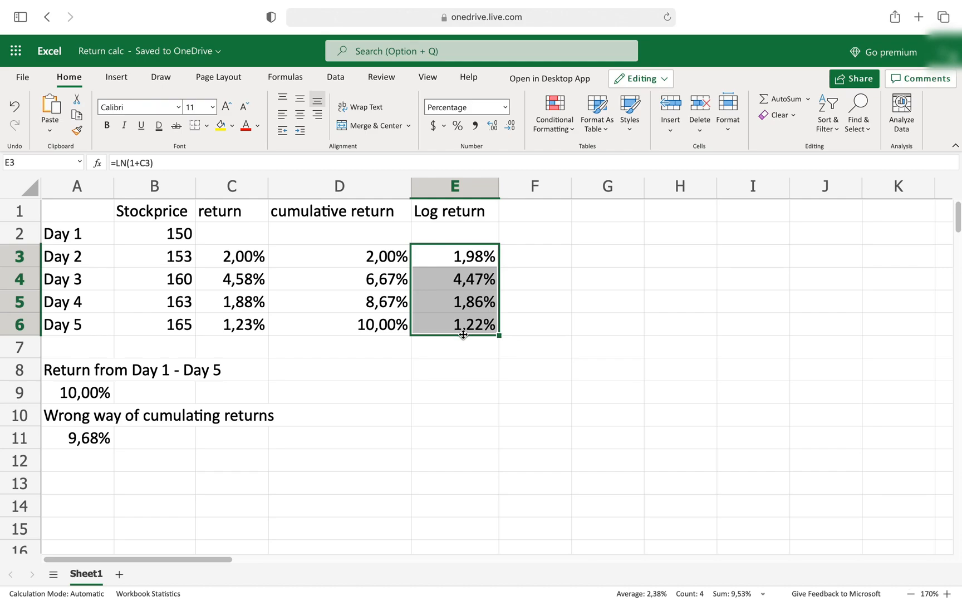
mouse_move(449, 247)
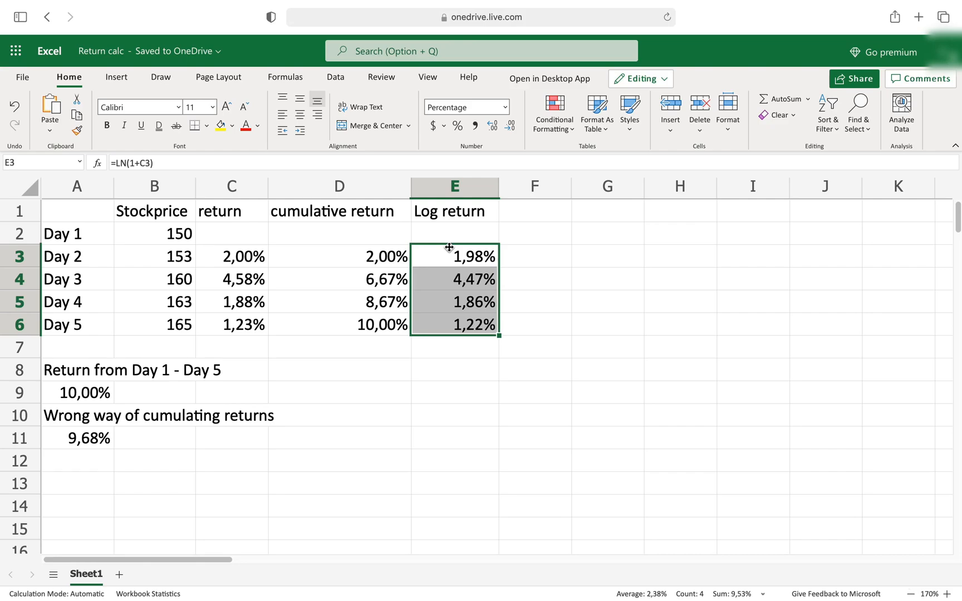
mouse_move(397, 379)
type("=SUM(E3:E6")
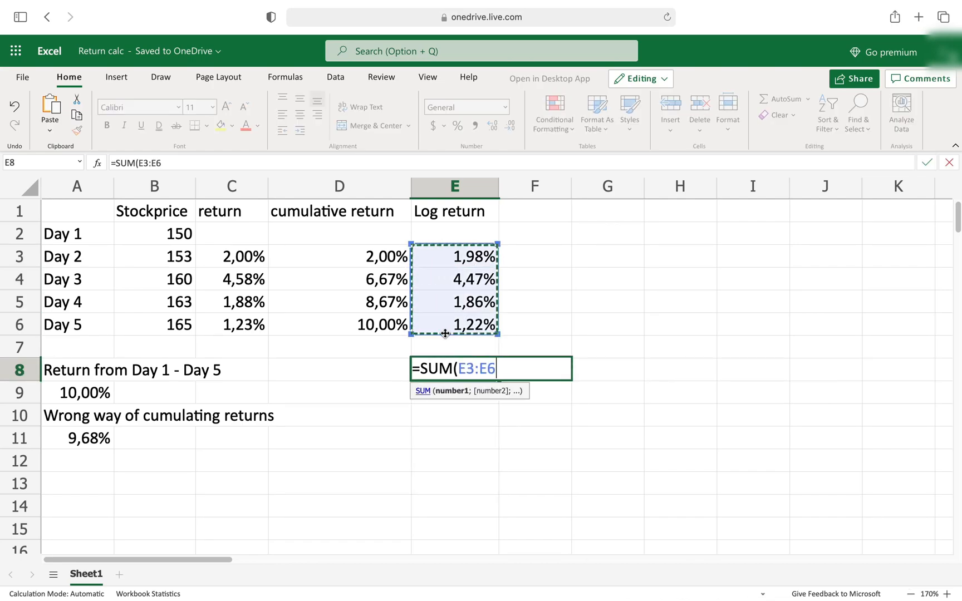
Finish the E8 sum of log returns (9,53%), inspect it, and select E9.
key("Return")
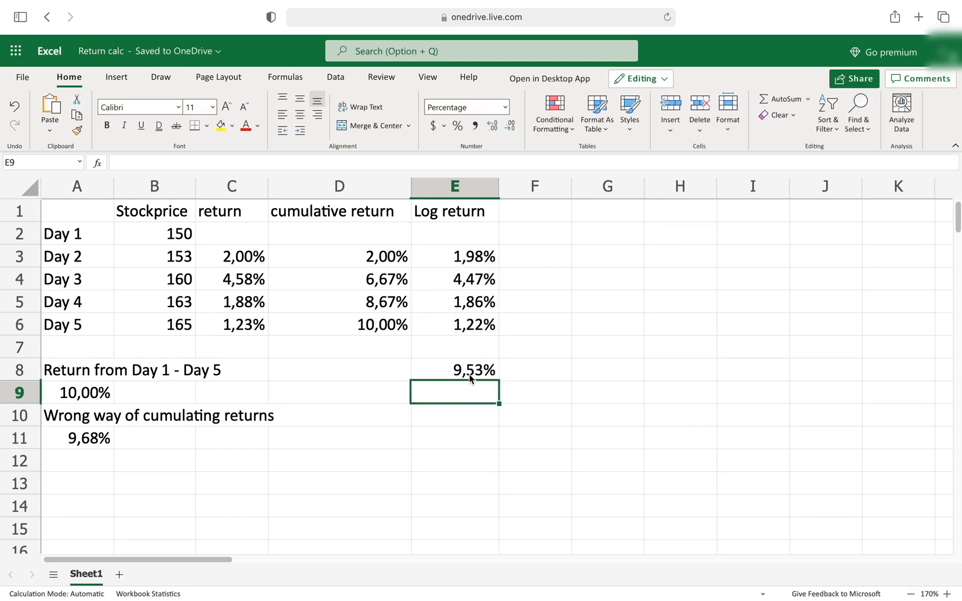
left_click(454, 369)
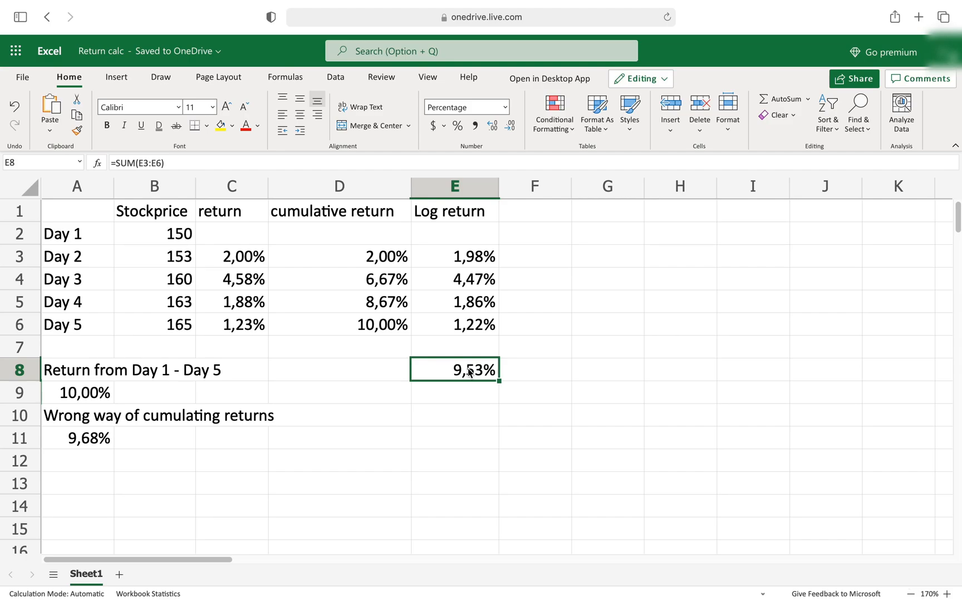
left_click(454, 392)
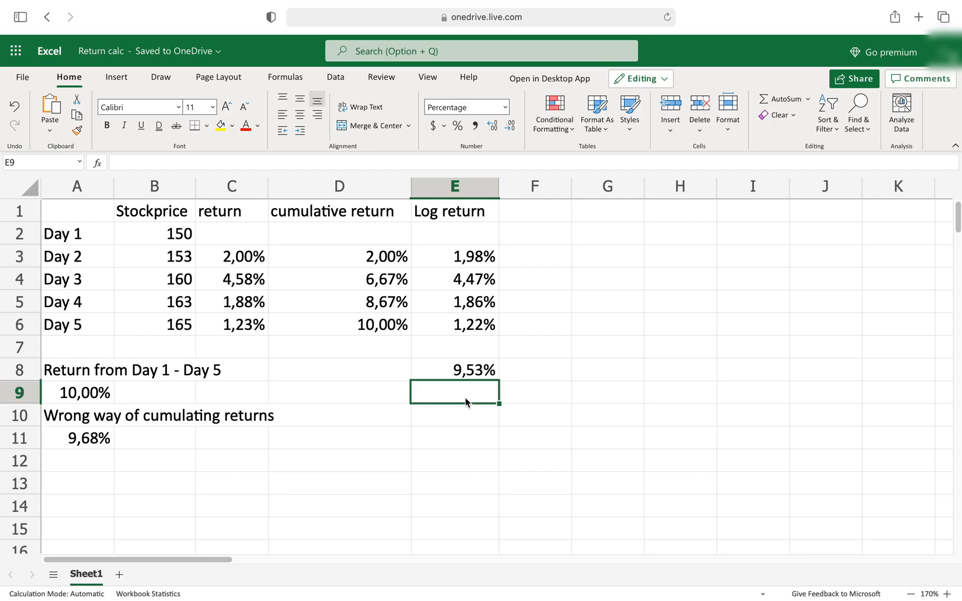
Enter =EXP(E8) - 1 in E9, yielding 10,00%, and check the formula.
type("=EXP(")
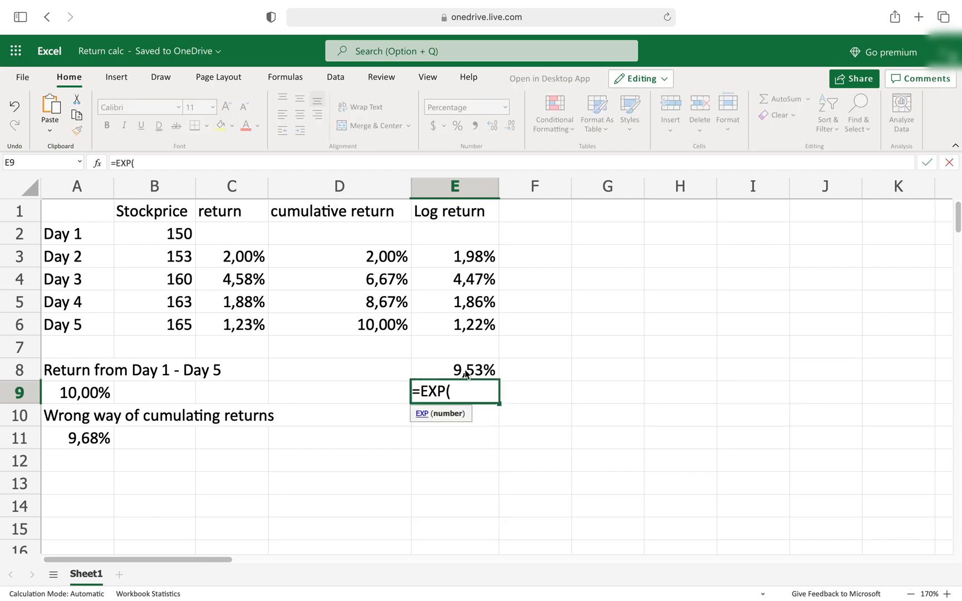
left_click(454, 369)
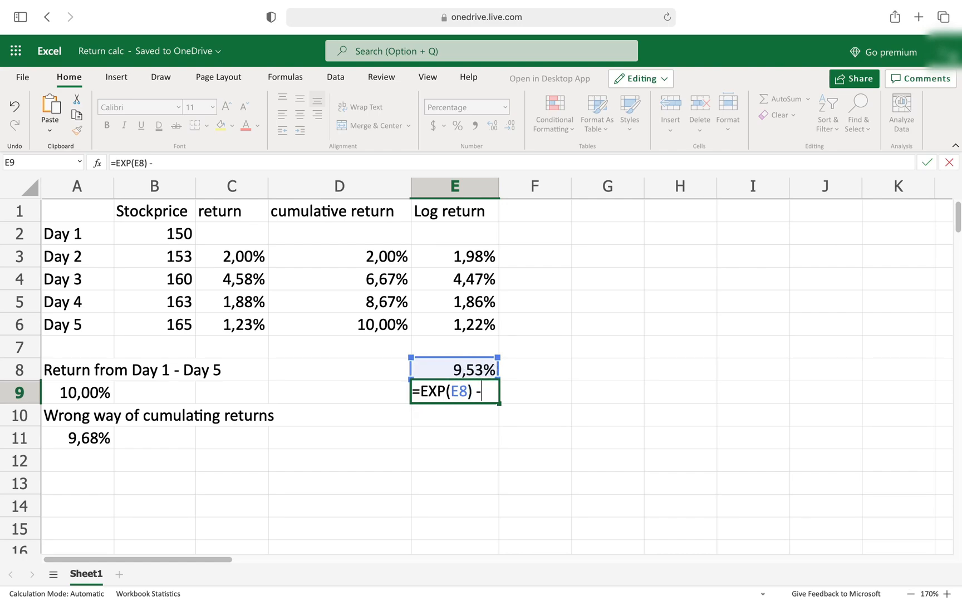
key("Return")
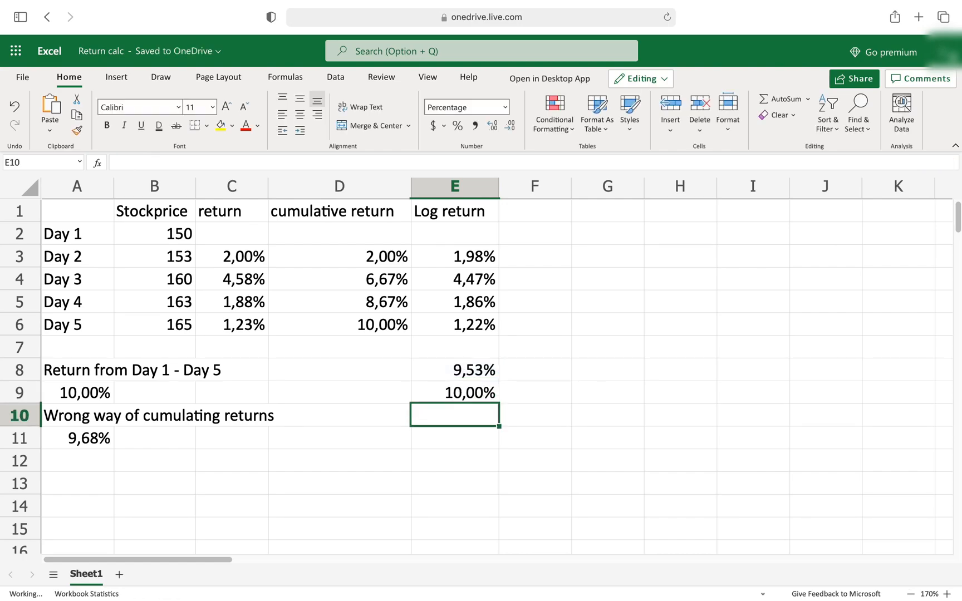
left_click(455, 393)
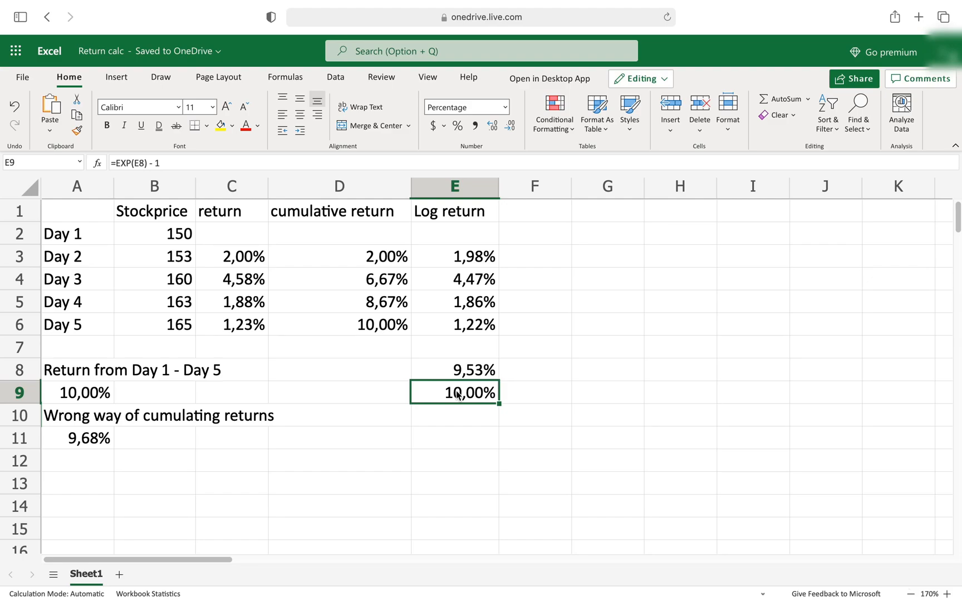
mouse_move(337, 309)
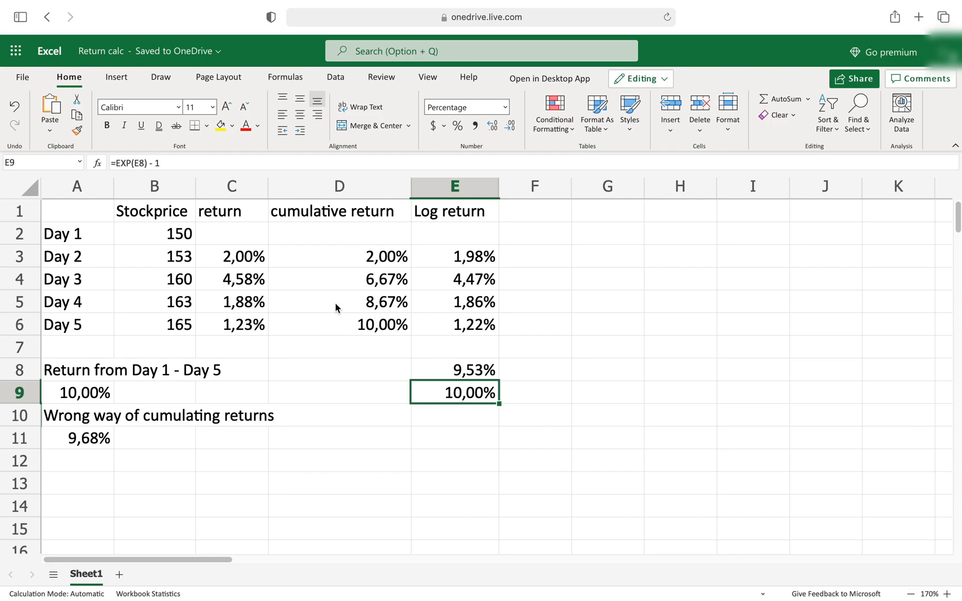
mouse_move(473, 324)
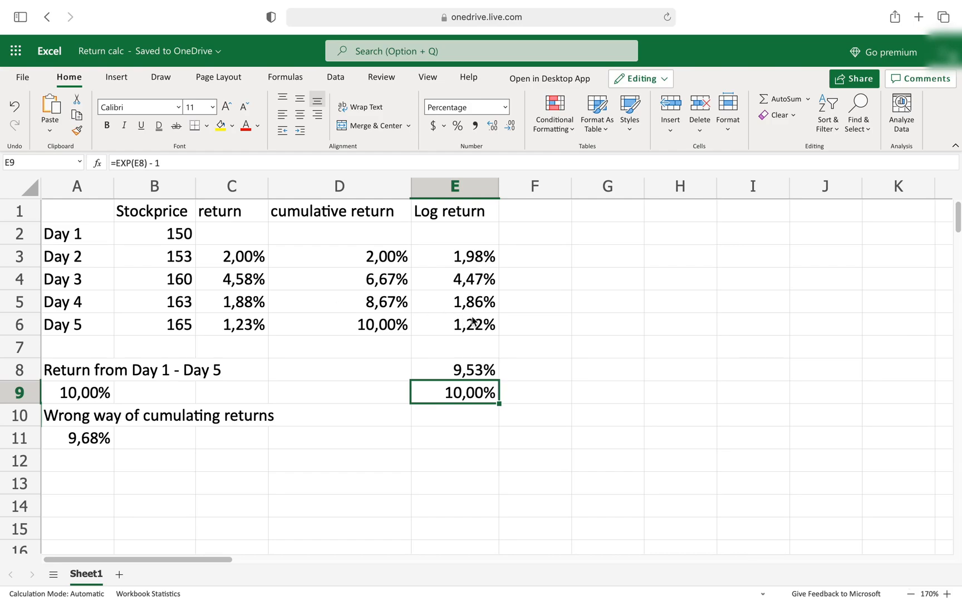
mouse_move(513, 420)
type("Stockprice")
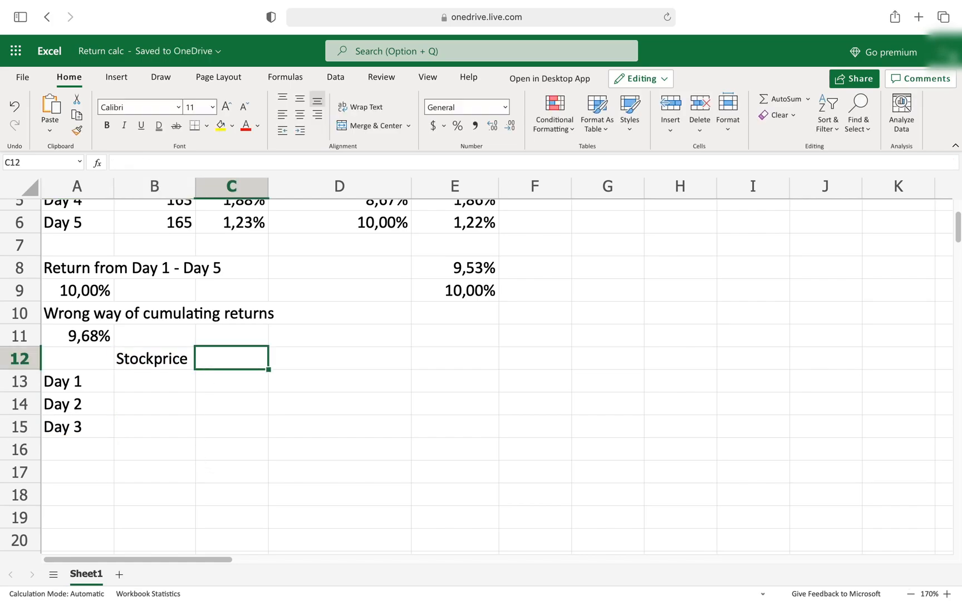
Enter Stockprice values 150, 200 and 150 for Days 1–3 in B13:B15.
left_click(154, 381)
type("150")
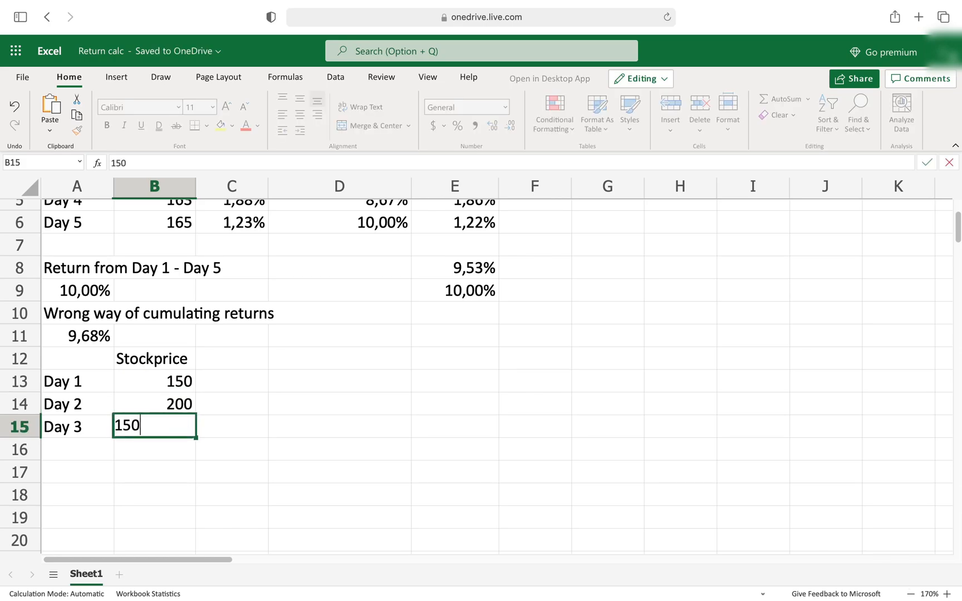
key("Return")
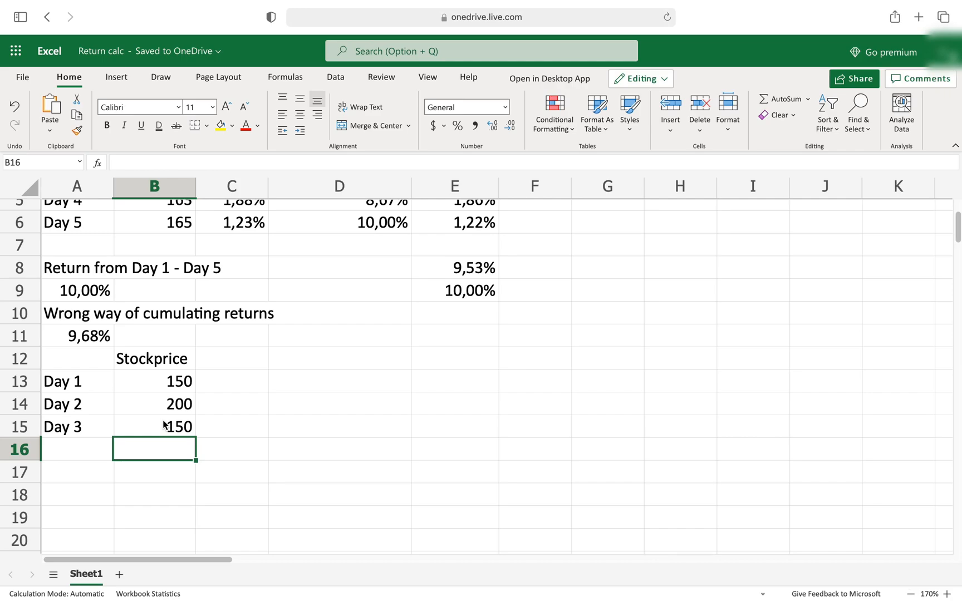
left_click(153, 380)
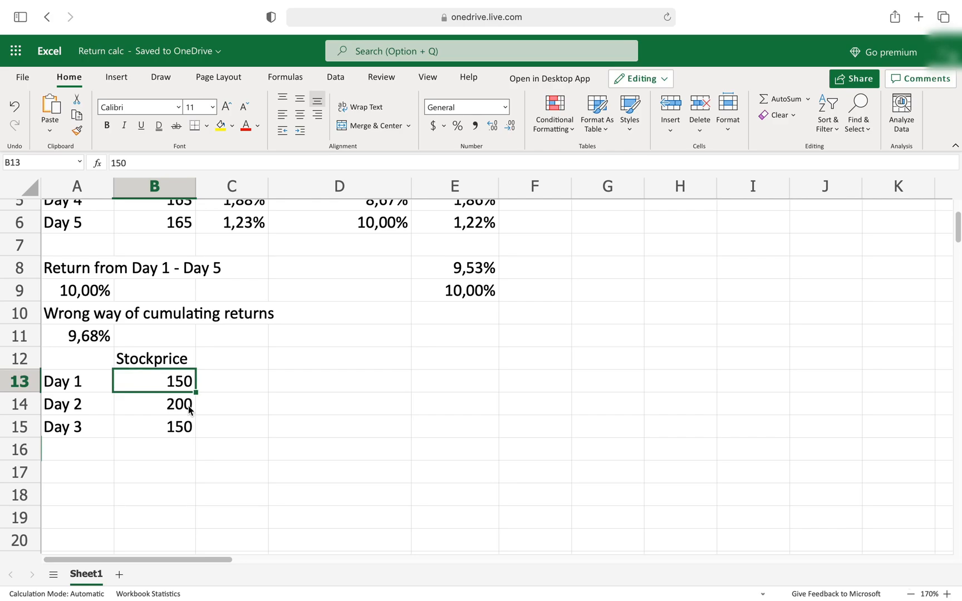
mouse_move(178, 444)
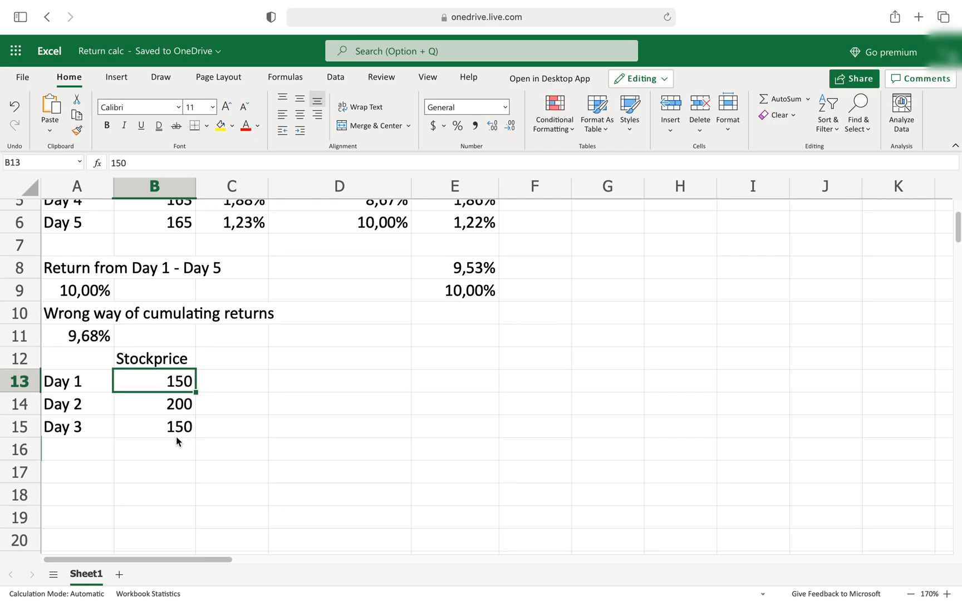
Select C14 for the Day 2 return formula =B14/B13 - 1.
scroll("up", 3)
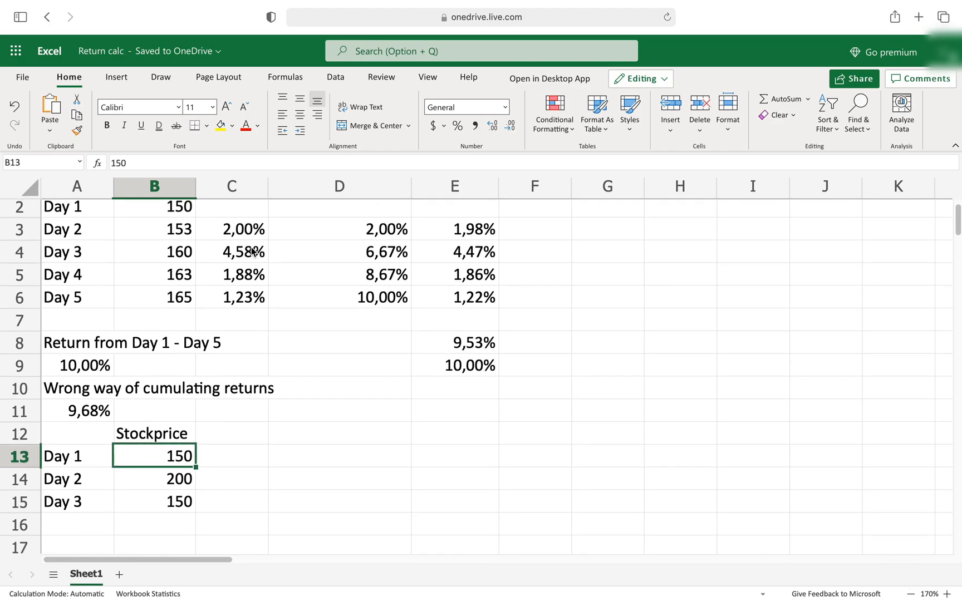
left_click(232, 252)
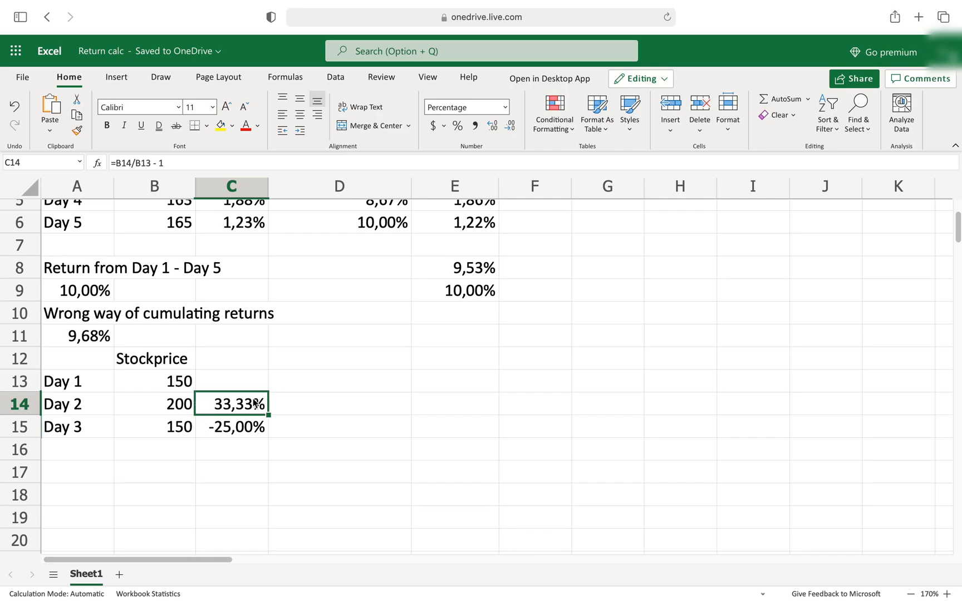
mouse_move(253, 429)
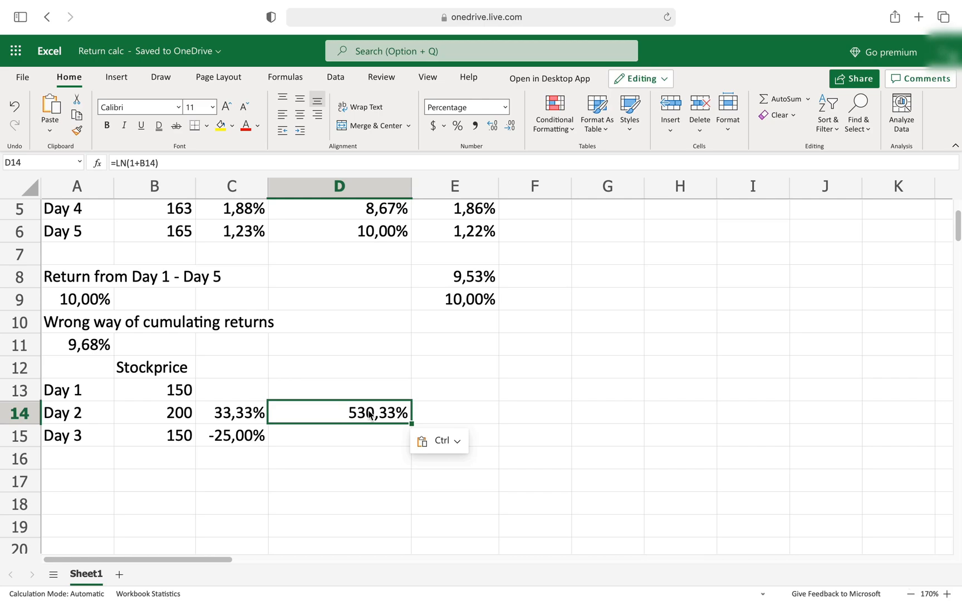
Edit D14's formula to =LN(1+C14) for the Day 2 log return.
double_click(339, 412)
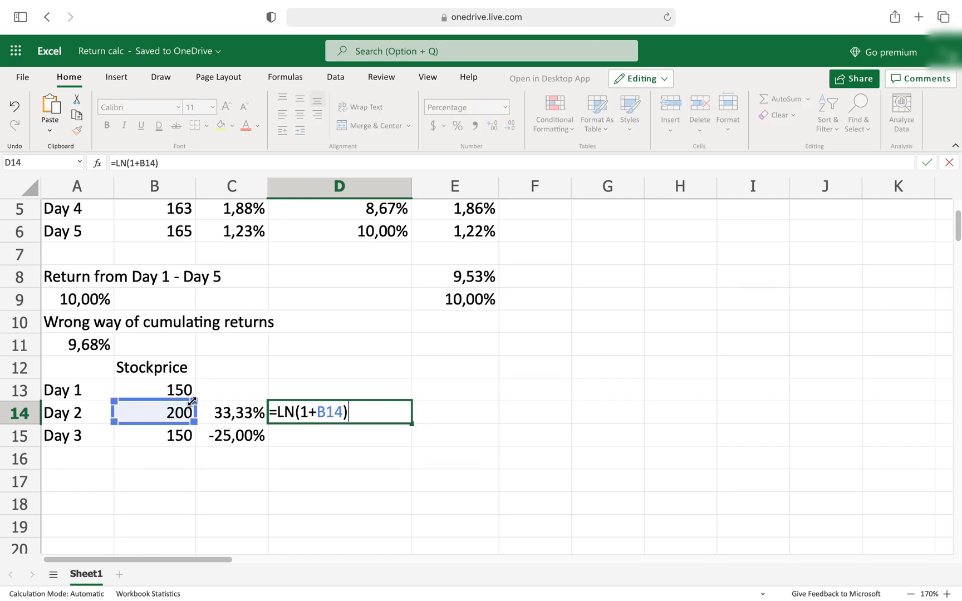
left_click(232, 412)
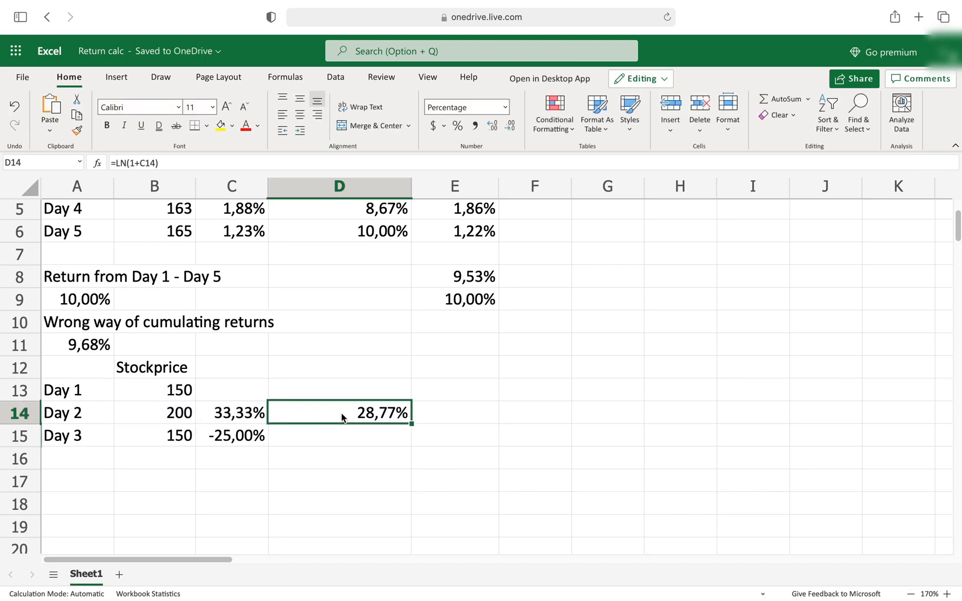
mouse_move(447, 446)
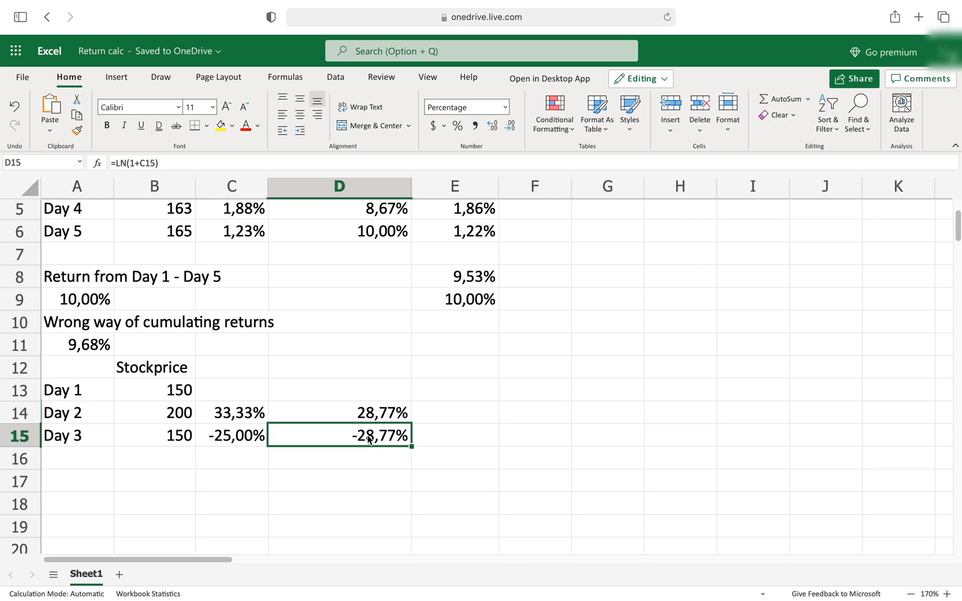
mouse_move(417, 447)
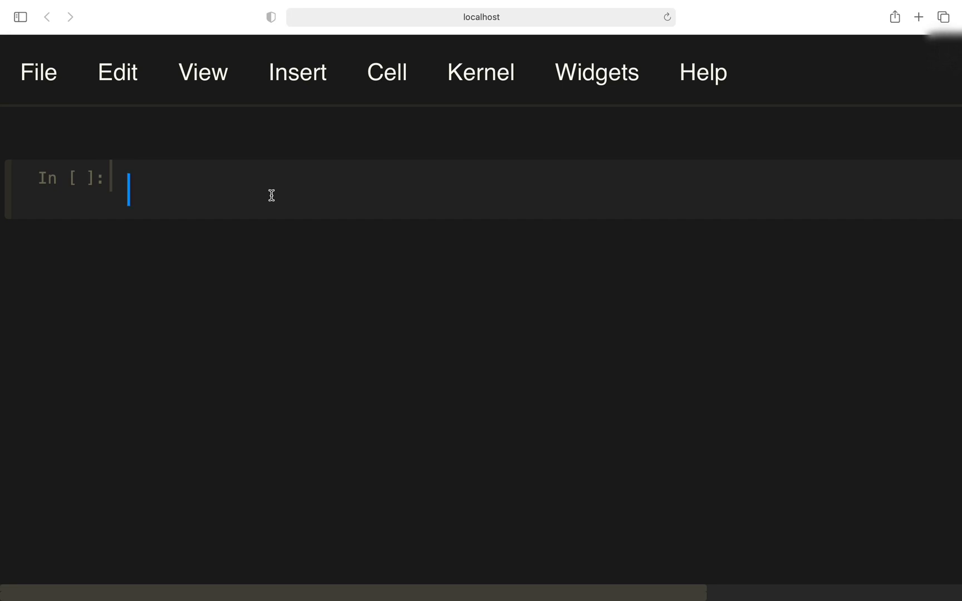
Import yfinance as yf and numpy as np.
type("import y")
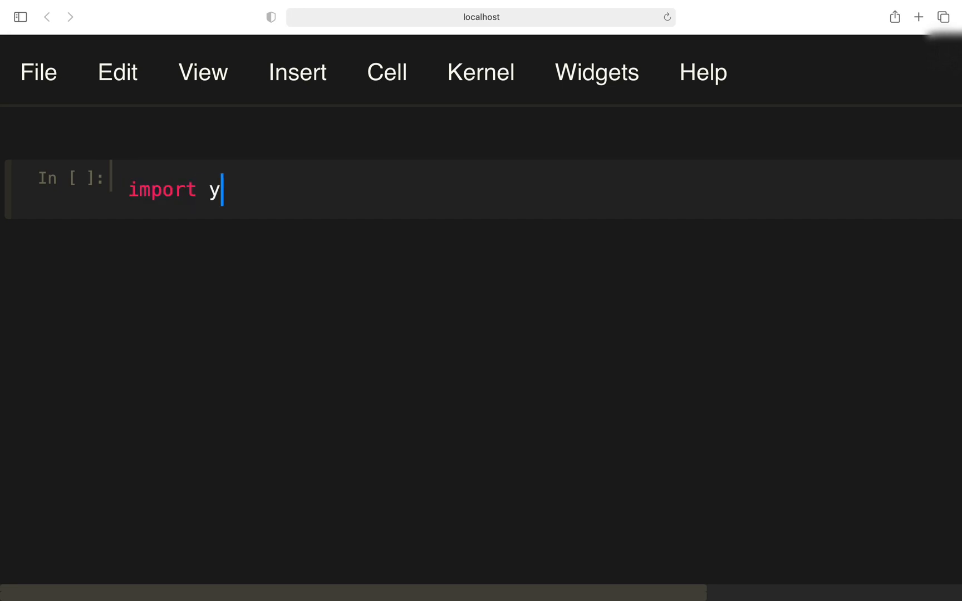
type("finance as yf")
type("import numpy a")
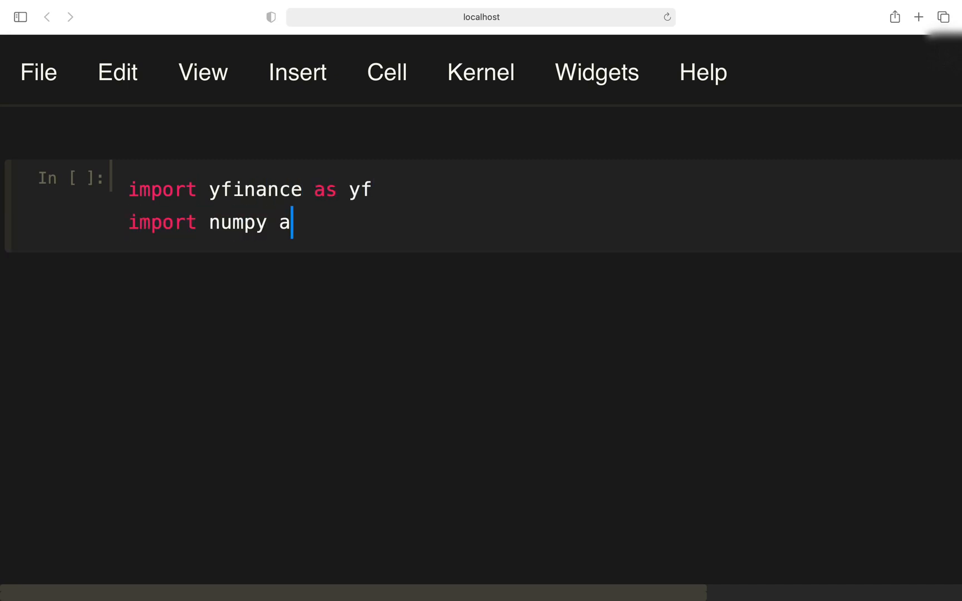
type("s np")
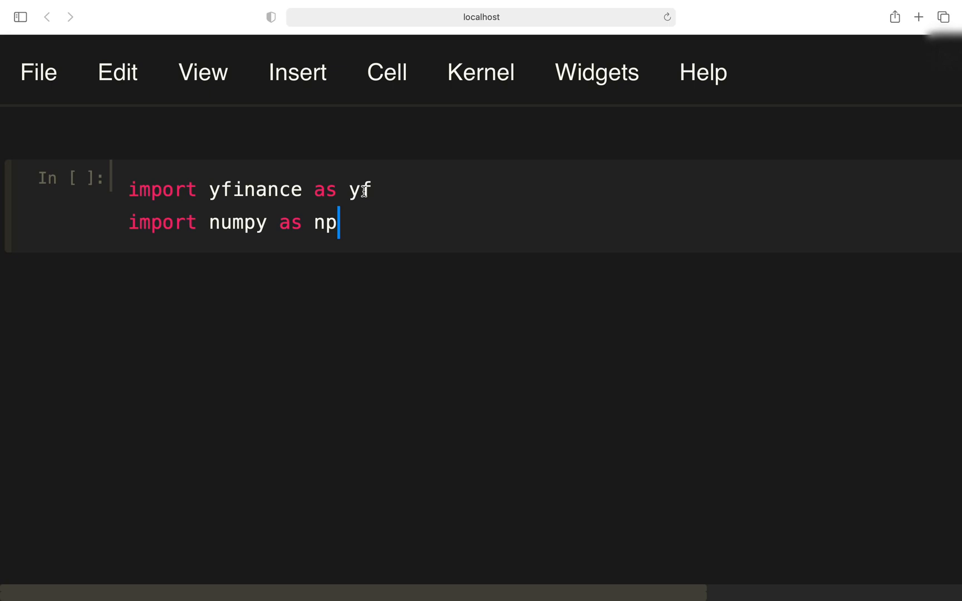
mouse_move(347, 222)
type("df =")
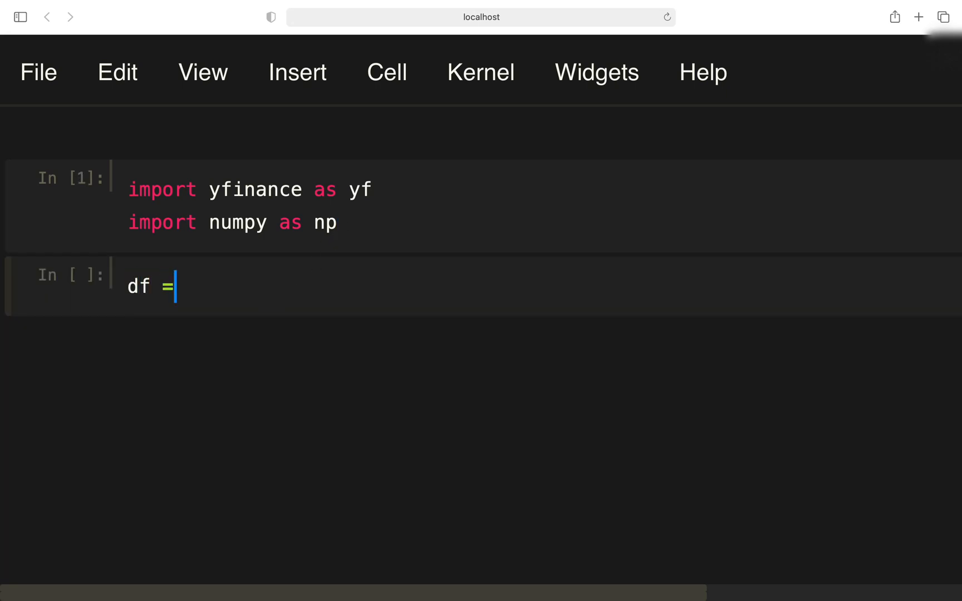
Download TSLA prices with yf.download from a May 2021 start date.
type("yf.download()")
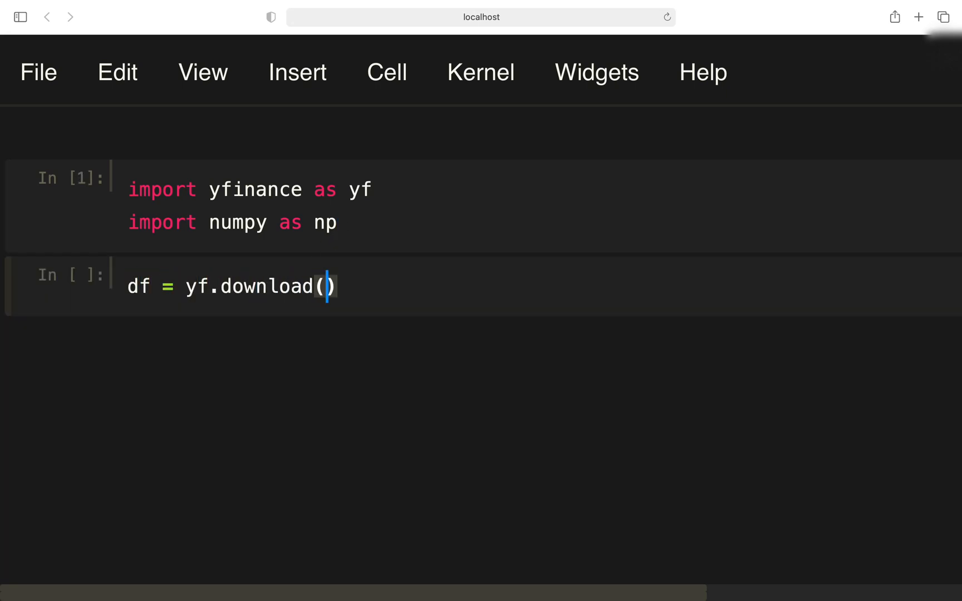
type("''")
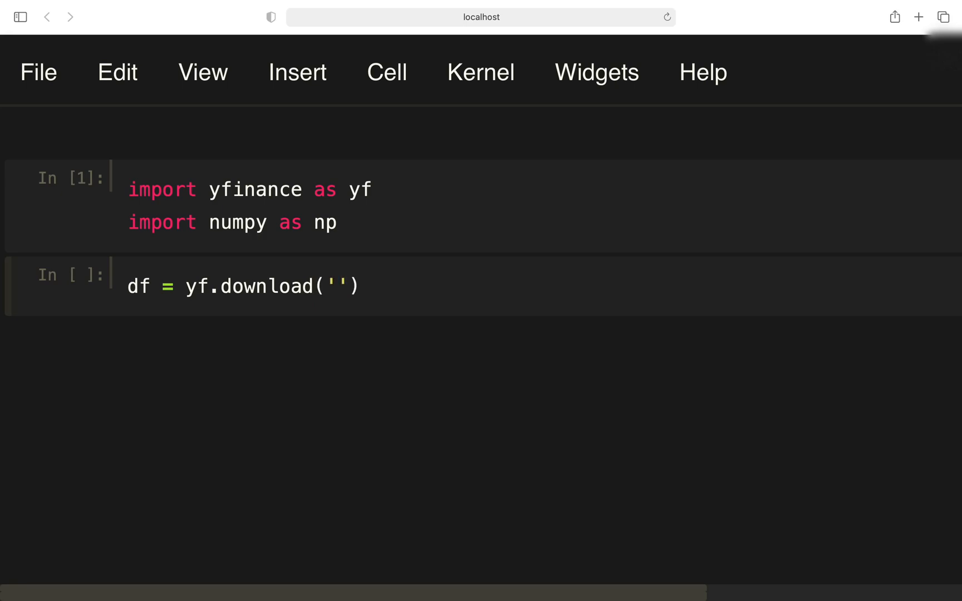
type("TSLA")
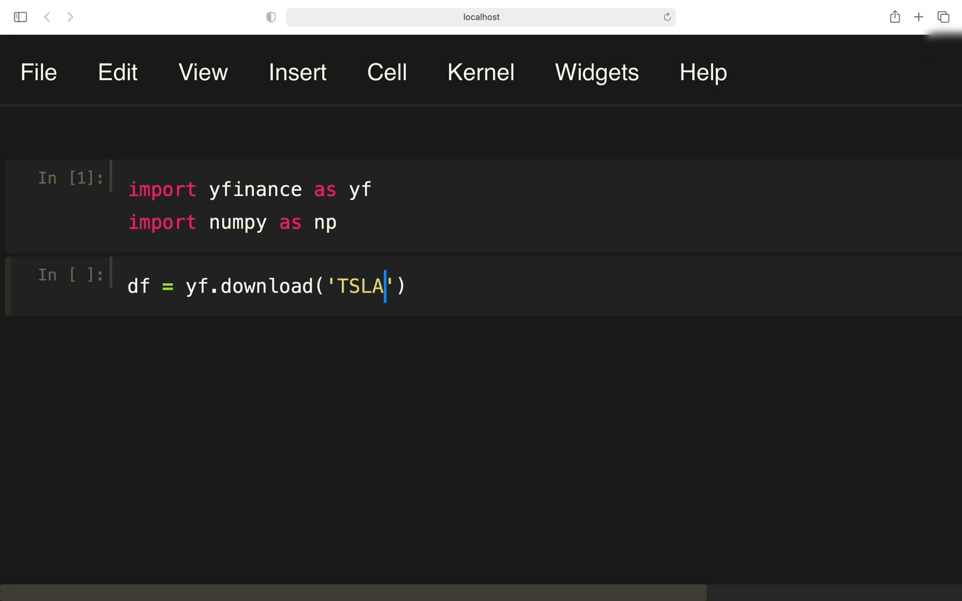
type(", start='202")
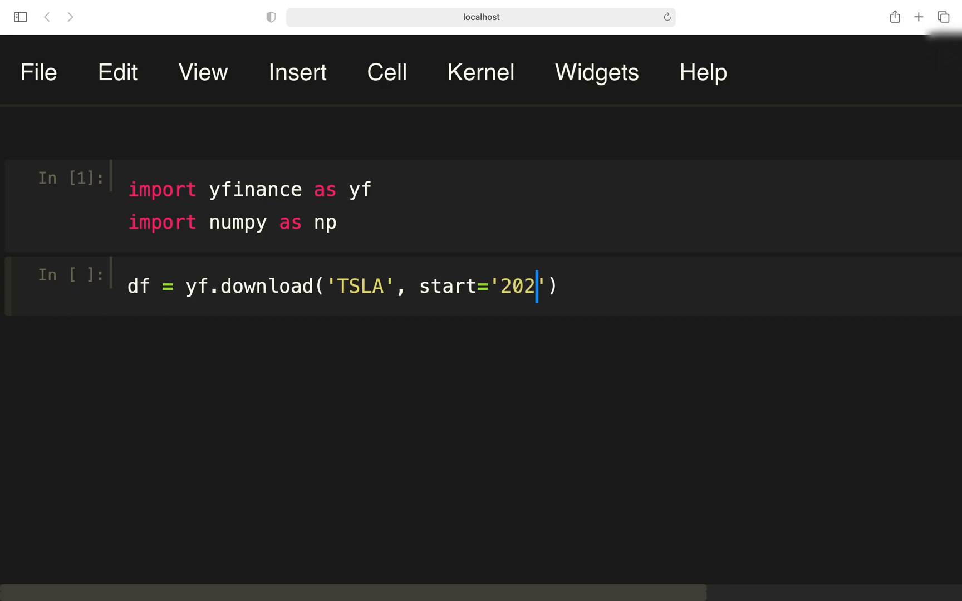
type("1-05-")
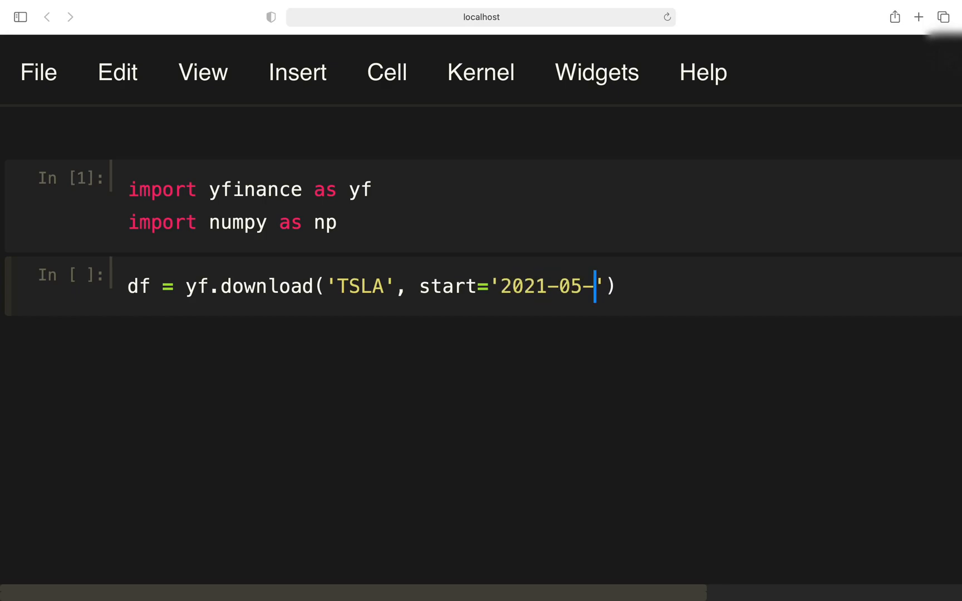
key("shift+enter")
type("df")
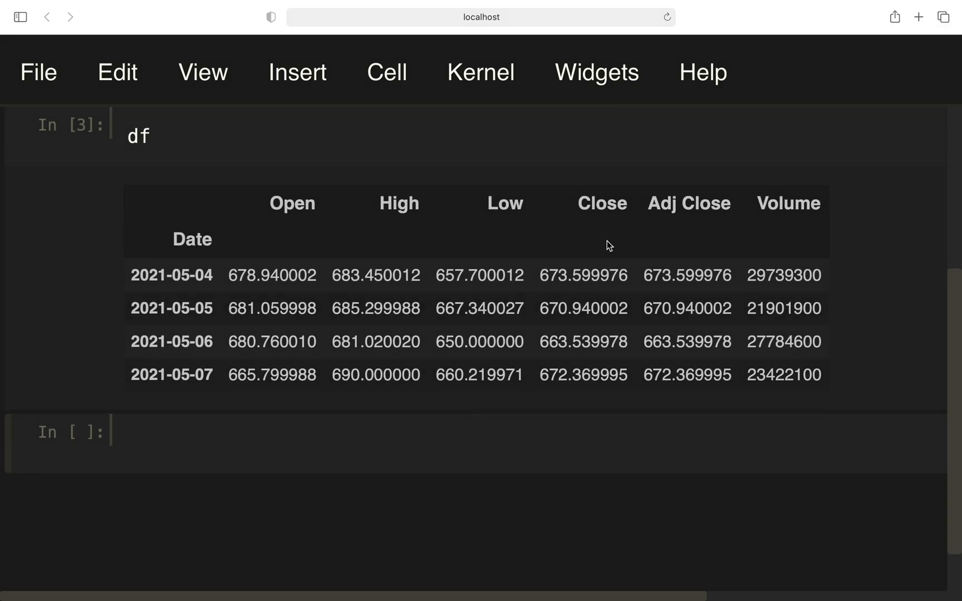
mouse_move(582, 286)
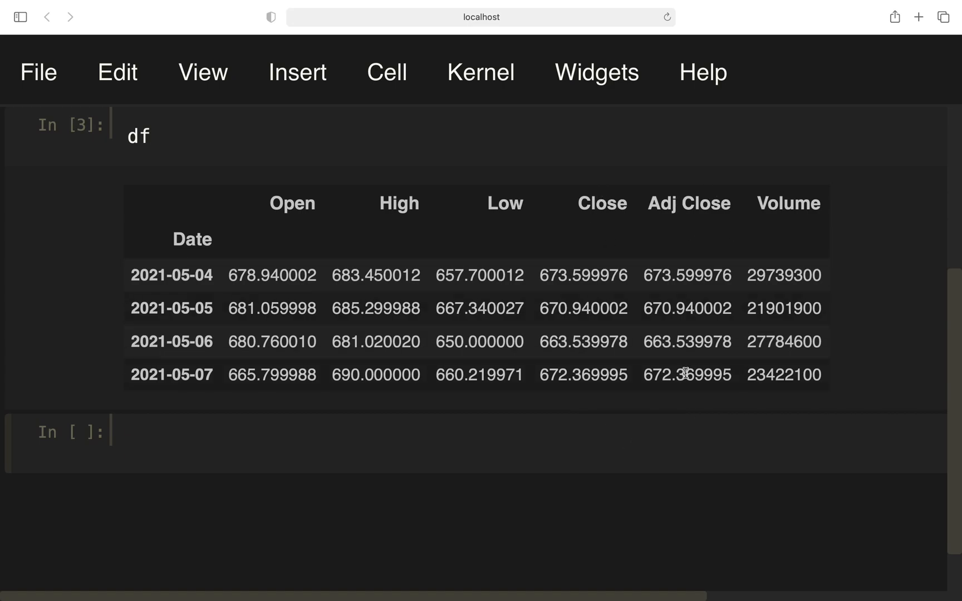
mouse_move(337, 439)
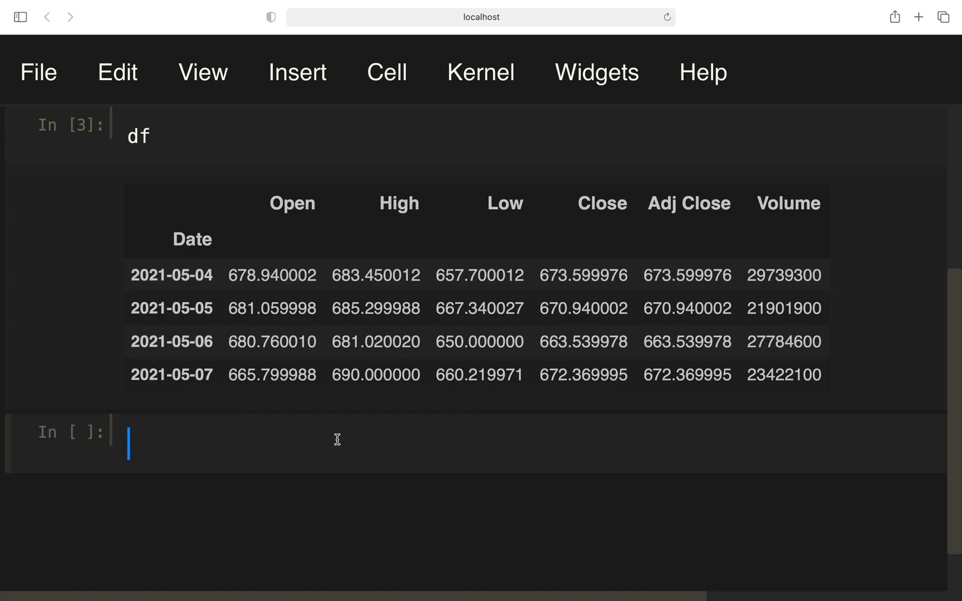
Compute returns = df.Close.pct_change() and run the cell.
type("returns =")
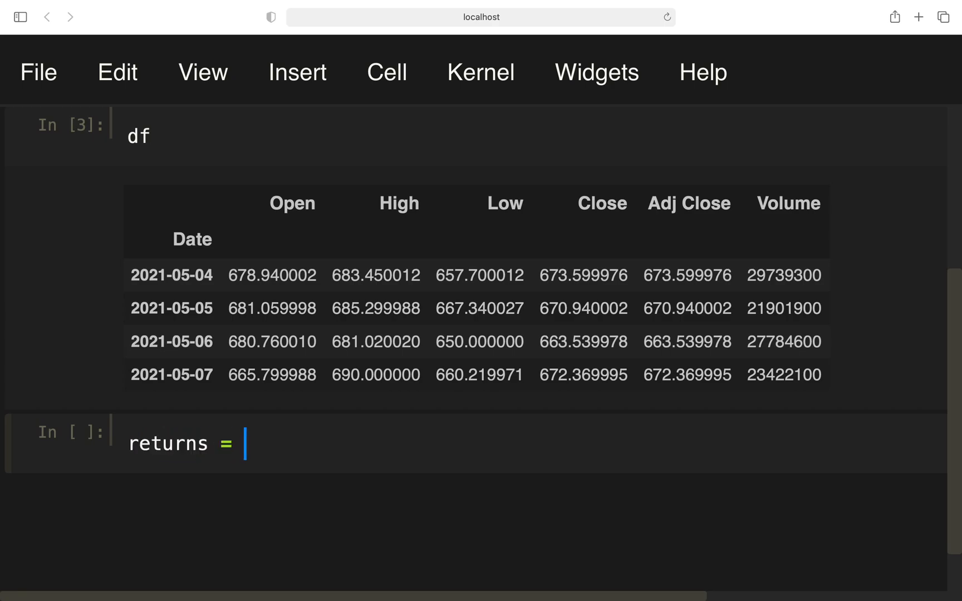
type("df.Close")
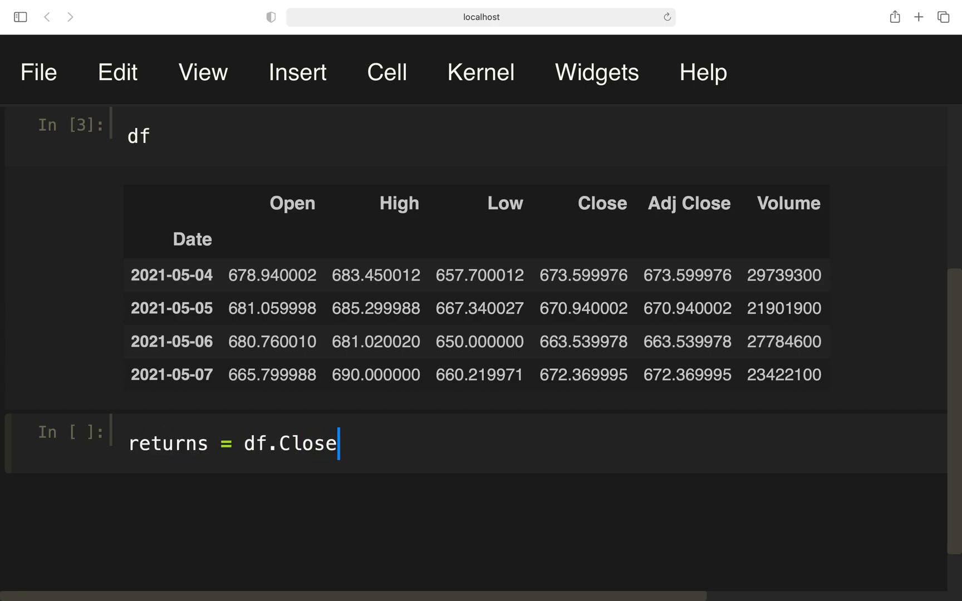
type(".")
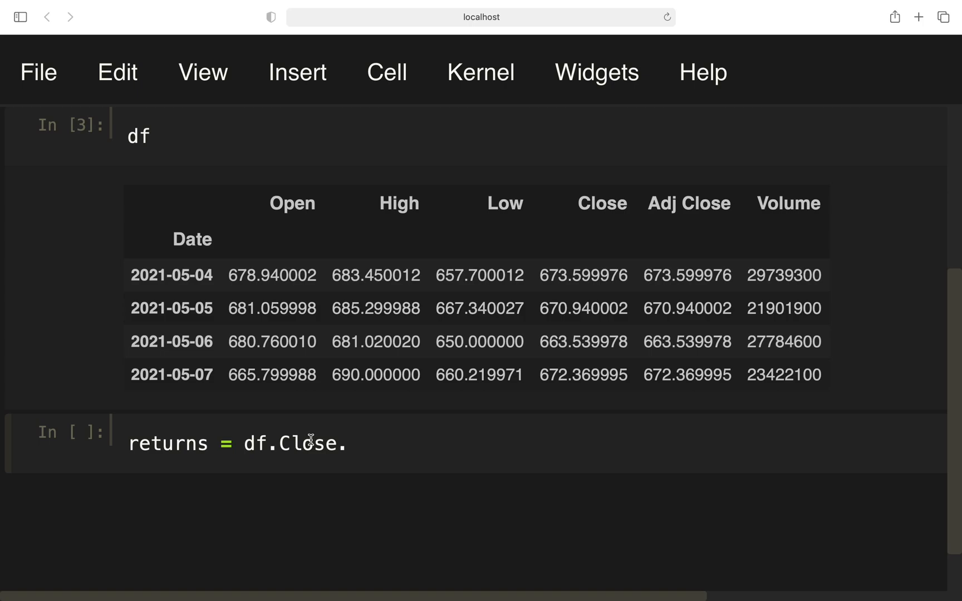
type("pct_")
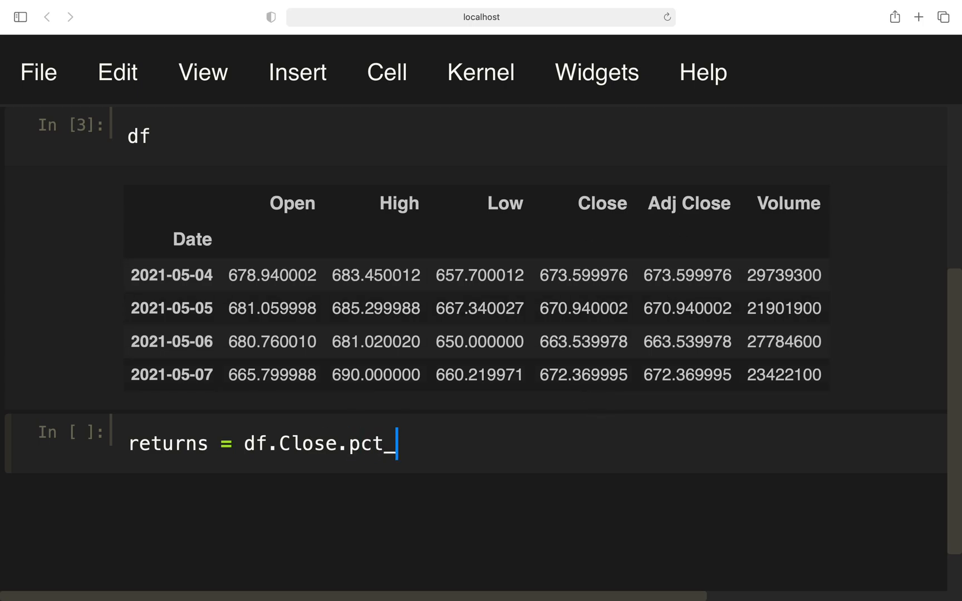
type("change()")
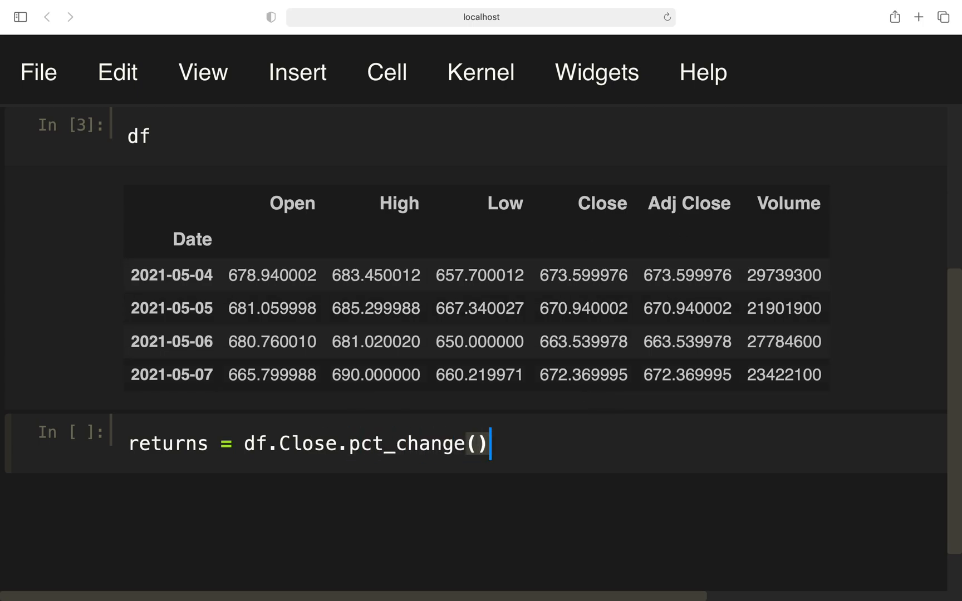
key("shift+enter")
type("returns")
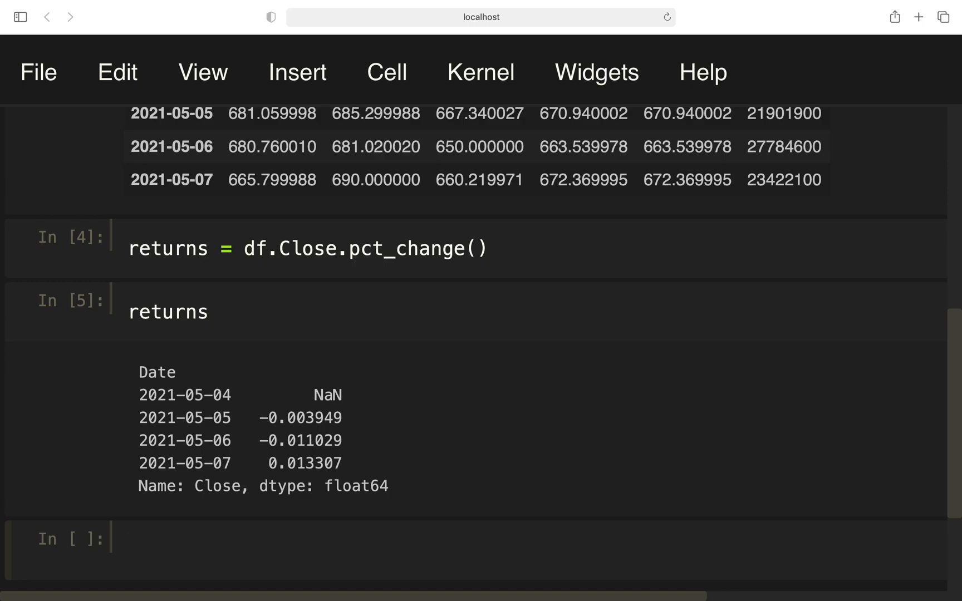
mouse_move(495, 354)
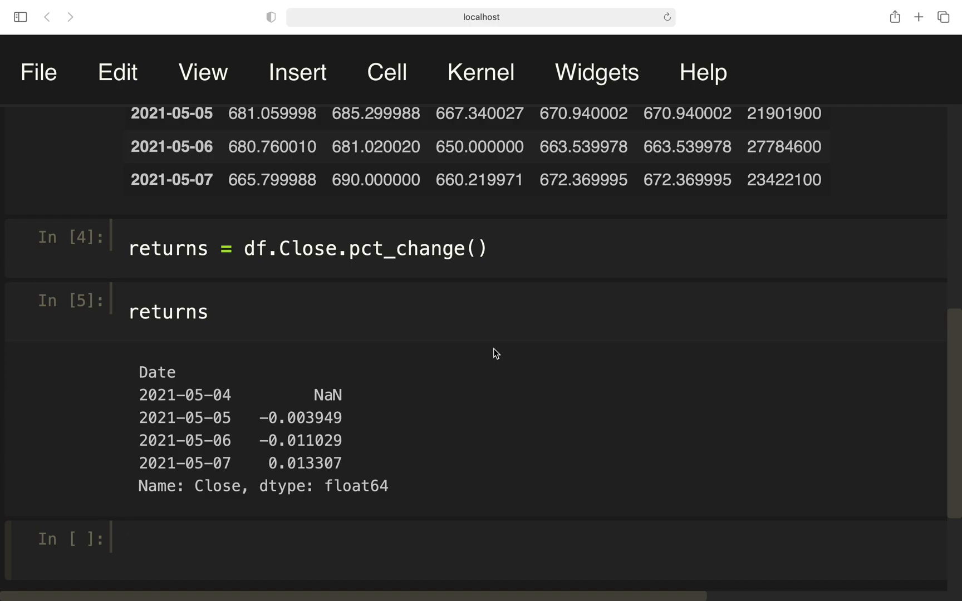
Compute the three-day return df.Close / df.Close.shift(3) - 1.
scroll("up", 3)
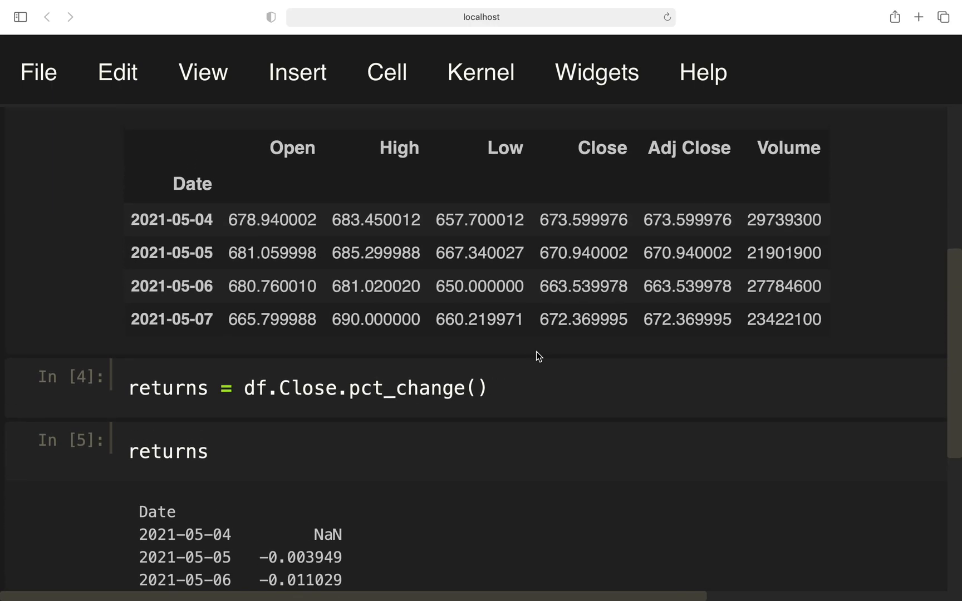
mouse_move(598, 218)
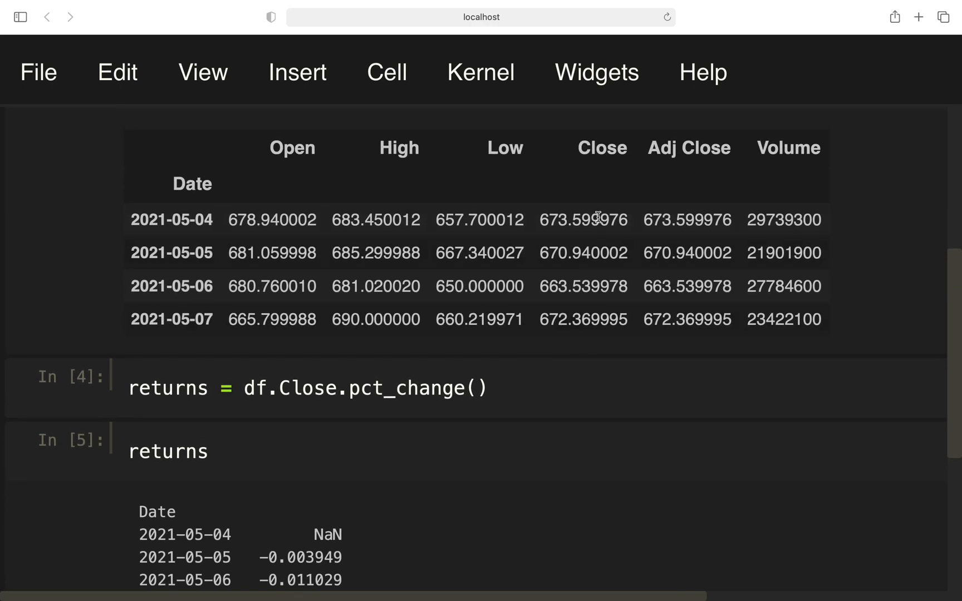
mouse_move(557, 204)
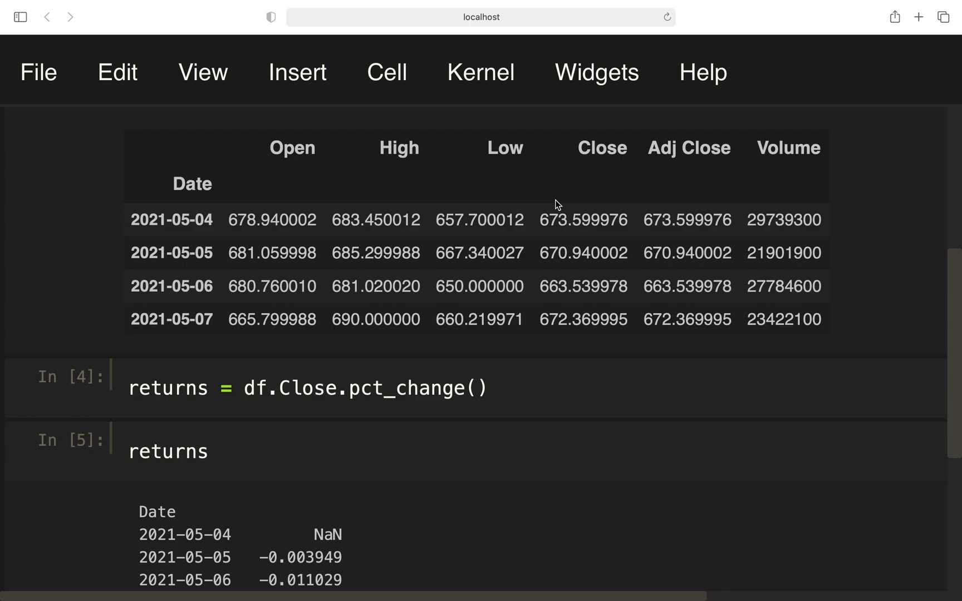
mouse_move(557, 205)
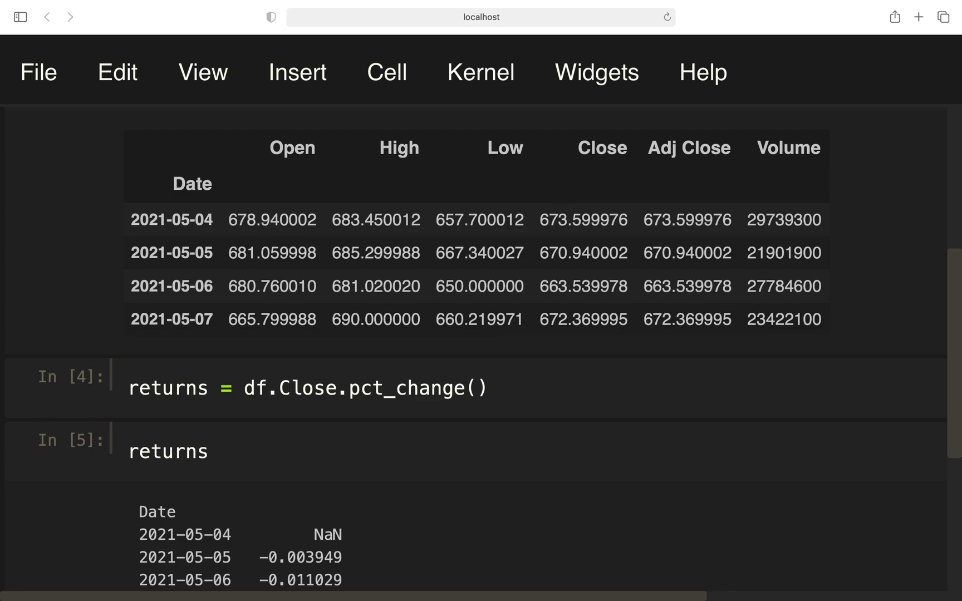
scroll("down", 3)
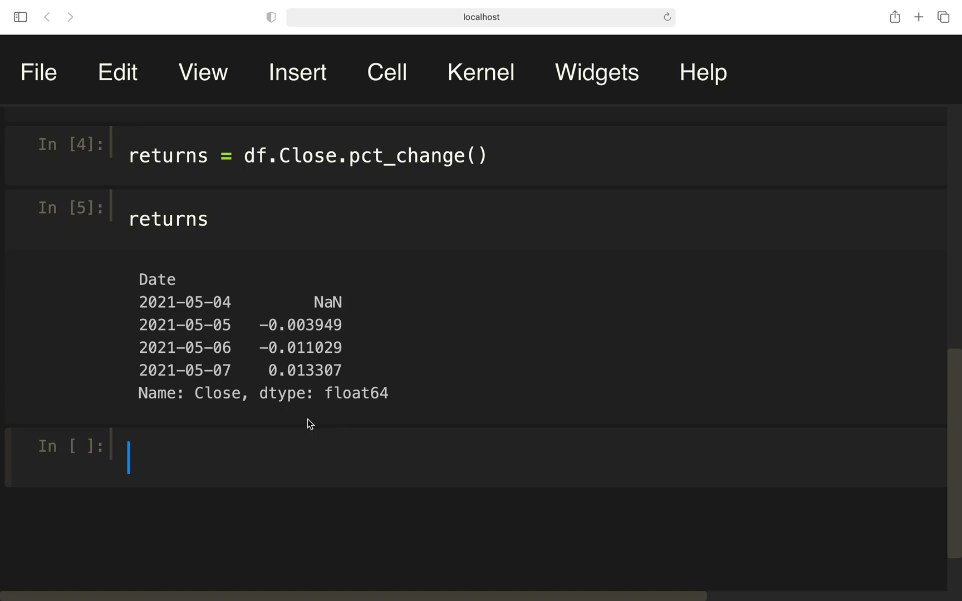
type("df.Close")
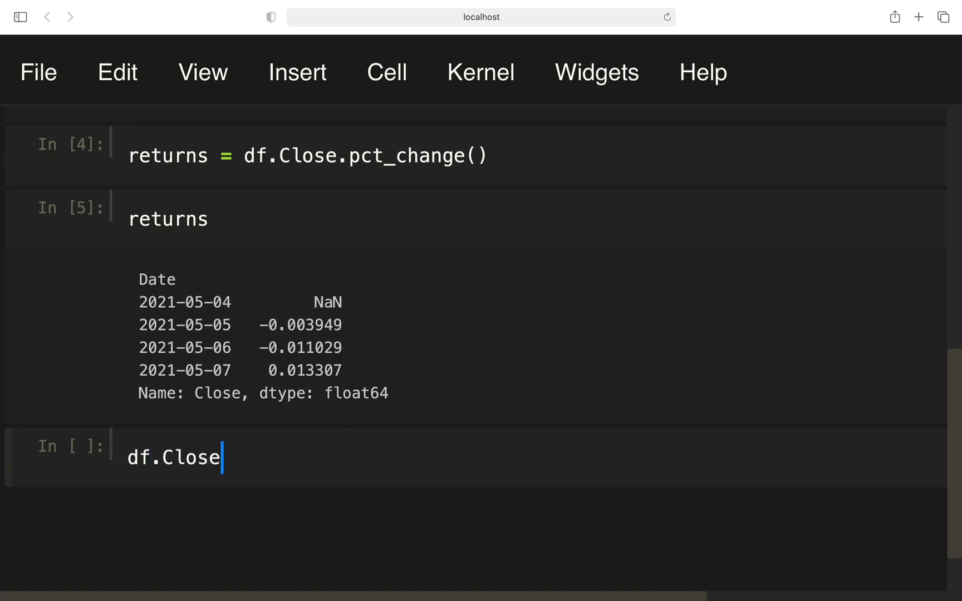
type("/")
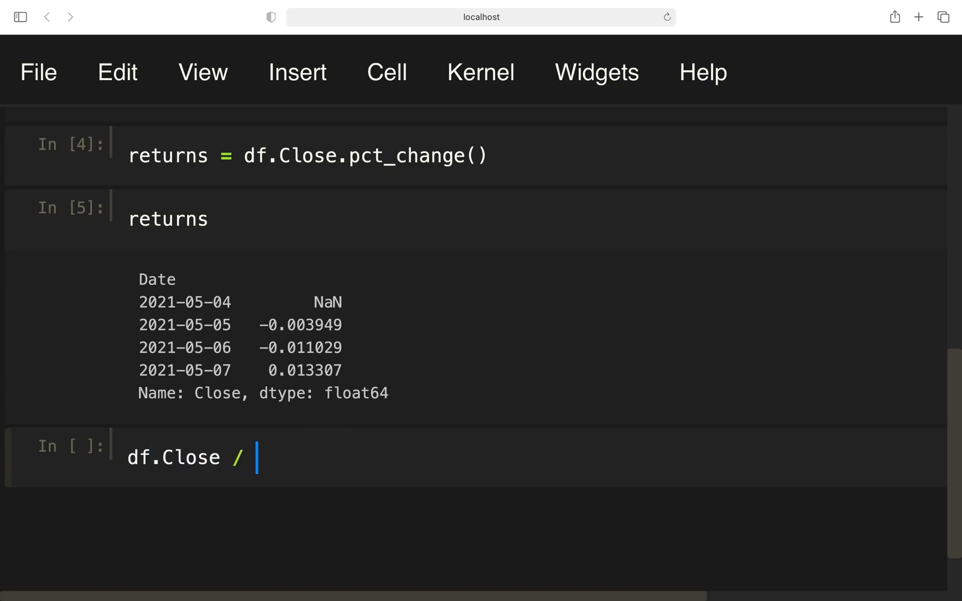
type("df.Close.shif")
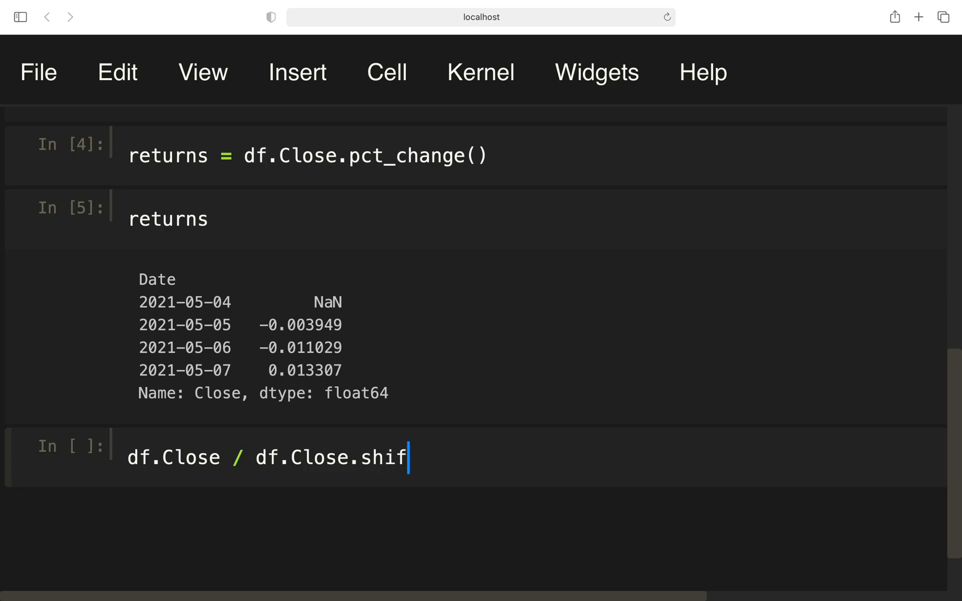
type("(3) - 1")
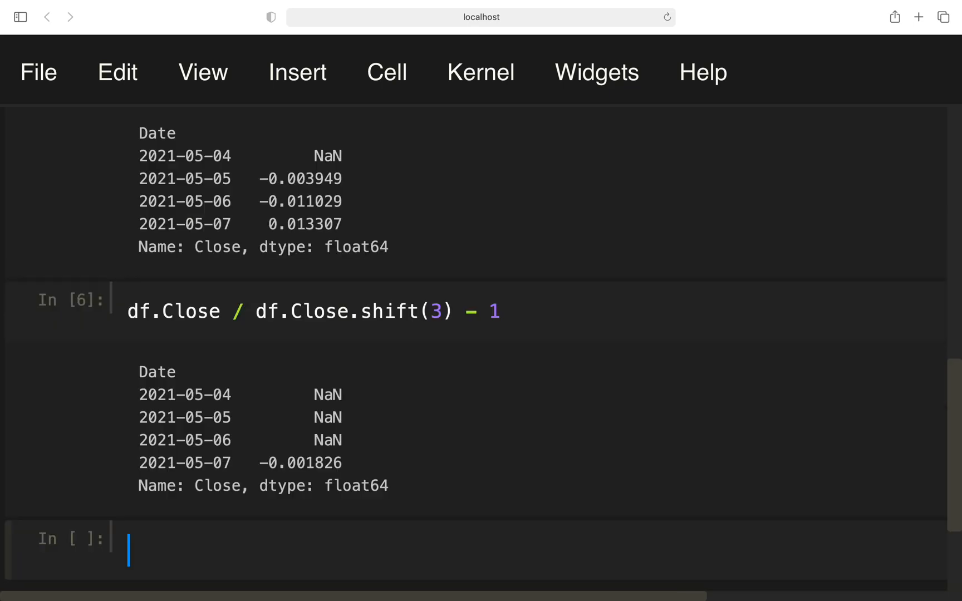
mouse_move(347, 480)
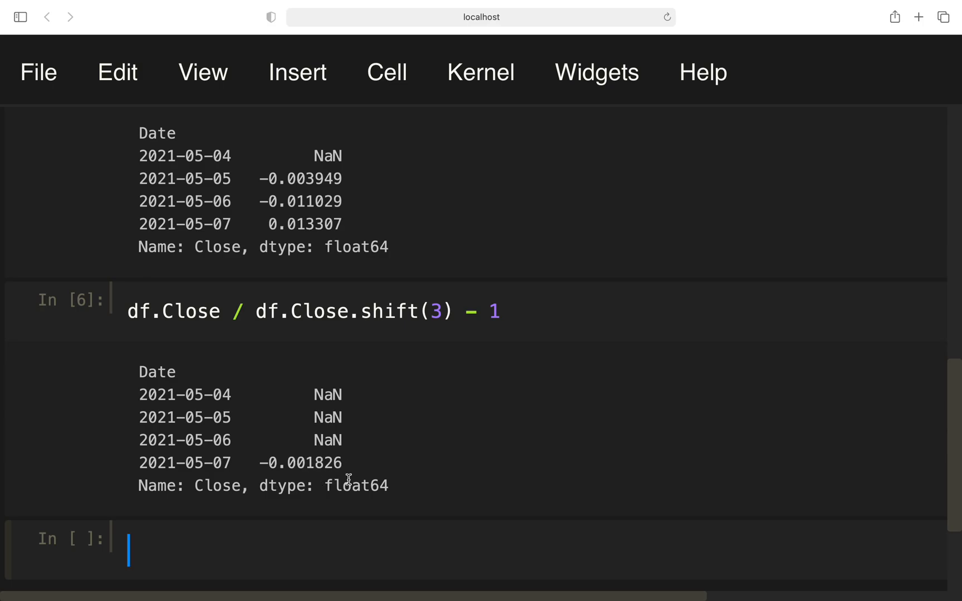
mouse_move(351, 456)
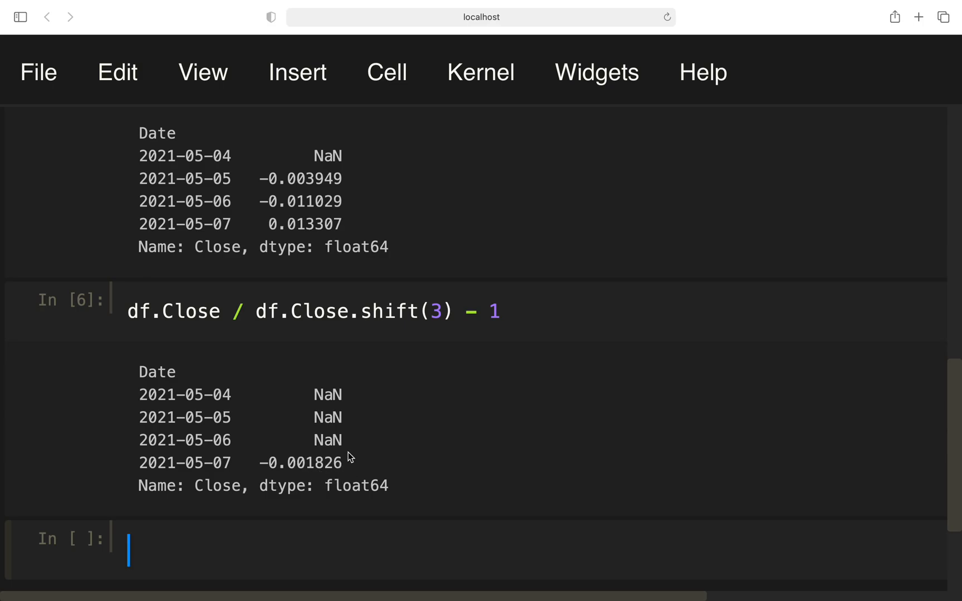
scroll("up", 3)
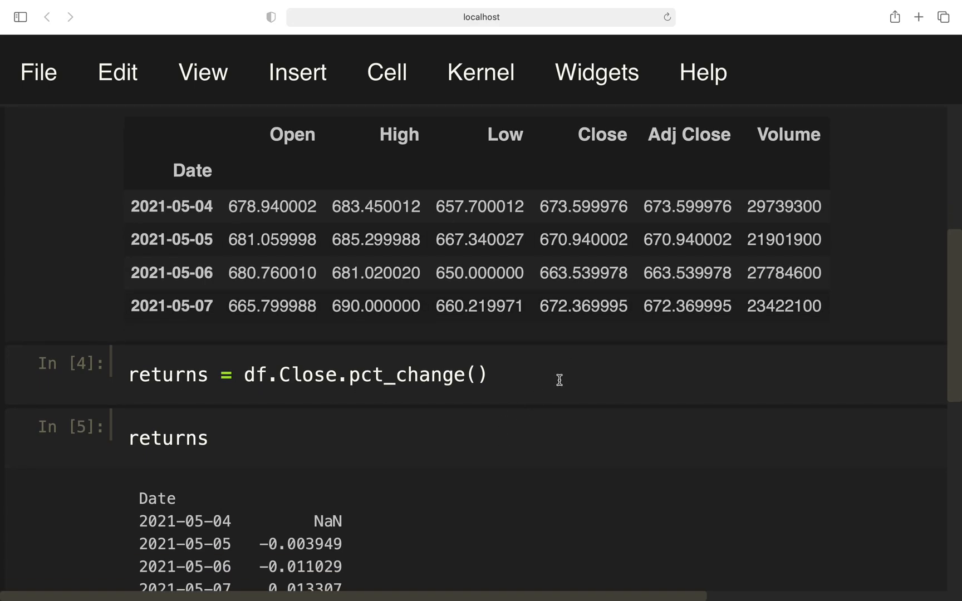
mouse_move(523, 415)
type("df.Close / df.Close.shift(3) - 1")
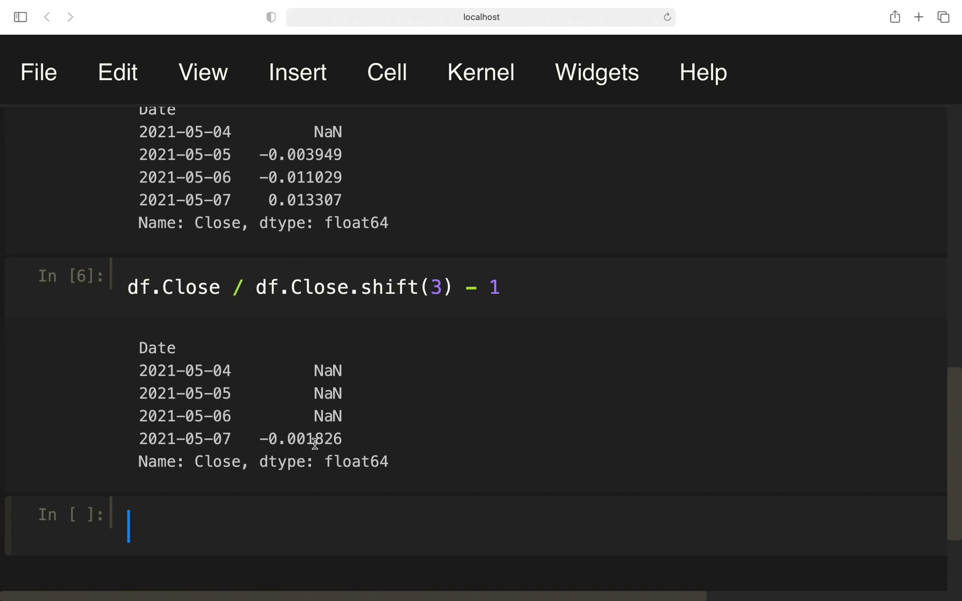
mouse_move(246, 378)
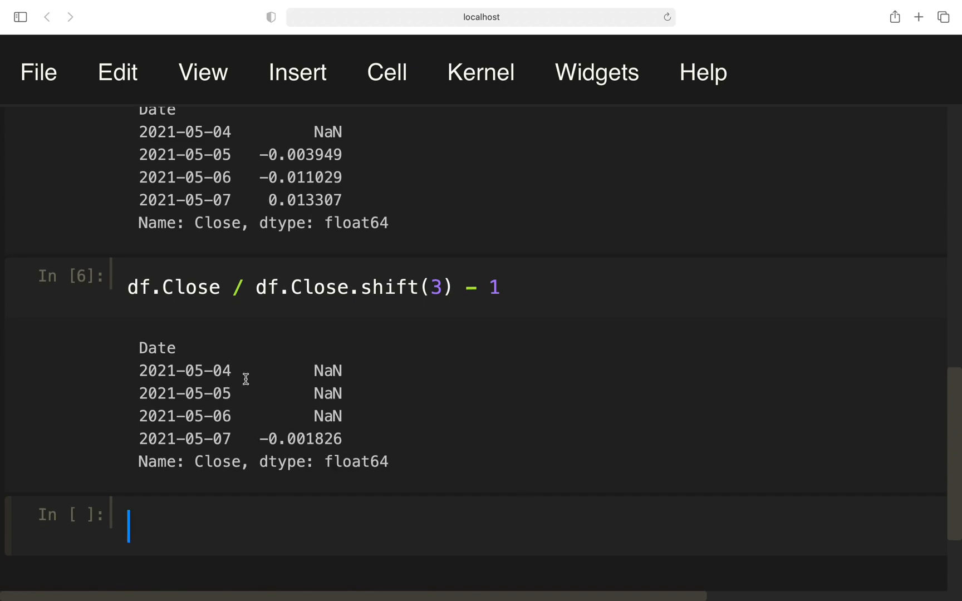
mouse_move(392, 451)
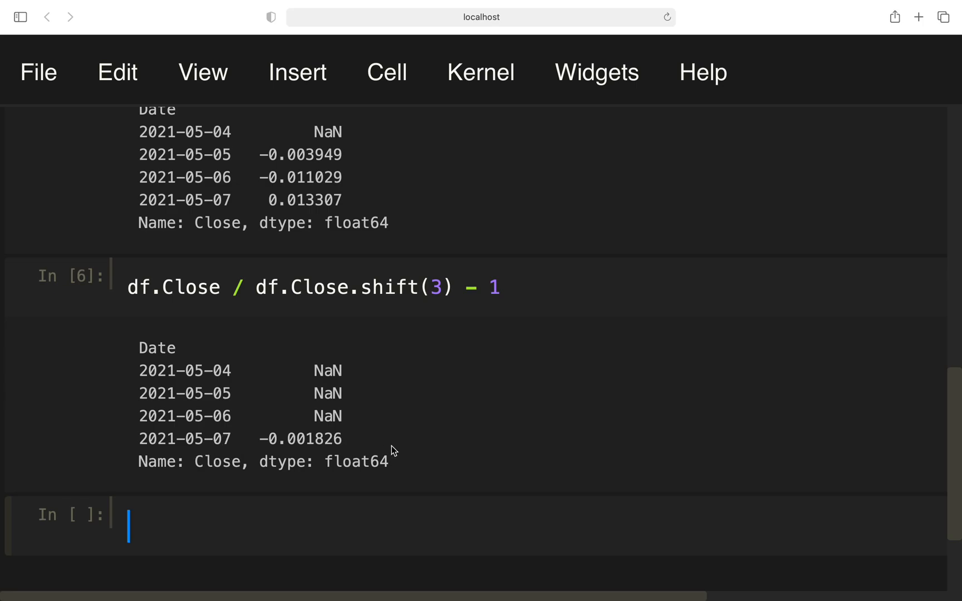
scroll("down", 3)
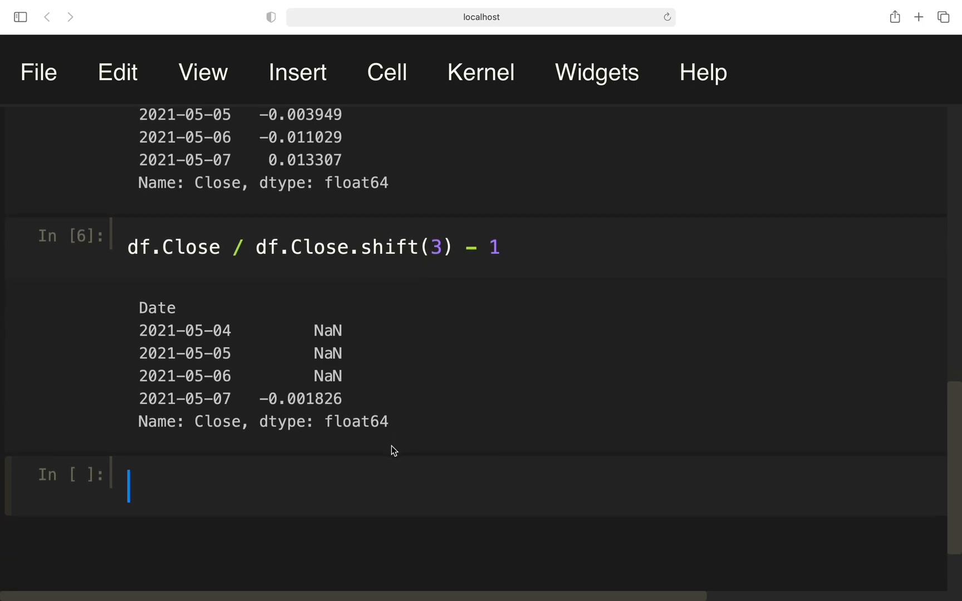
Define cumulatedret as (1+returns).cumprod() - 1 and run the cell.
left_click(392, 451)
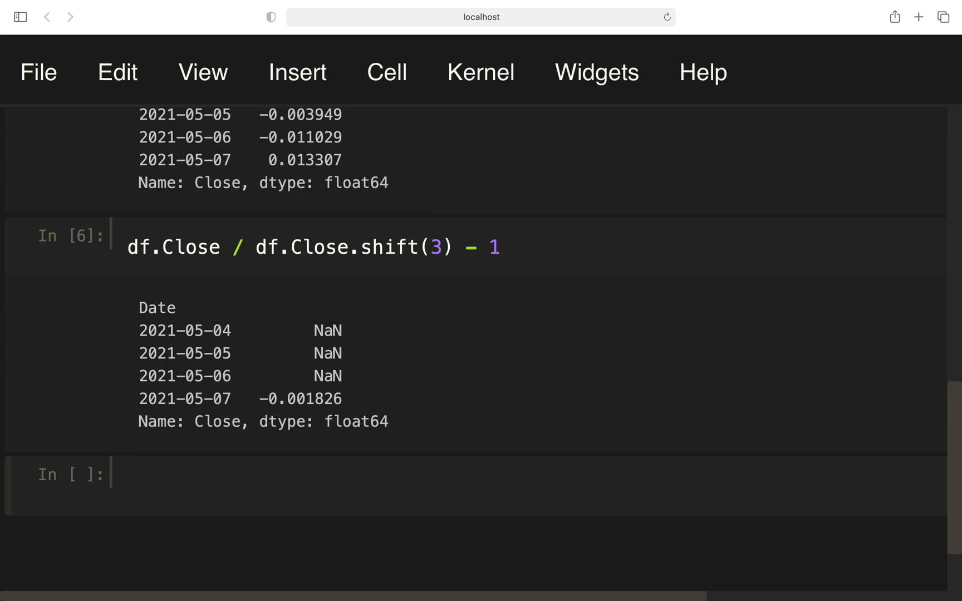
left_click(272, 484)
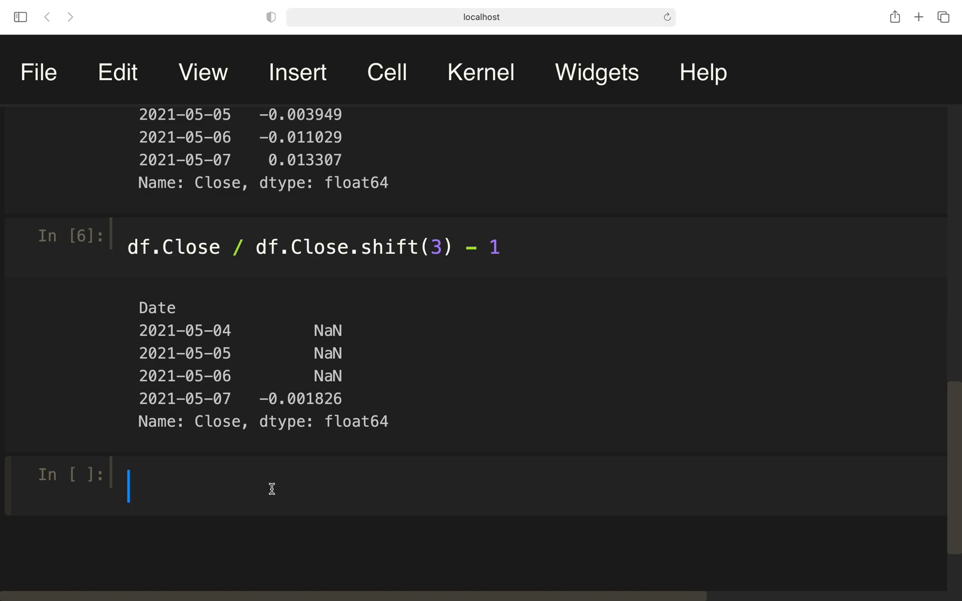
type("cumulated")
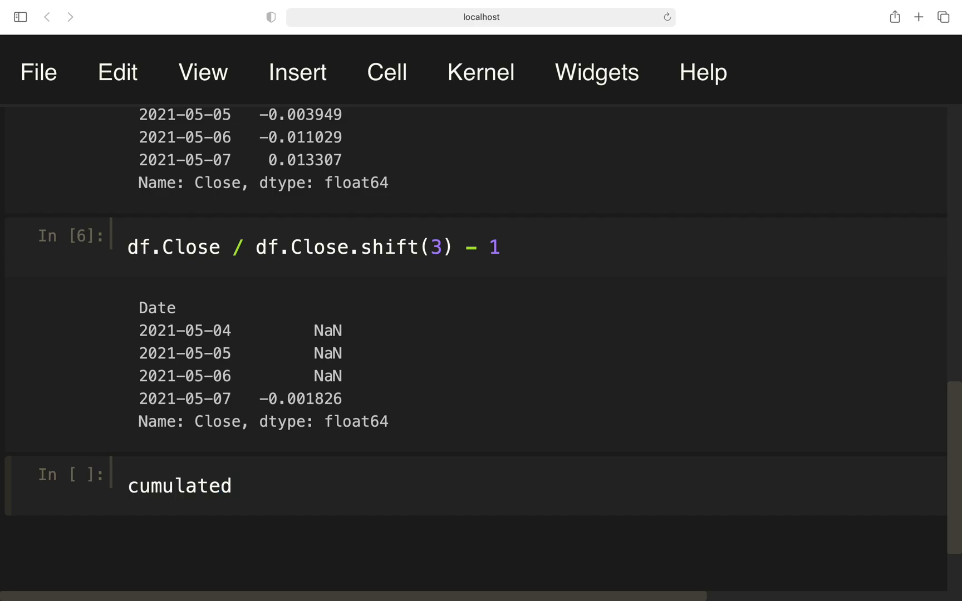
type("ret =")
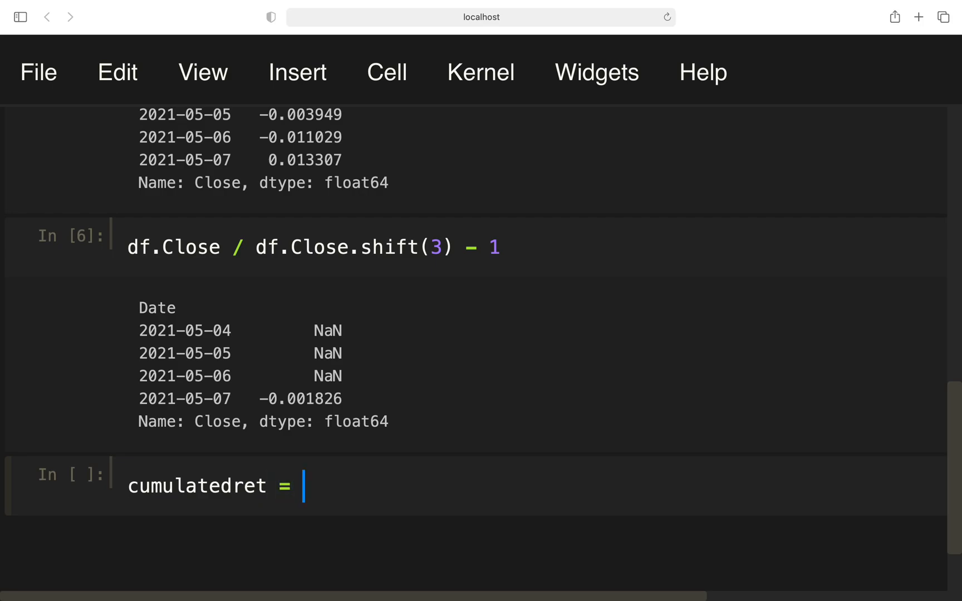
mouse_move(357, 500)
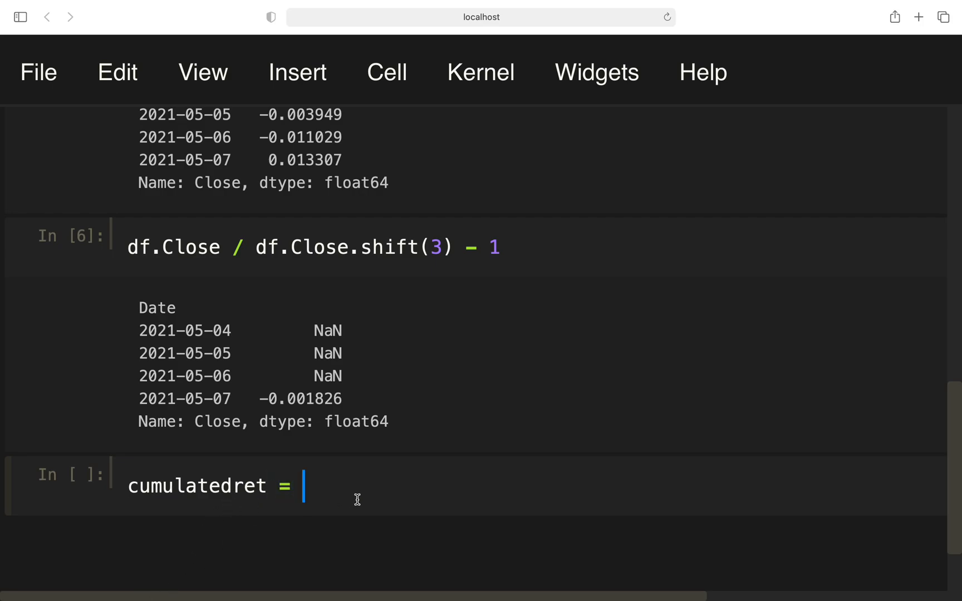
type("(1+")
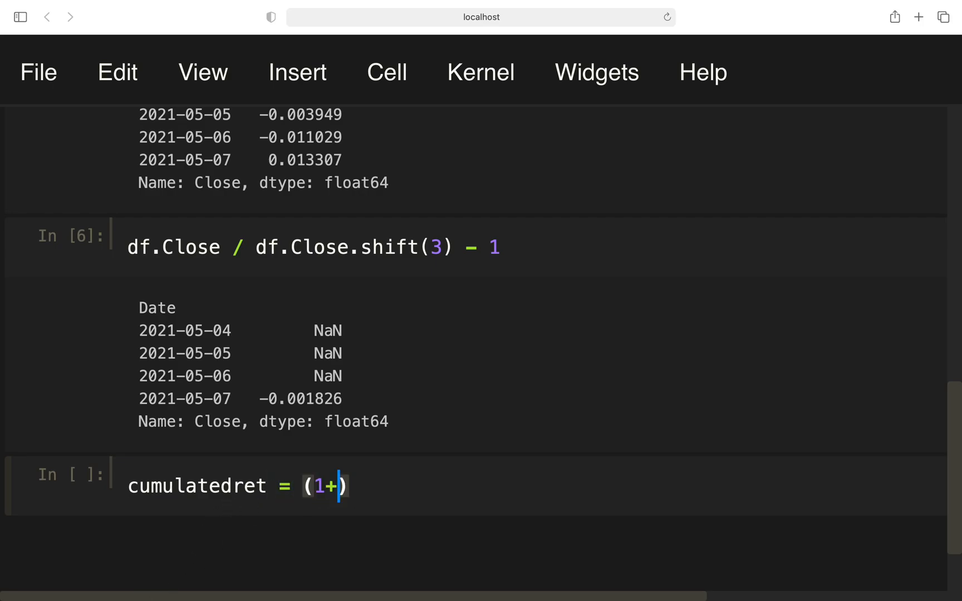
type("returns")
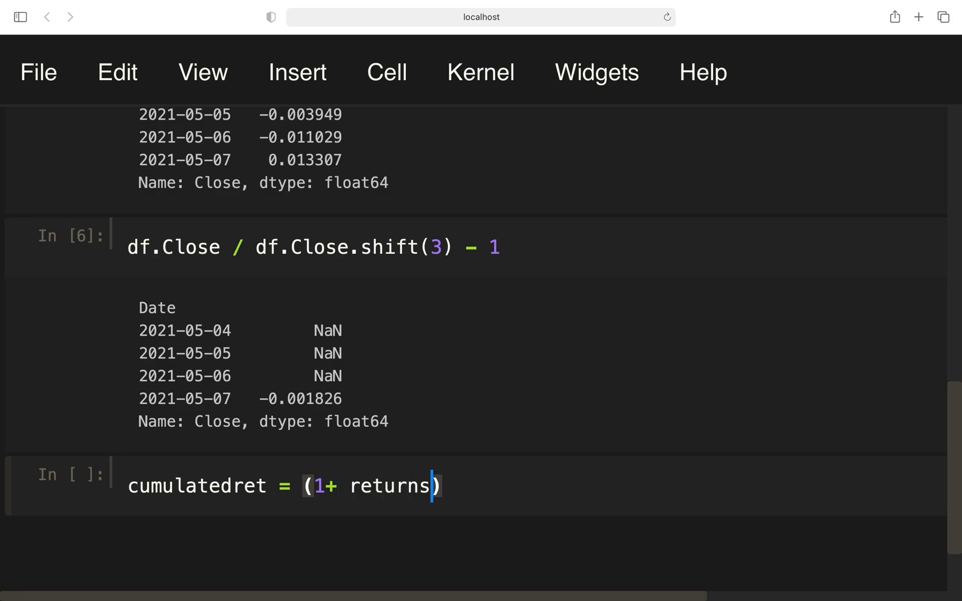
type(".cumprod")
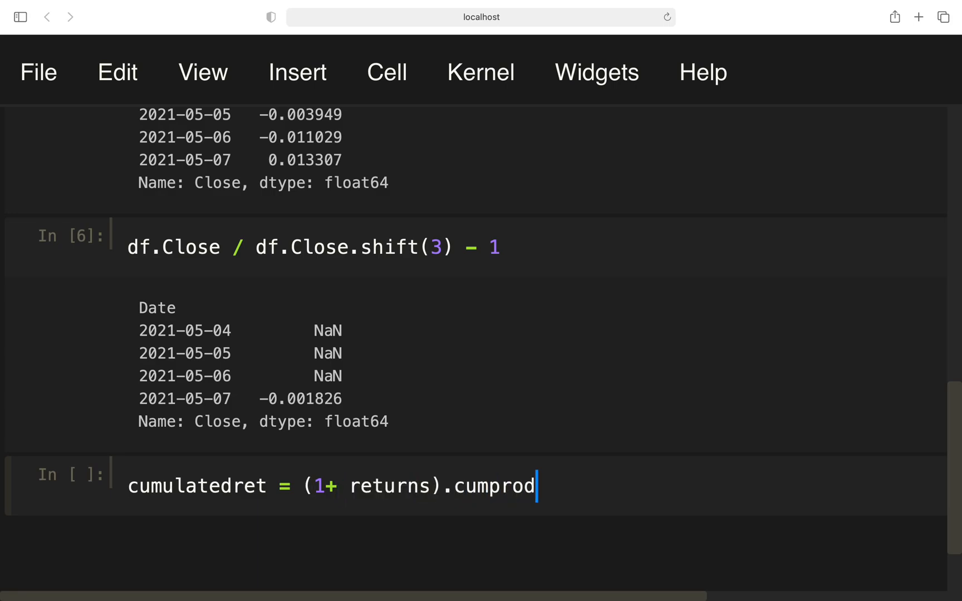
type("()")
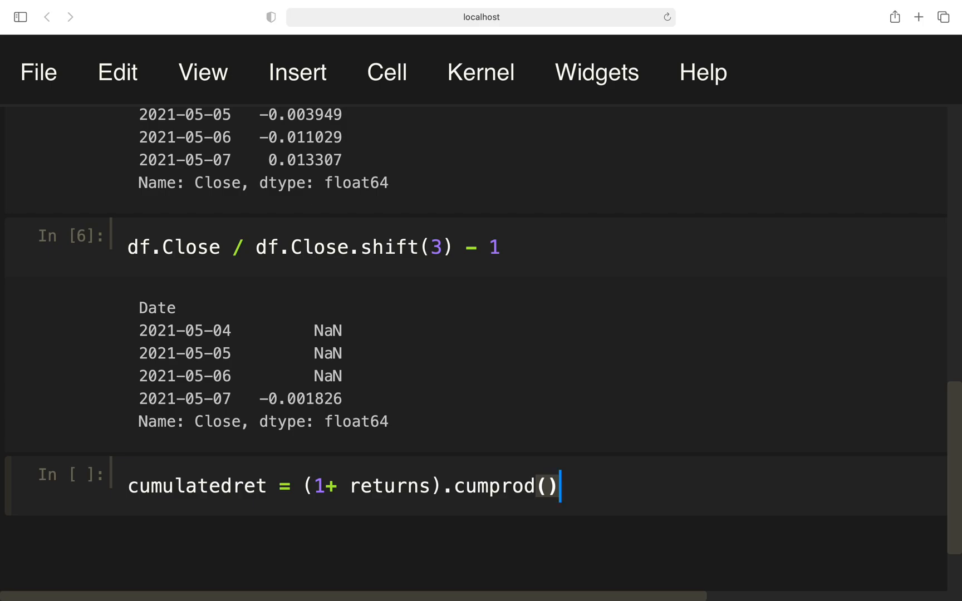
type("- 1")
type("cumulat")
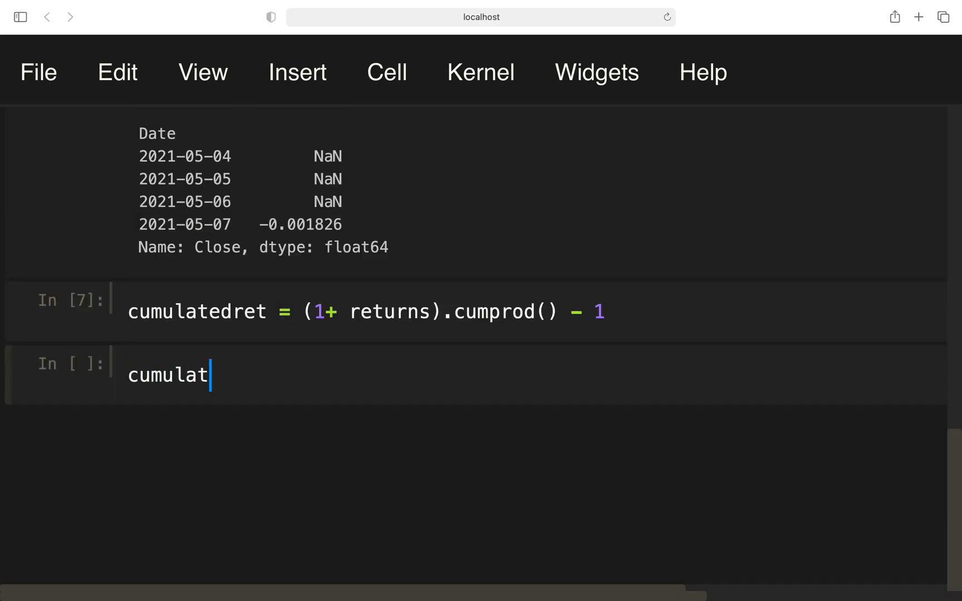
key("shift+enter")
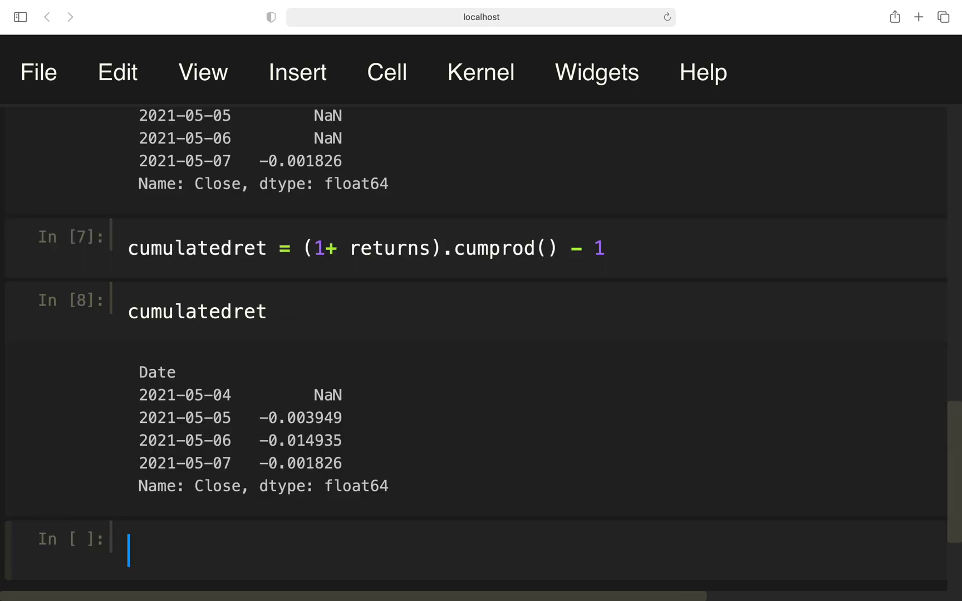
mouse_move(365, 482)
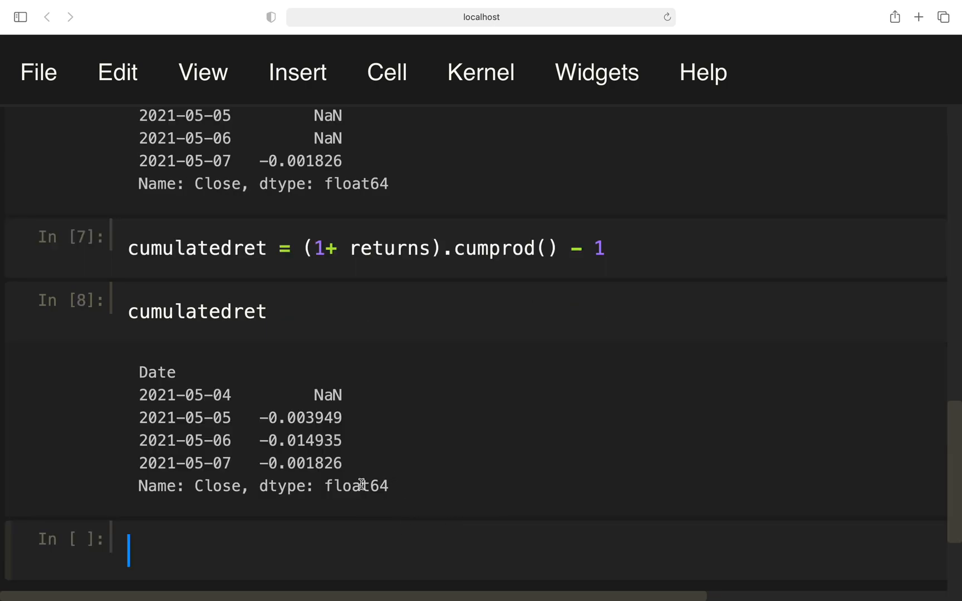
mouse_move(266, 482)
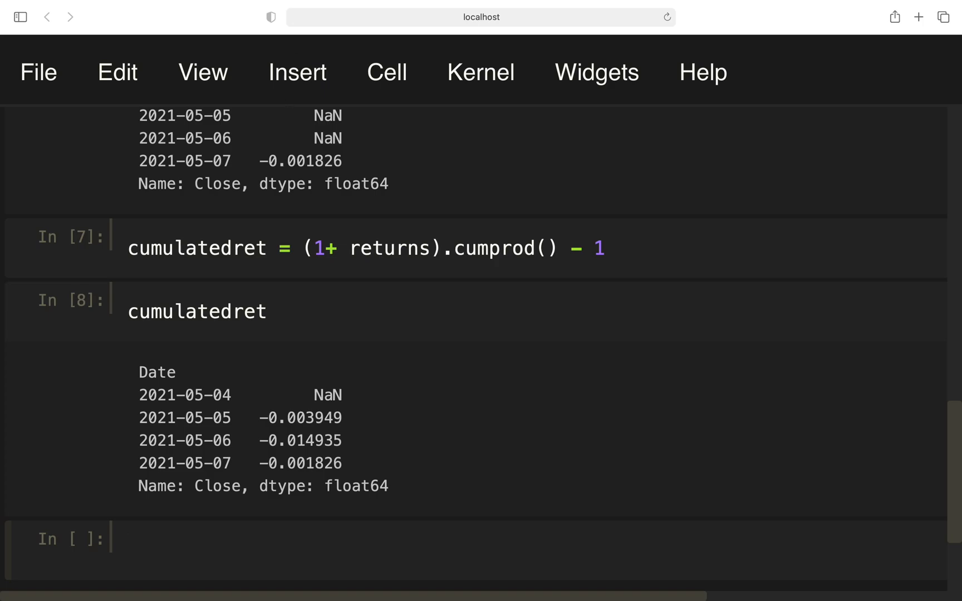
Compute log returns np.log(1 + returns) and show returns for comparison.
scroll("down", 3)
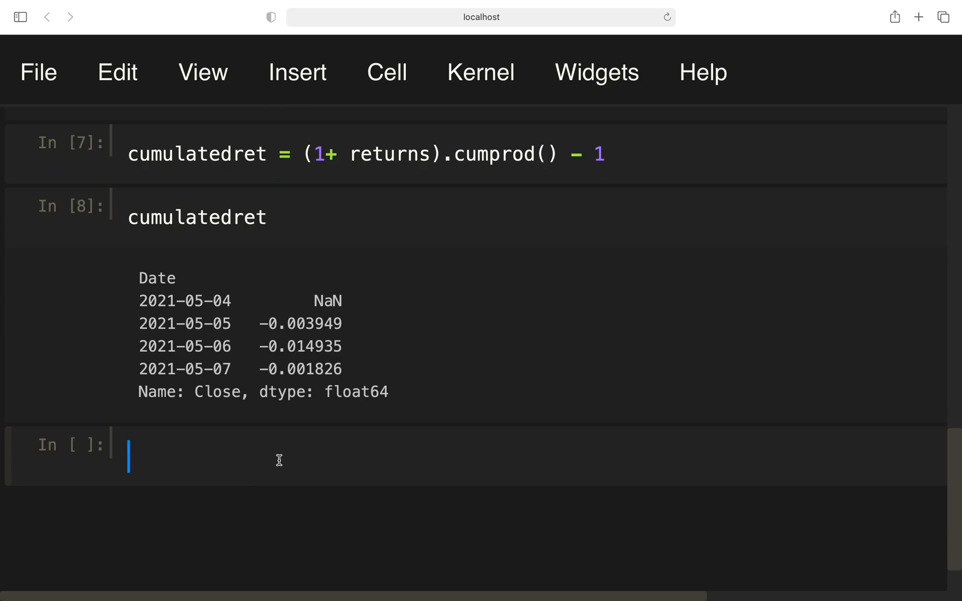
type("np.log")
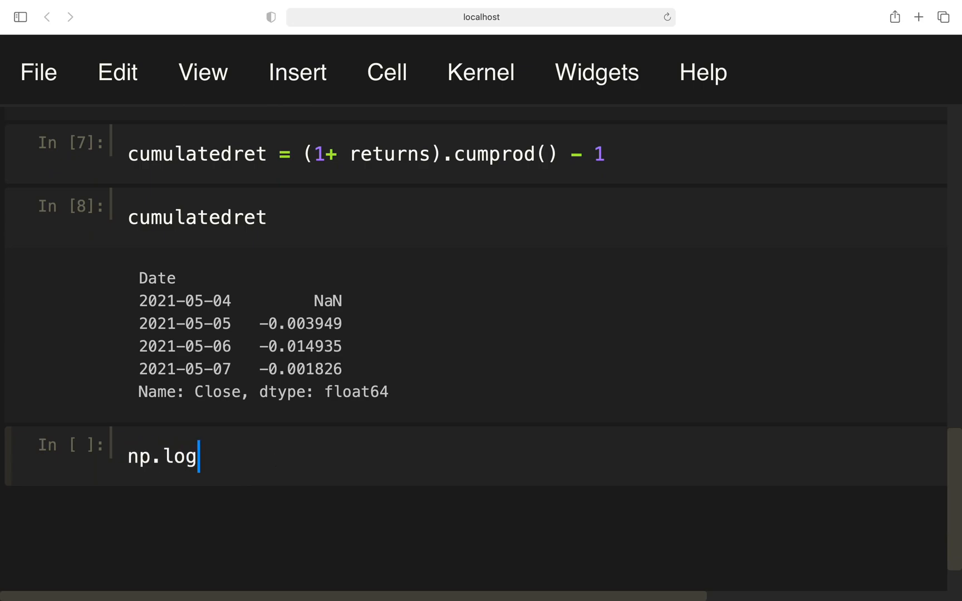
type("()")
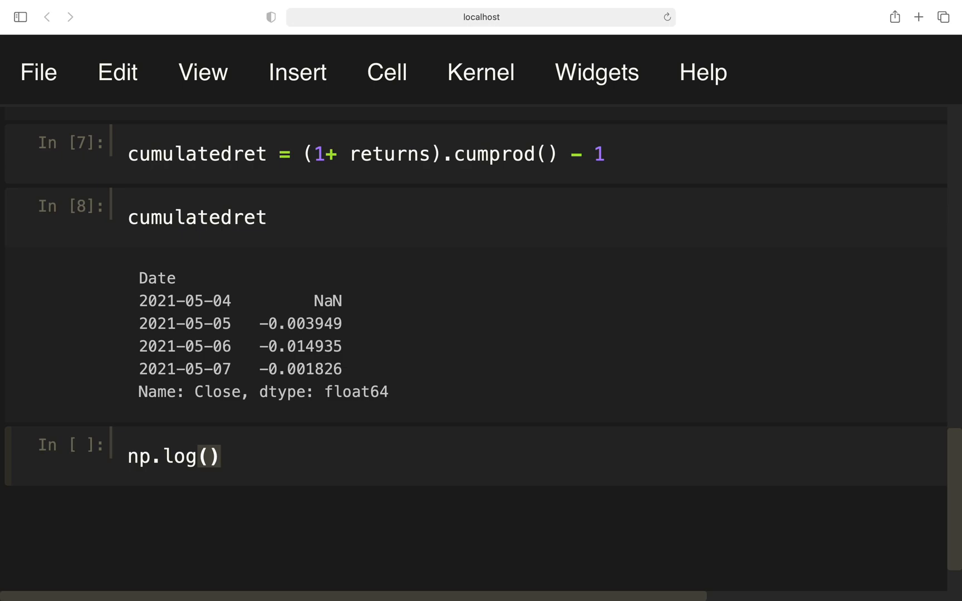
type("1 + returns")
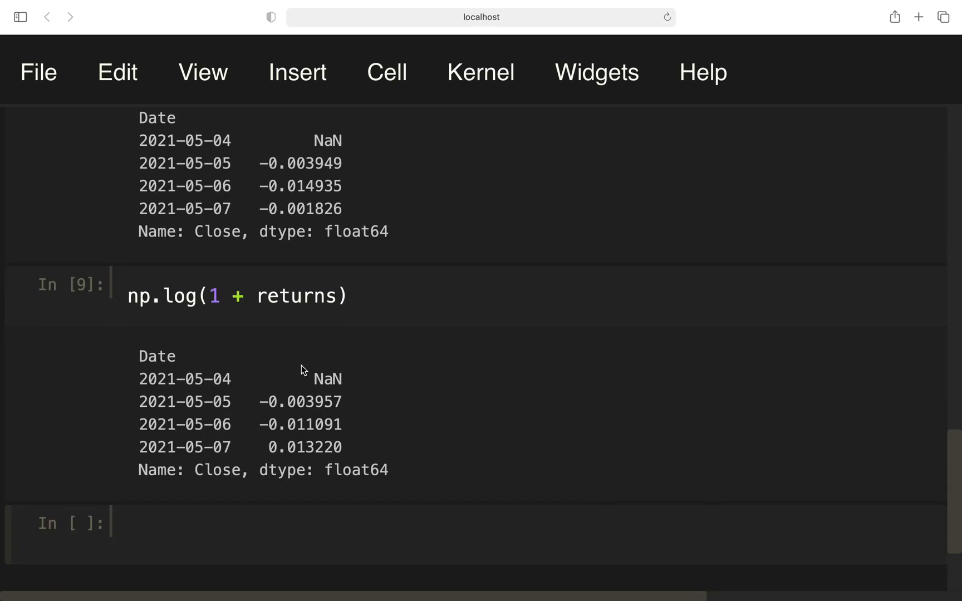
type("returns")
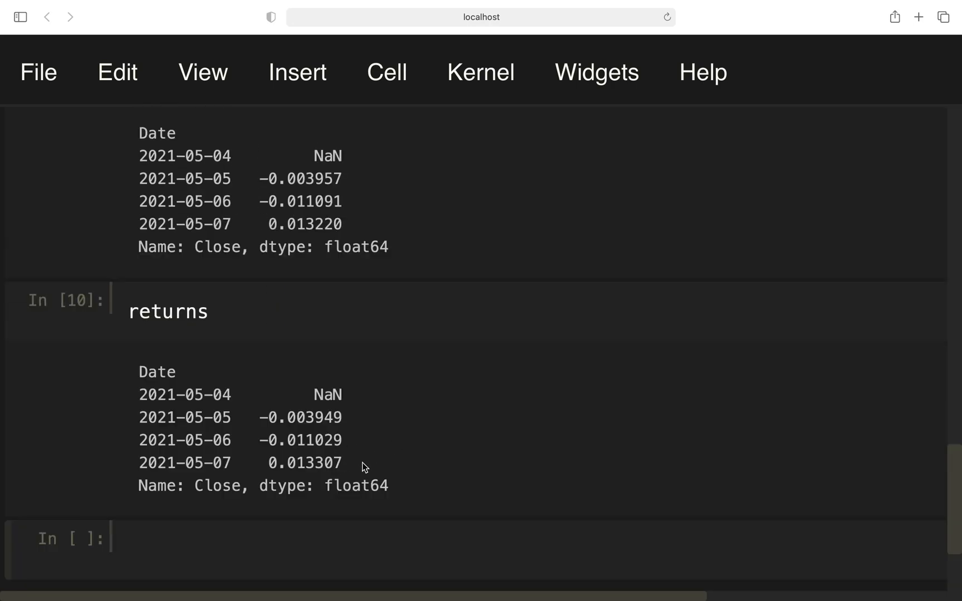
mouse_move(359, 463)
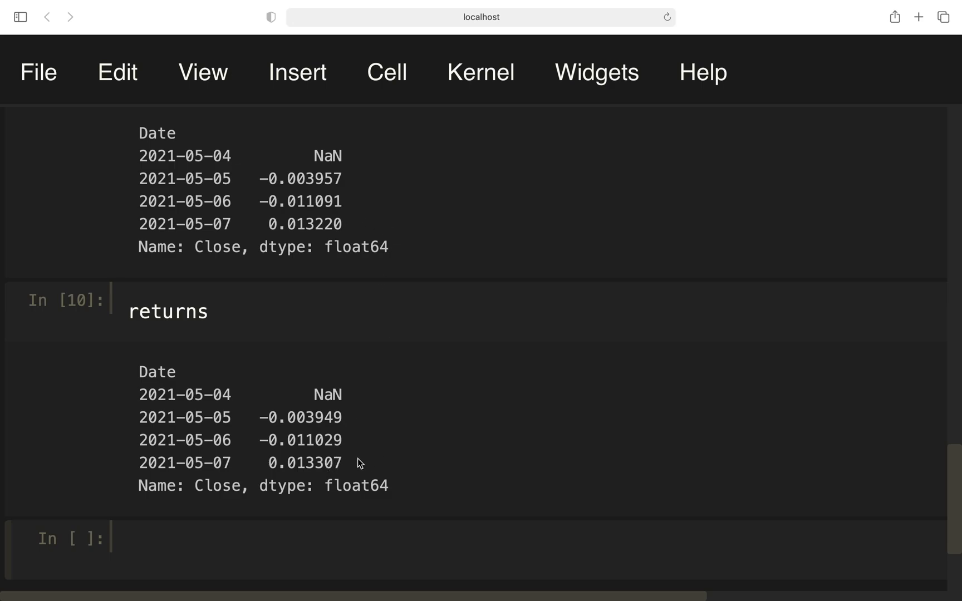
mouse_move(392, 476)
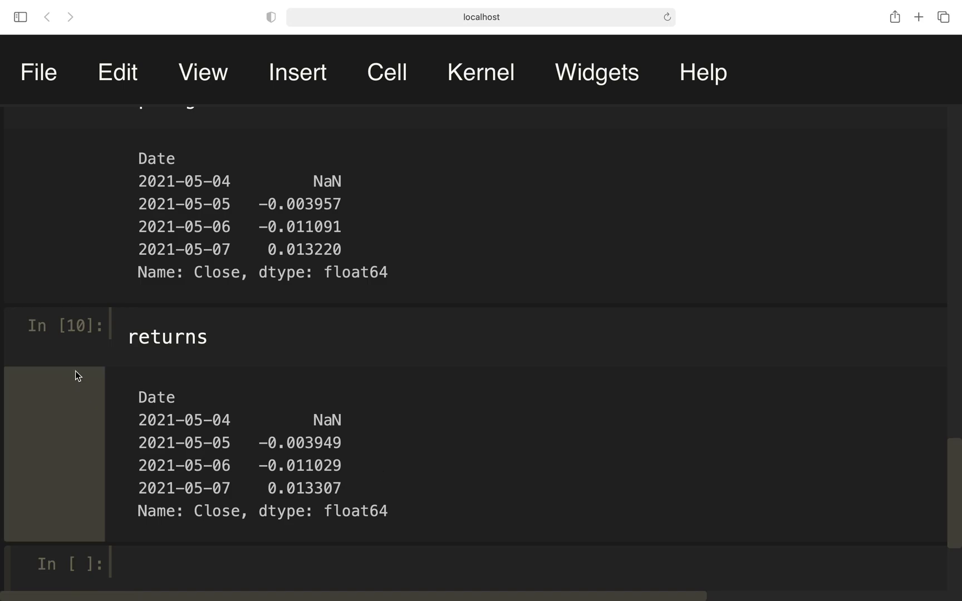
scroll("up", 3)
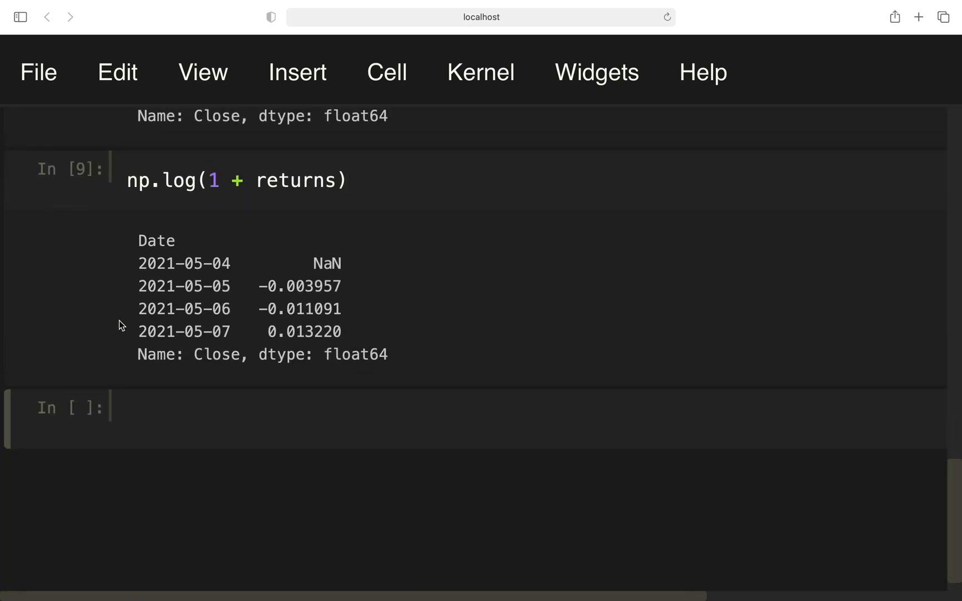
mouse_move(137, 288)
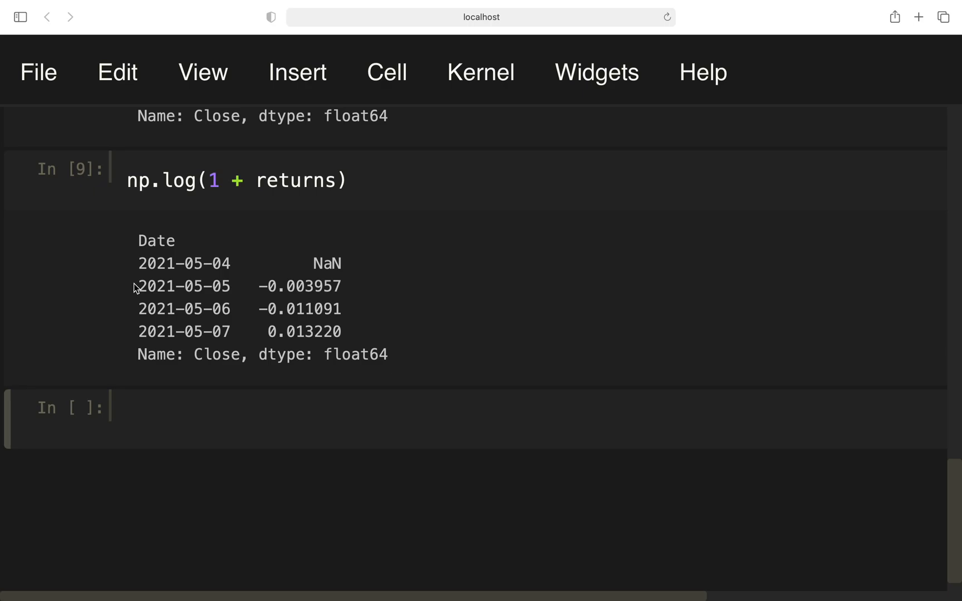
Enter np.log(1 + returns).cumsum() in the empty cell.
left_click(199, 421)
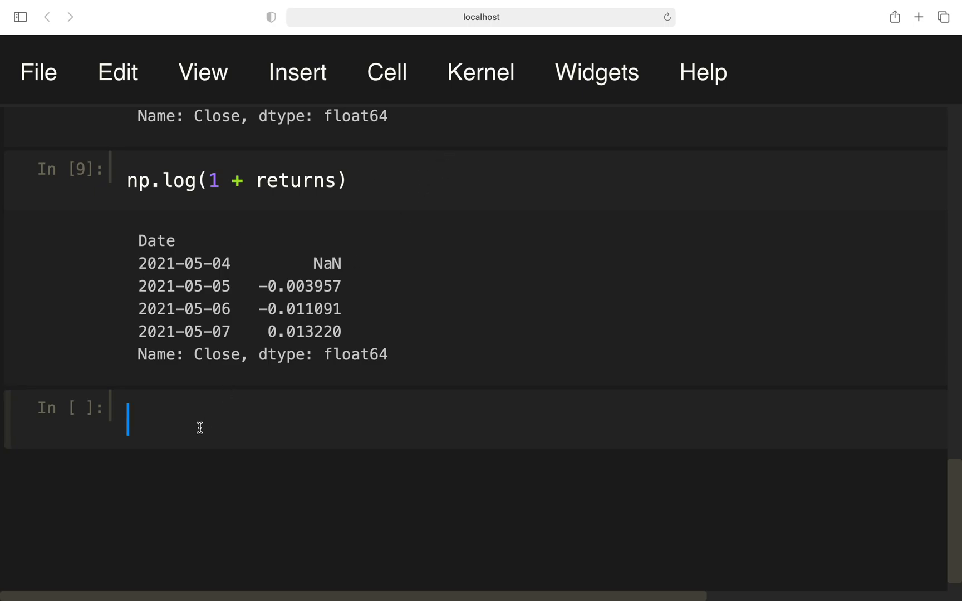
type("np.")
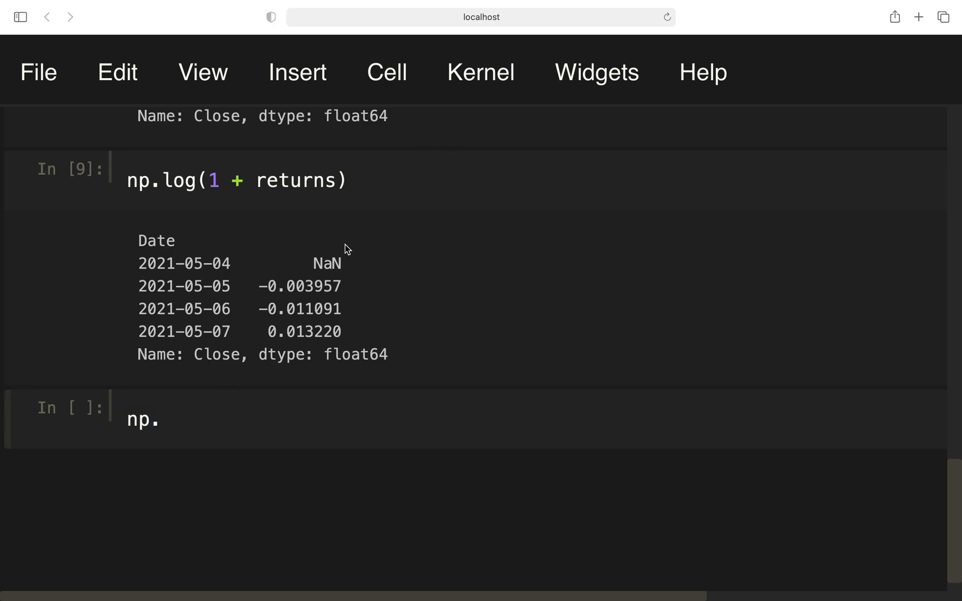
type("log(1 + returns)")
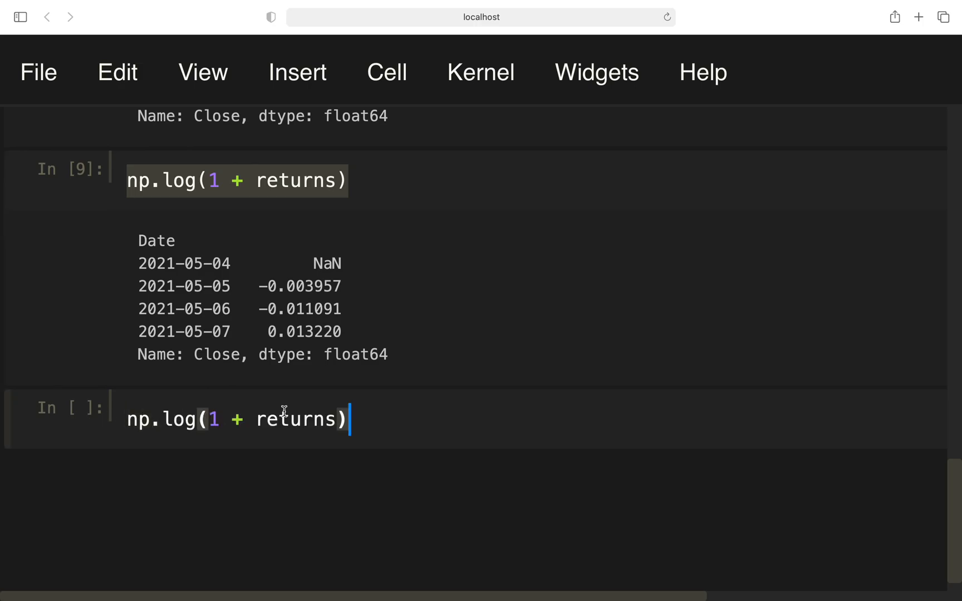
type(".")
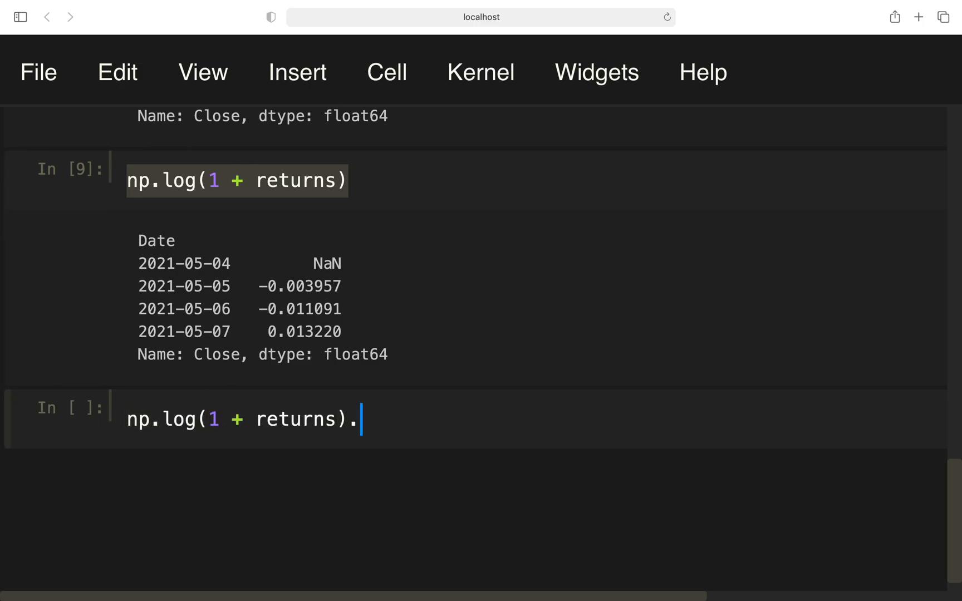
type("cumsun")
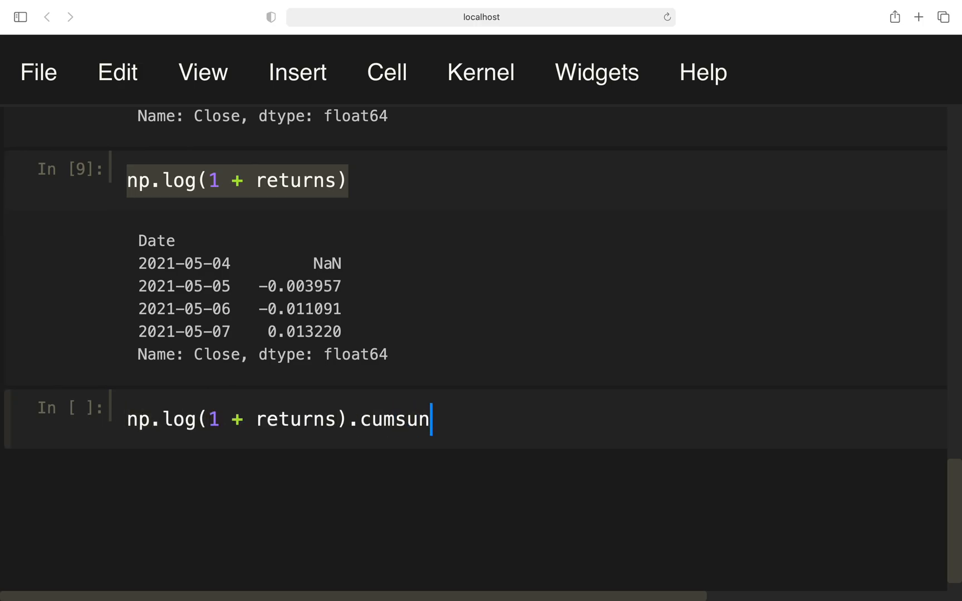
type("m()")
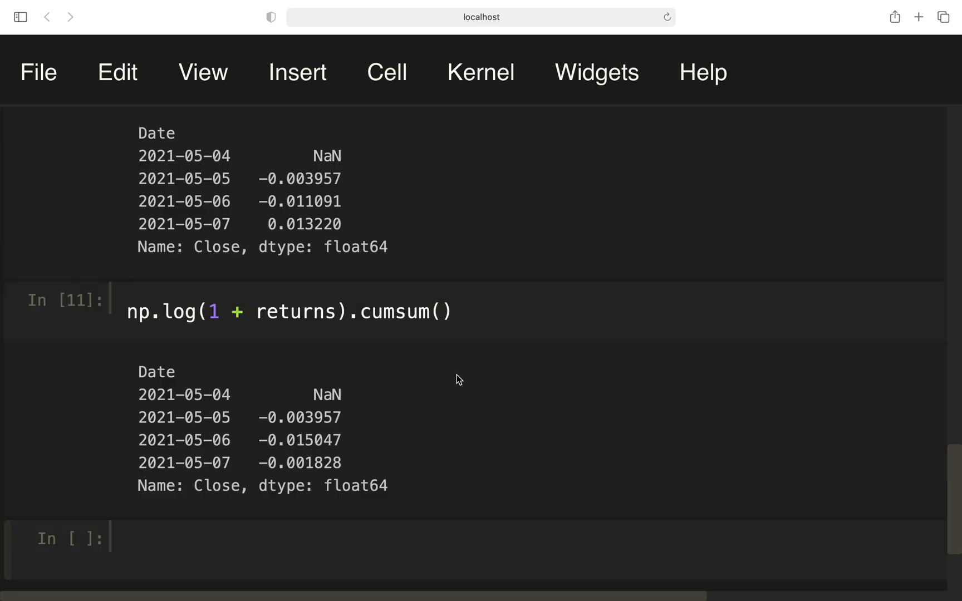
mouse_move(419, 418)
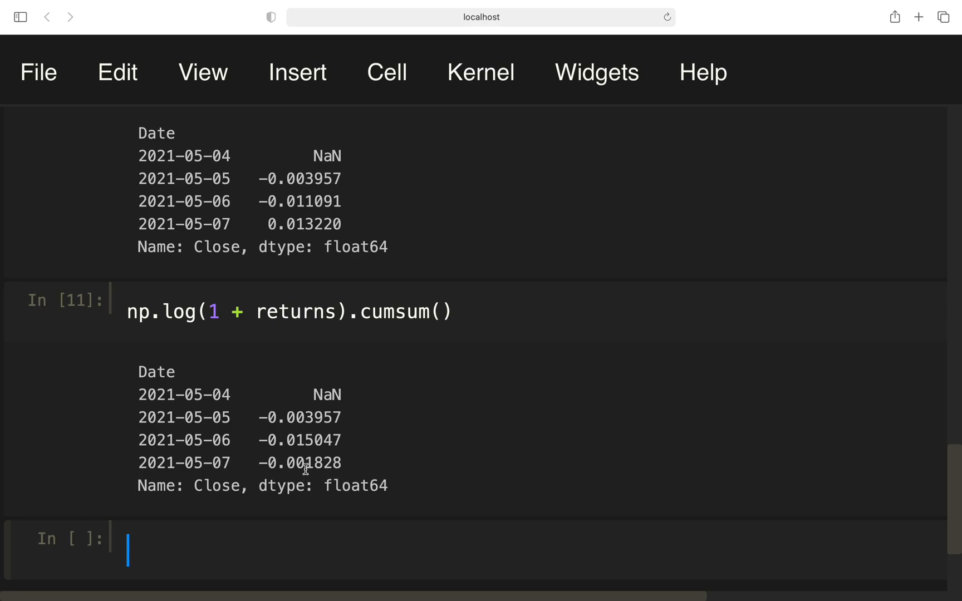
mouse_move(293, 465)
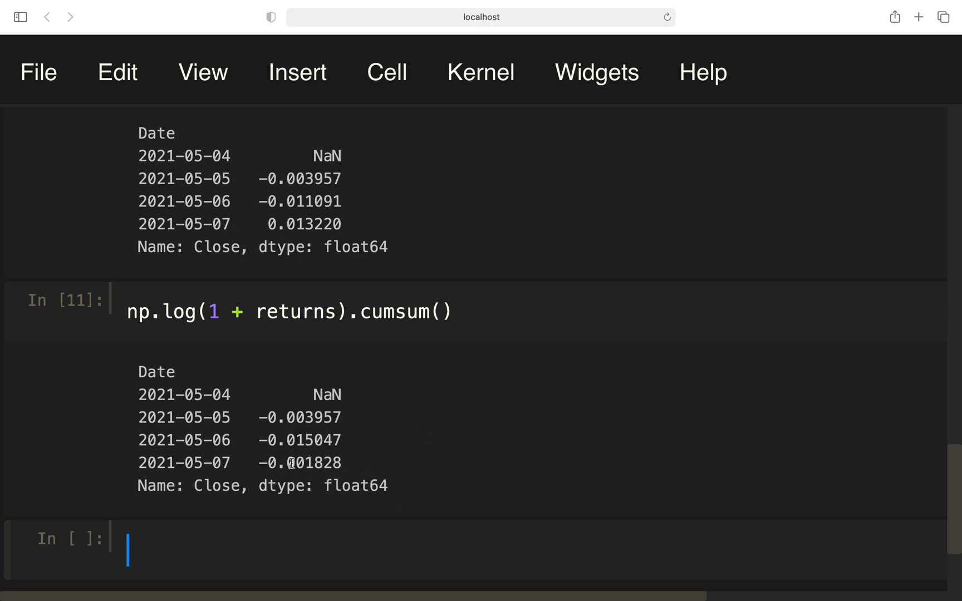
Display cumulatedret for comparison.
type("cumulatedret")
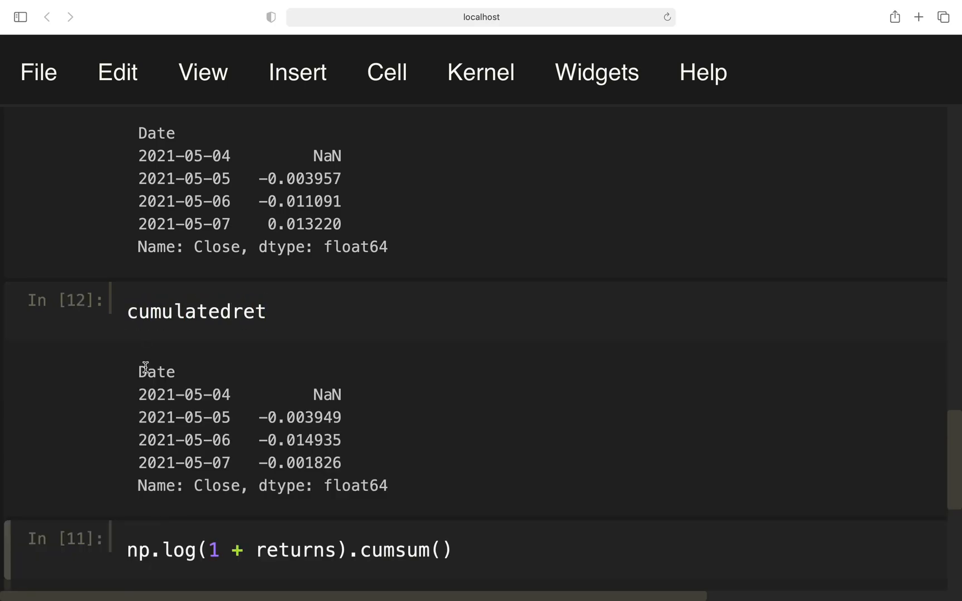
scroll("down", 3)
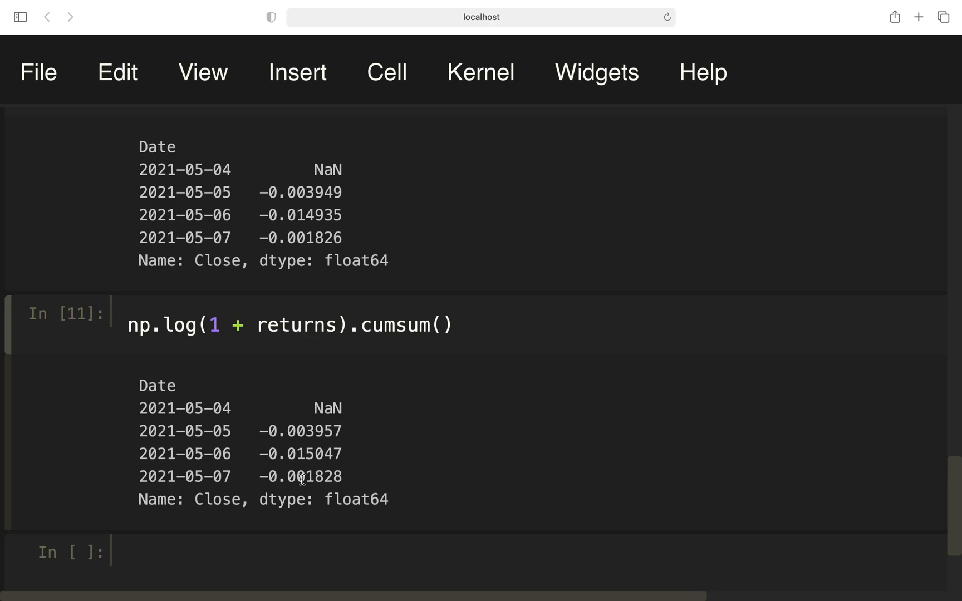
scroll("up", 3)
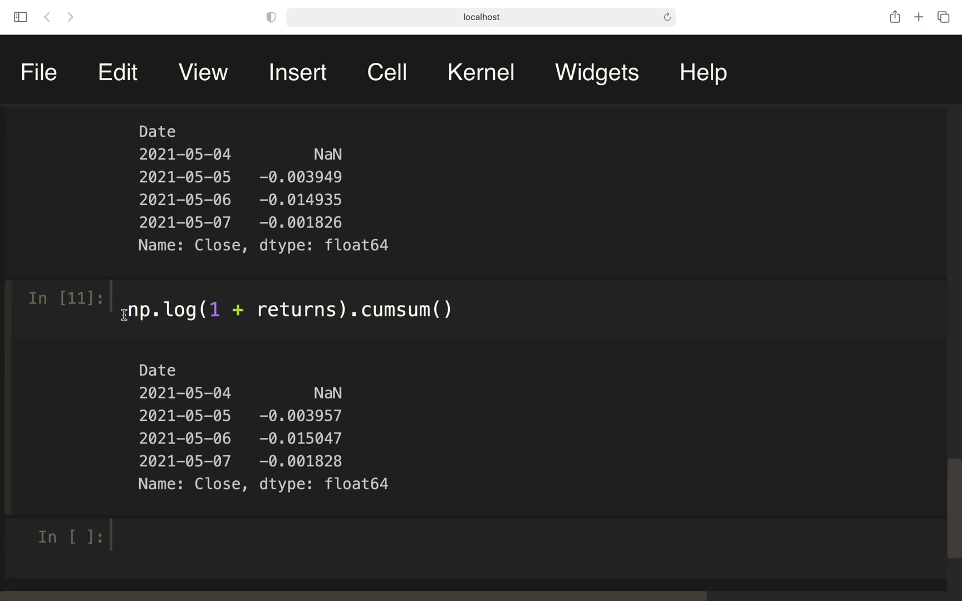
Wrap the cumsum expression as np.exp(...) - 1 to reproduce cumulative returns.
type("np.exp(")
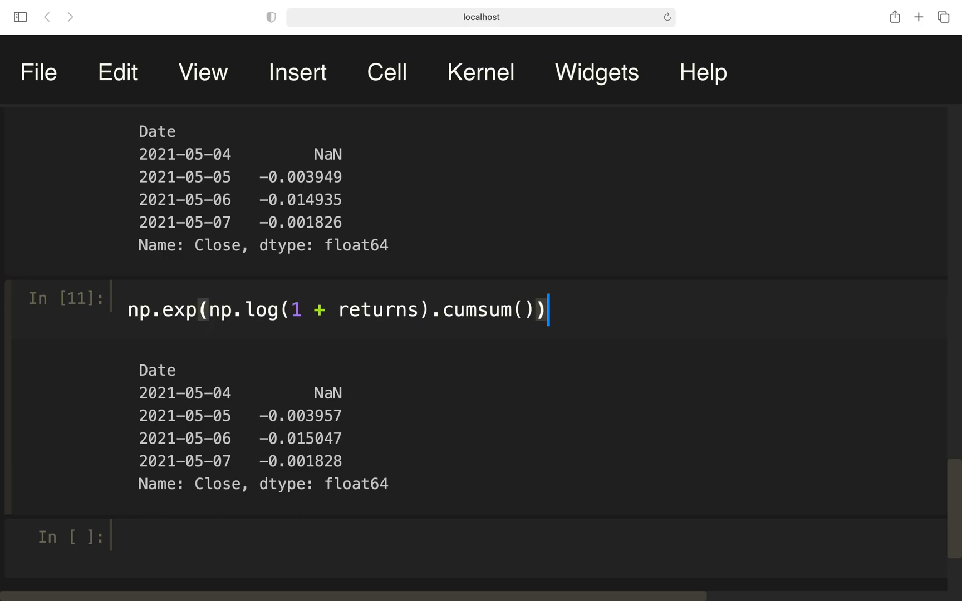
type("- 1")
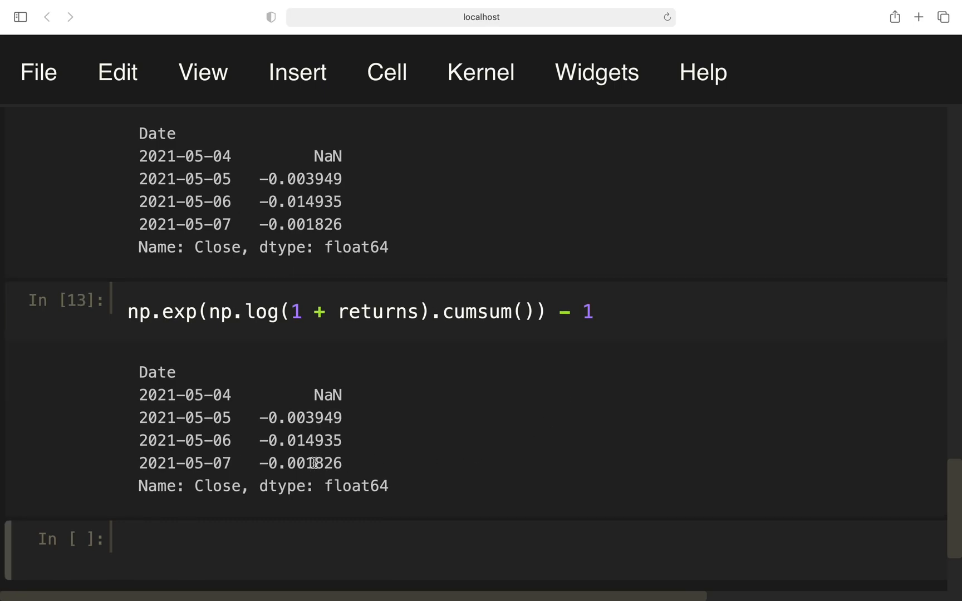
mouse_move(305, 261)
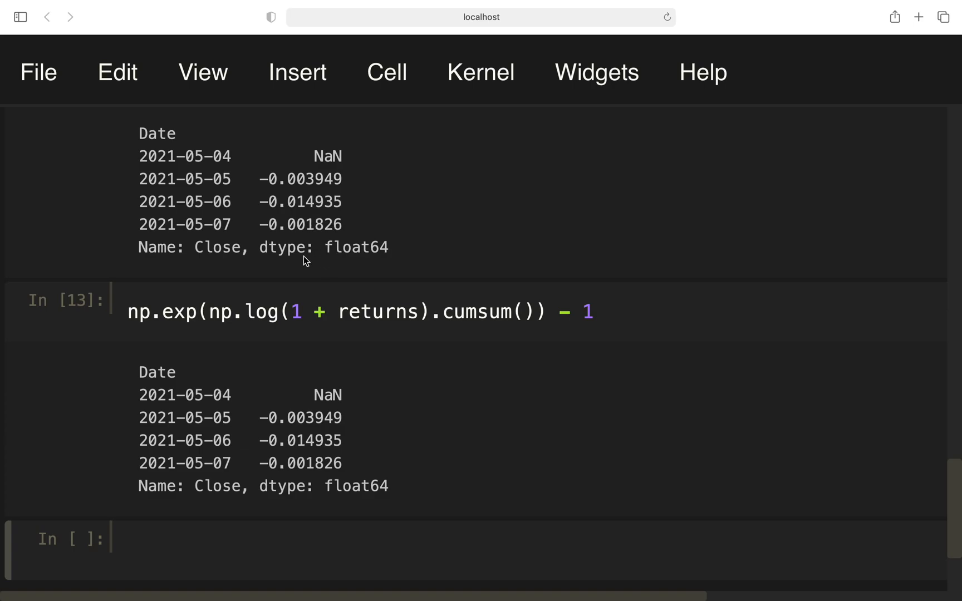
scroll("up", 3)
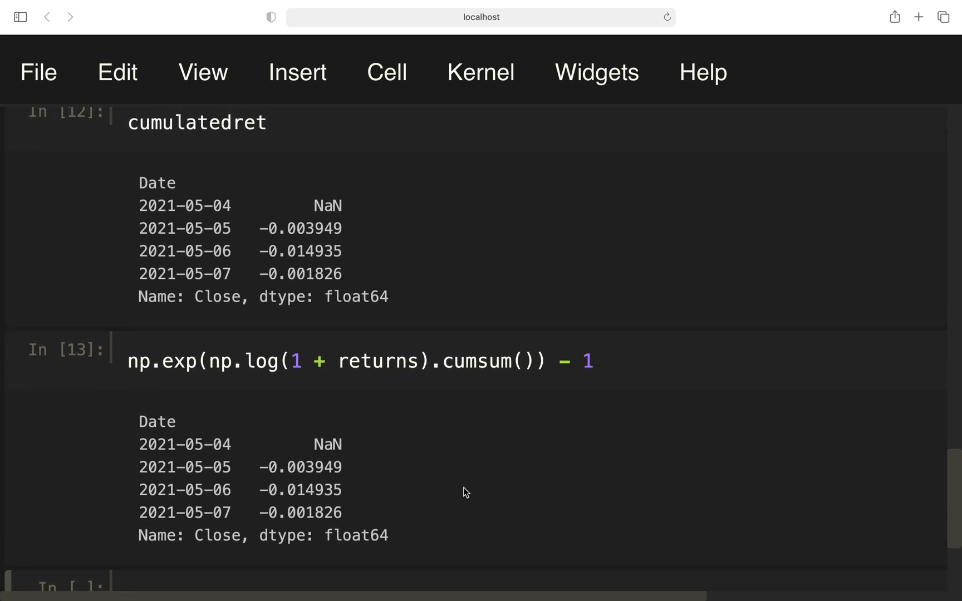